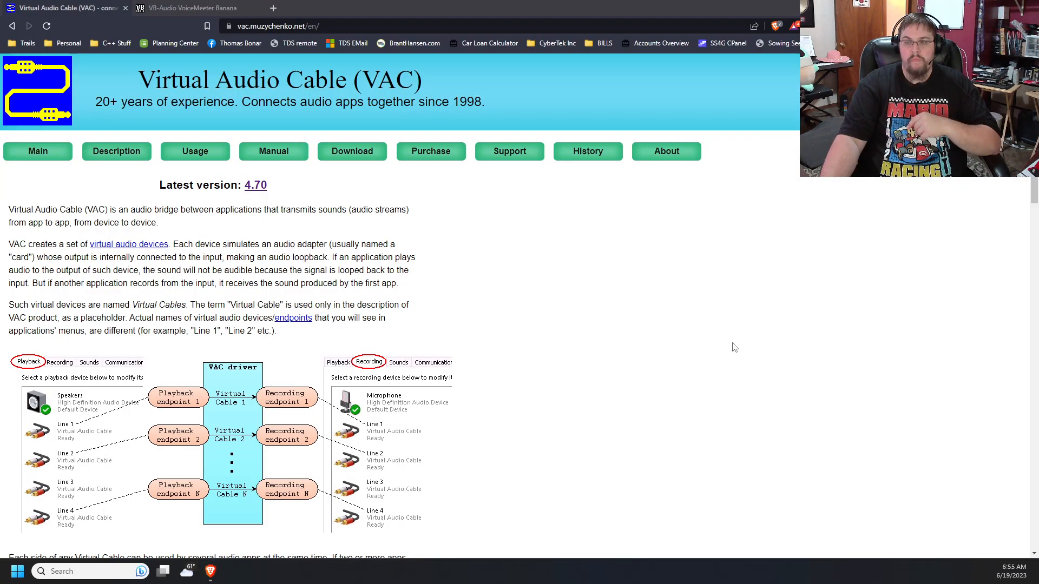
{"action": "mouse_move", "coordinate": [714, 346]}
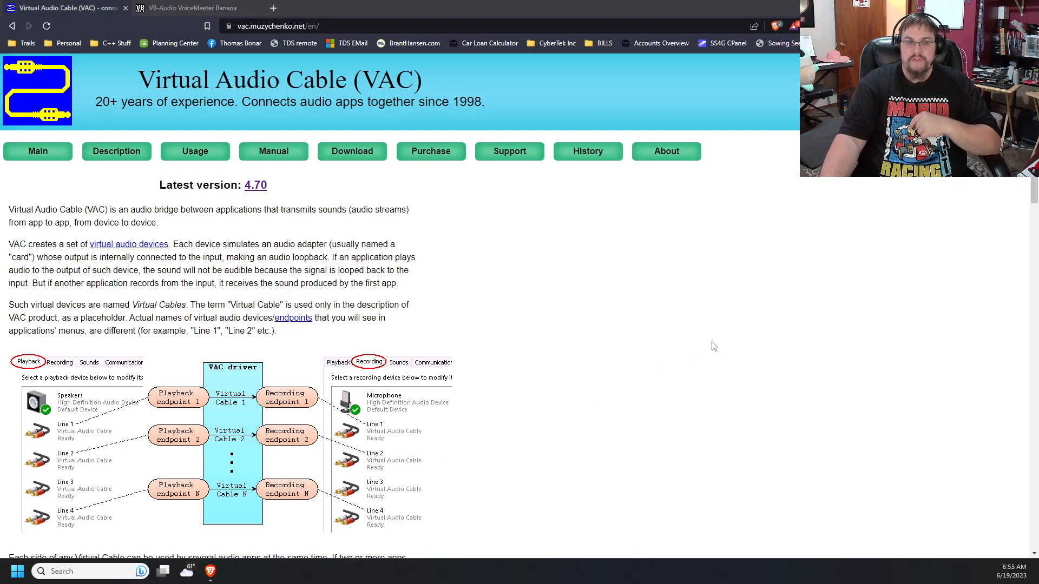
{"action": "mouse_move", "coordinate": [131, 86]}
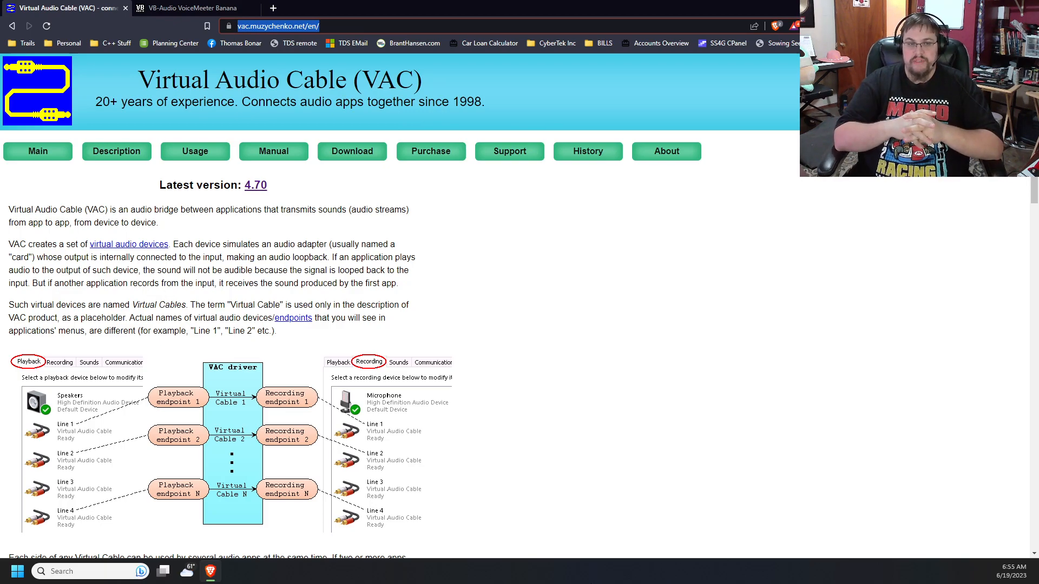
Browse the Virtual Audio Cable site and go to its Purchase page with license prices
{"action": "scroll", "scroll_direction": "down", "scroll_amount": 3}
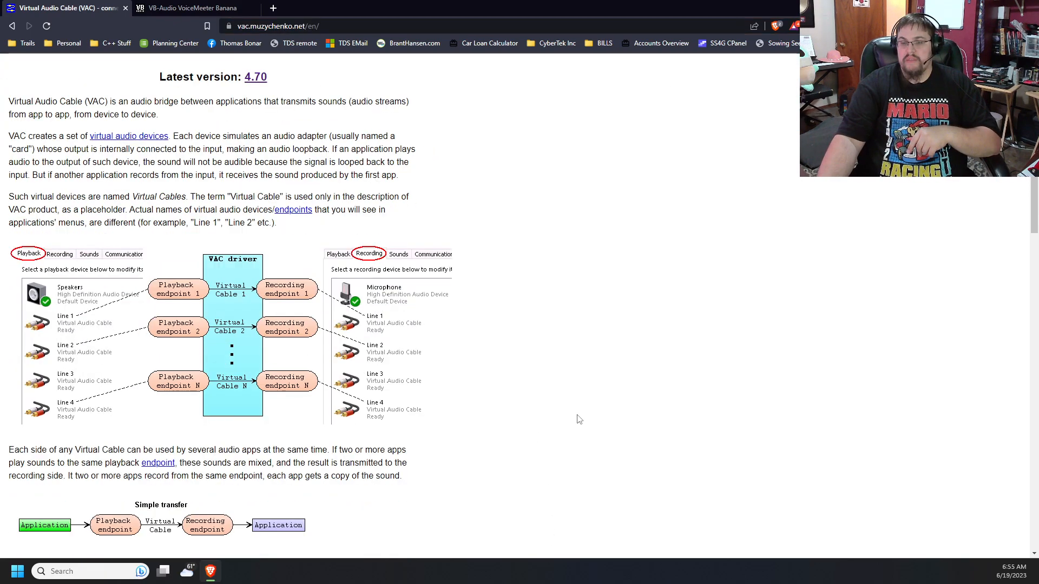
{"action": "scroll", "scroll_direction": "down", "scroll_amount": 3}
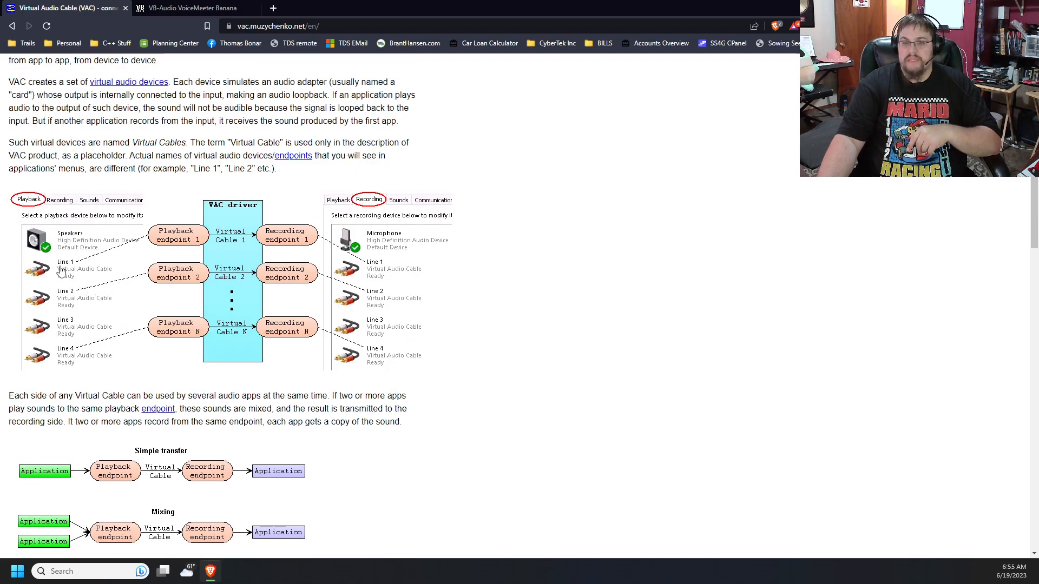
{"action": "mouse_move", "coordinate": [53, 272]}
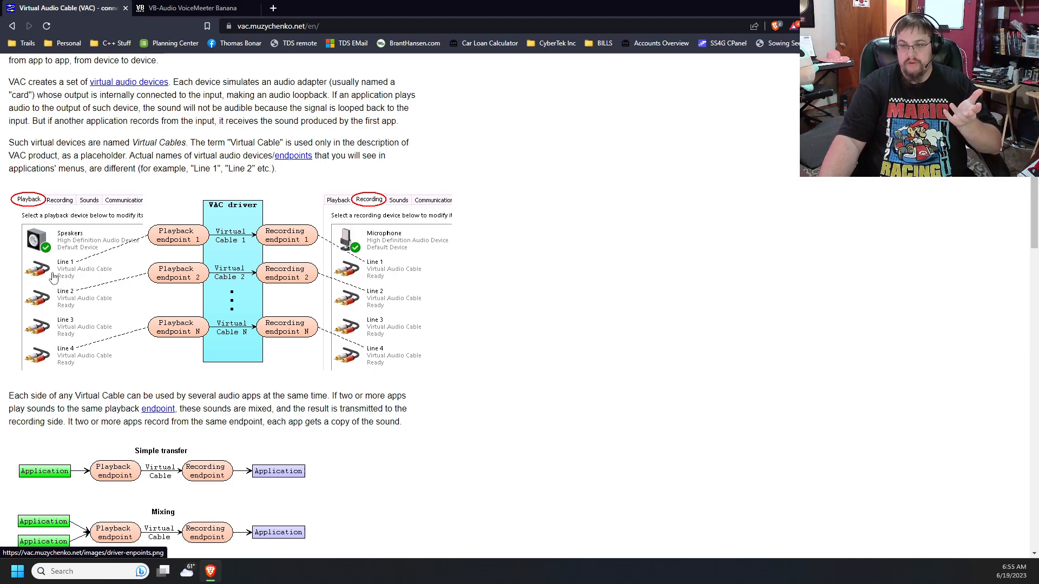
{"action": "mouse_move", "coordinate": [405, 277]}
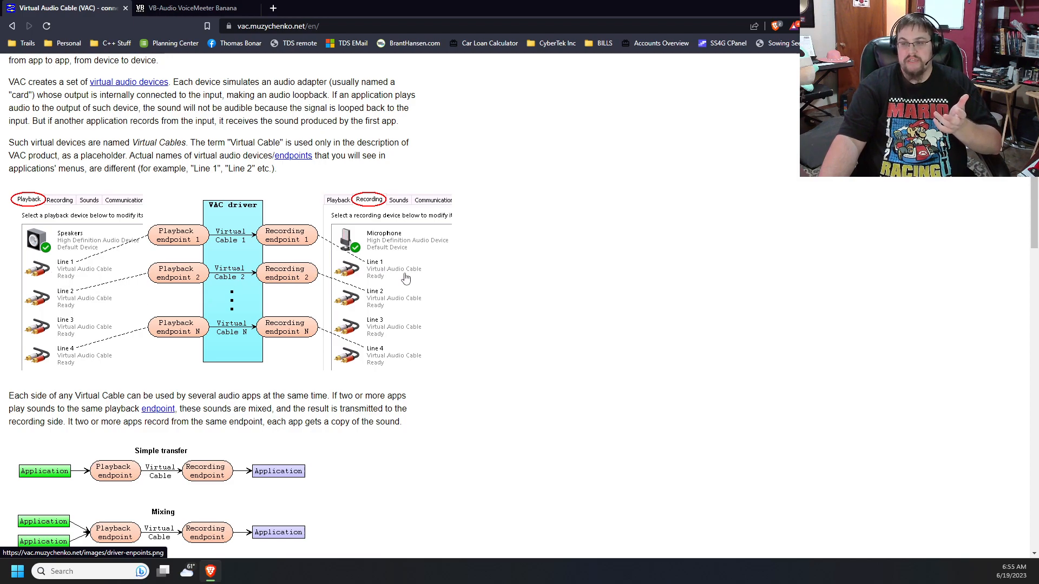
{"action": "mouse_move", "coordinate": [396, 273]}
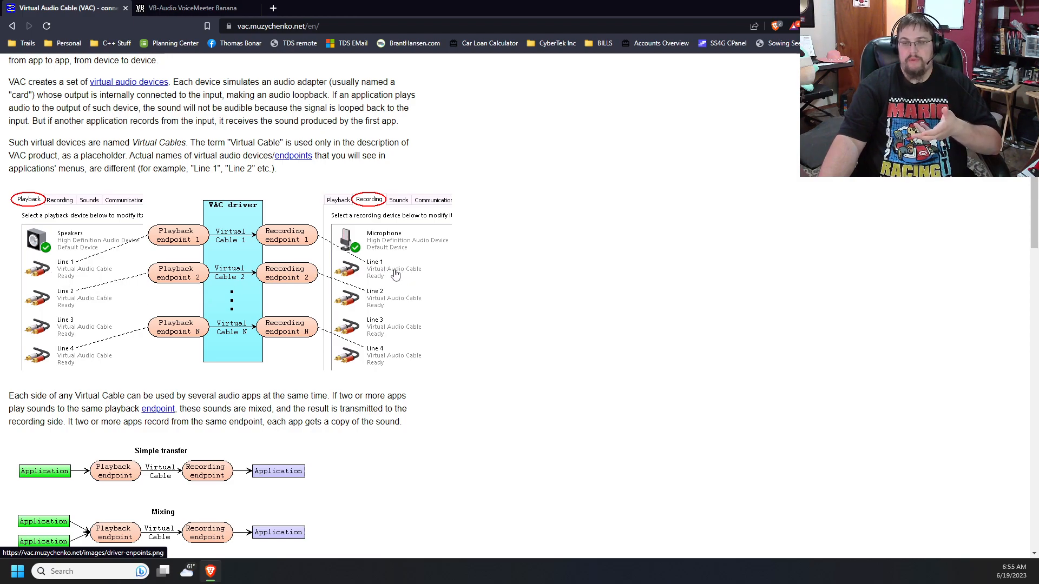
{"action": "mouse_move", "coordinate": [340, 240]}
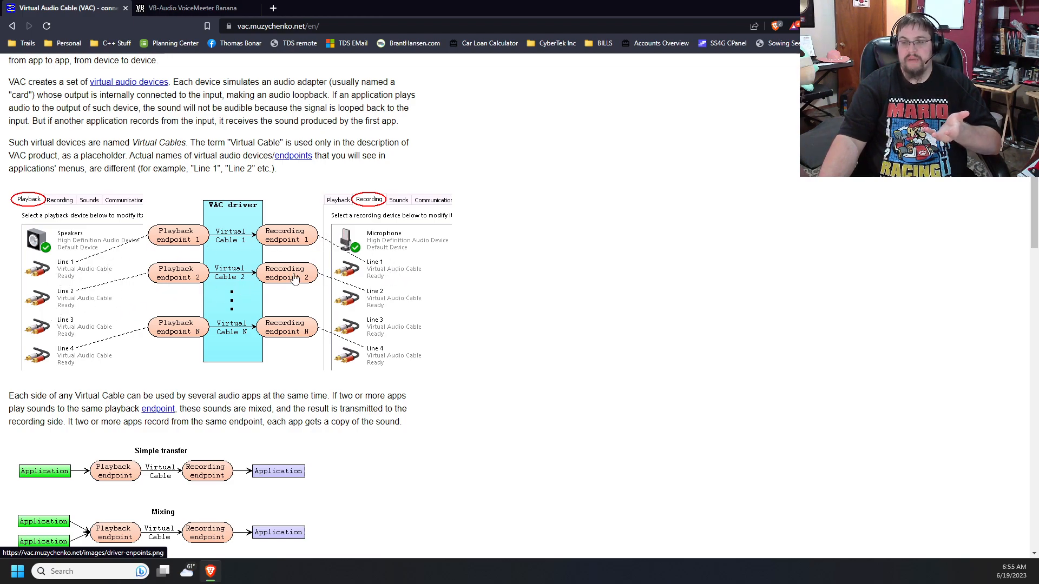
{"action": "mouse_move", "coordinate": [354, 343]}
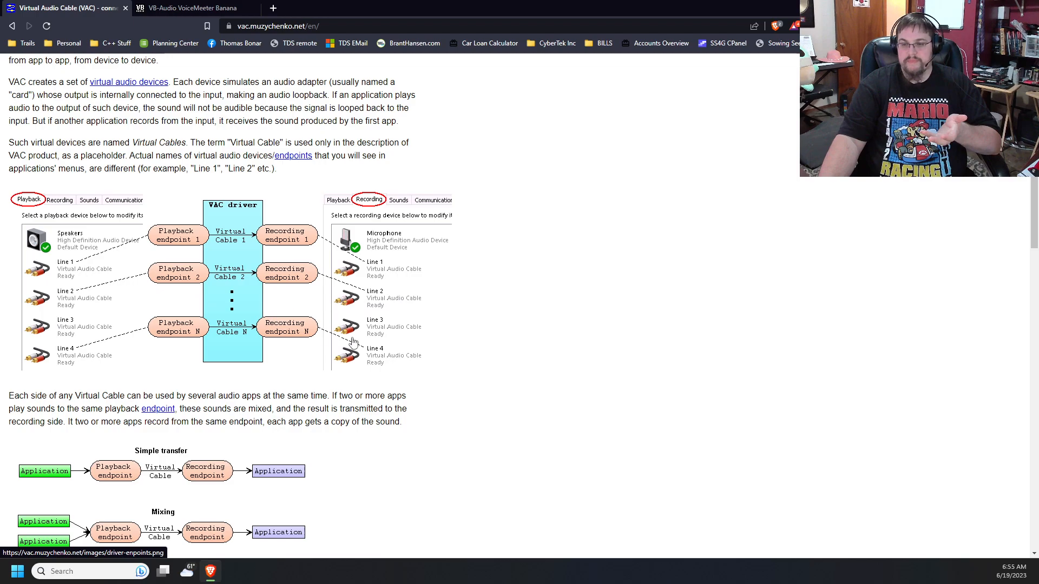
{"action": "scroll", "scroll_direction": "down", "scroll_amount": 3}
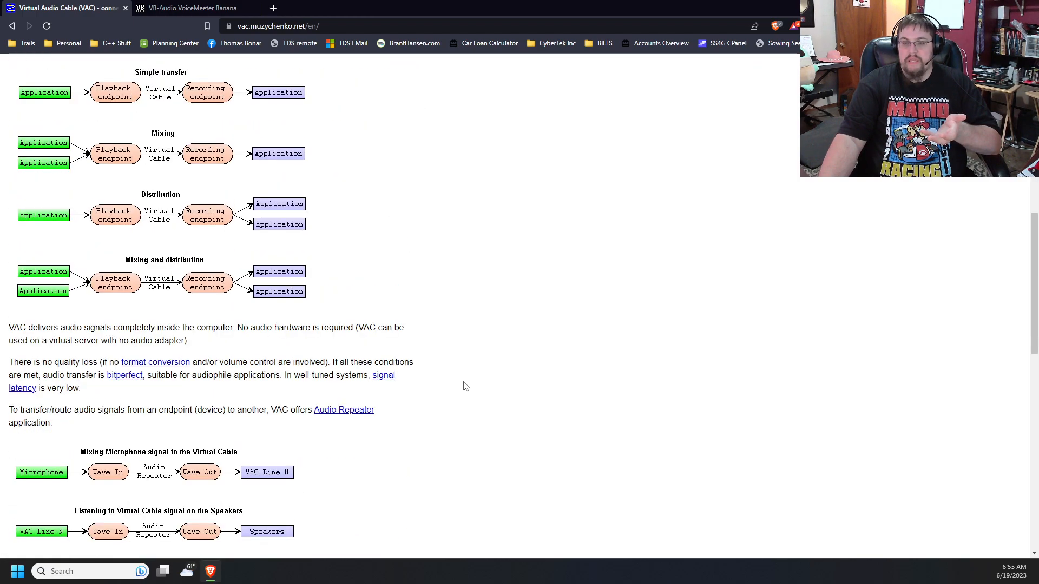
{"action": "scroll", "scroll_direction": "up", "scroll_amount": 3}
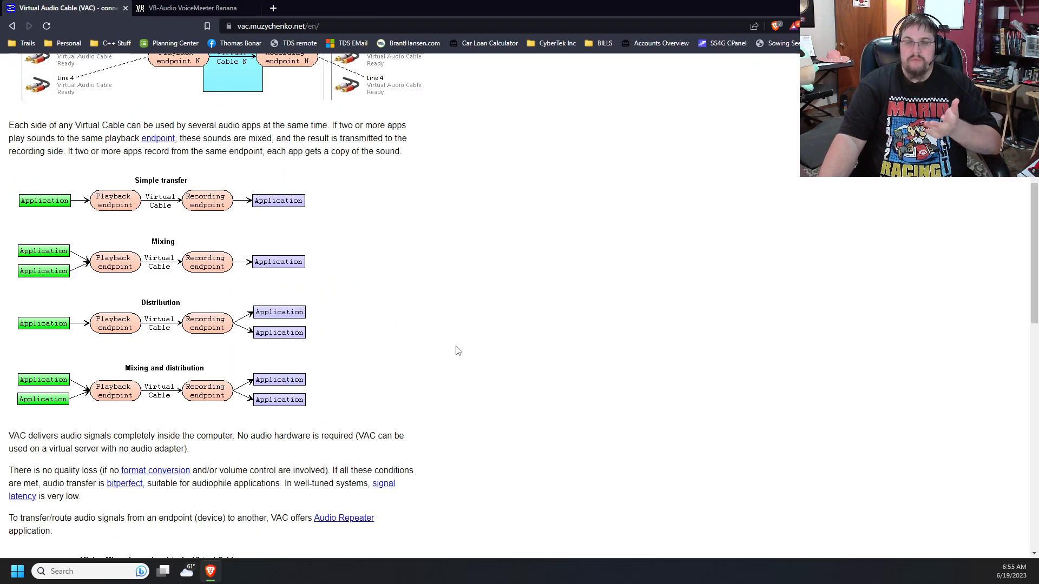
{"action": "scroll", "scroll_direction": "down", "scroll_amount": 3}
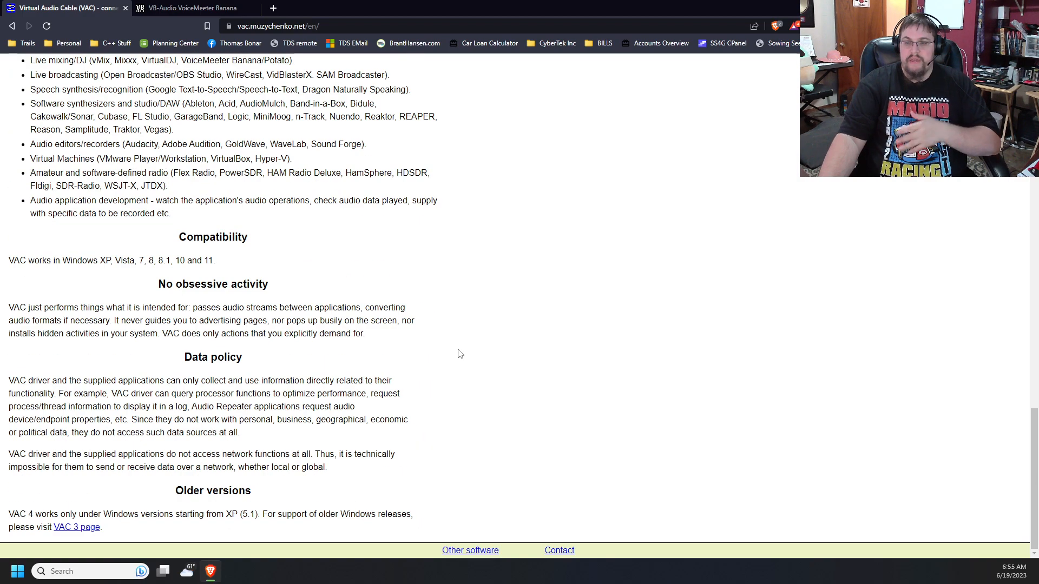
{"action": "scroll", "scroll_direction": "up", "scroll_amount": 3}
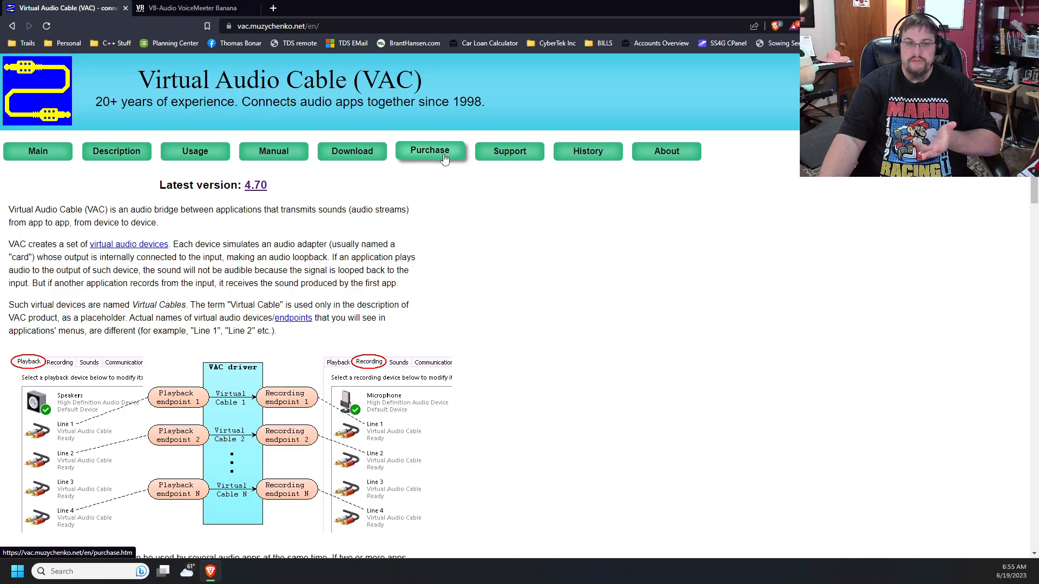
{"action": "left_click", "coordinate": [429, 151]}
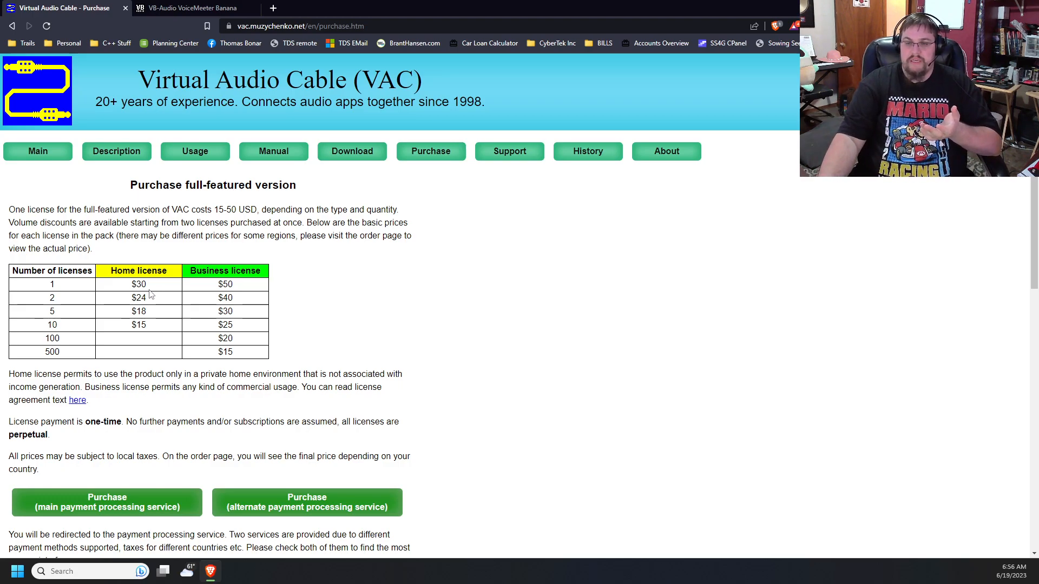
{"action": "mouse_move", "coordinate": [156, 319]}
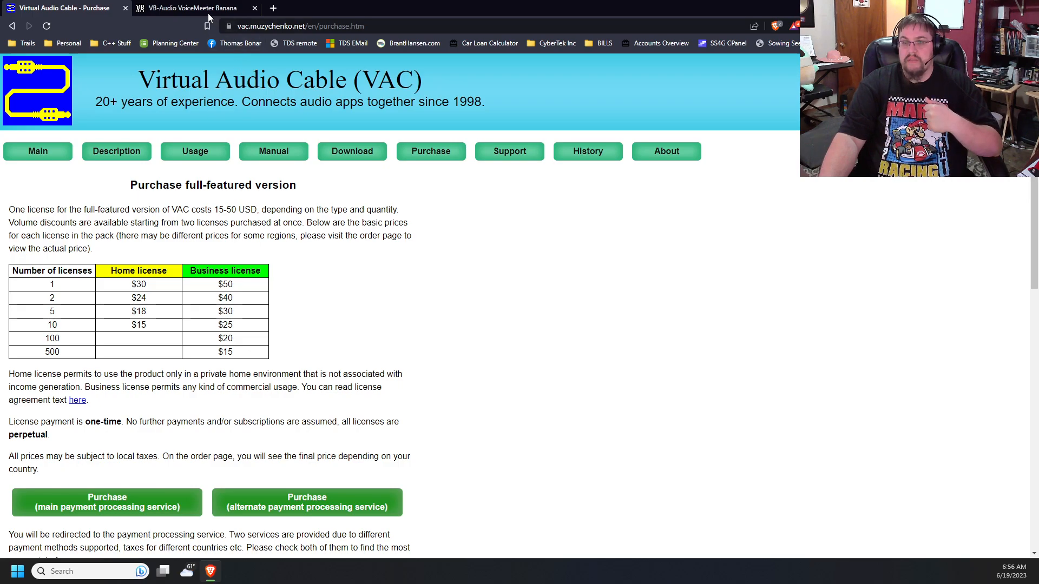
Switch to the VB-Audio Voicemeeter Banana tab and look over the product page
{"action": "left_click", "coordinate": [192, 8]}
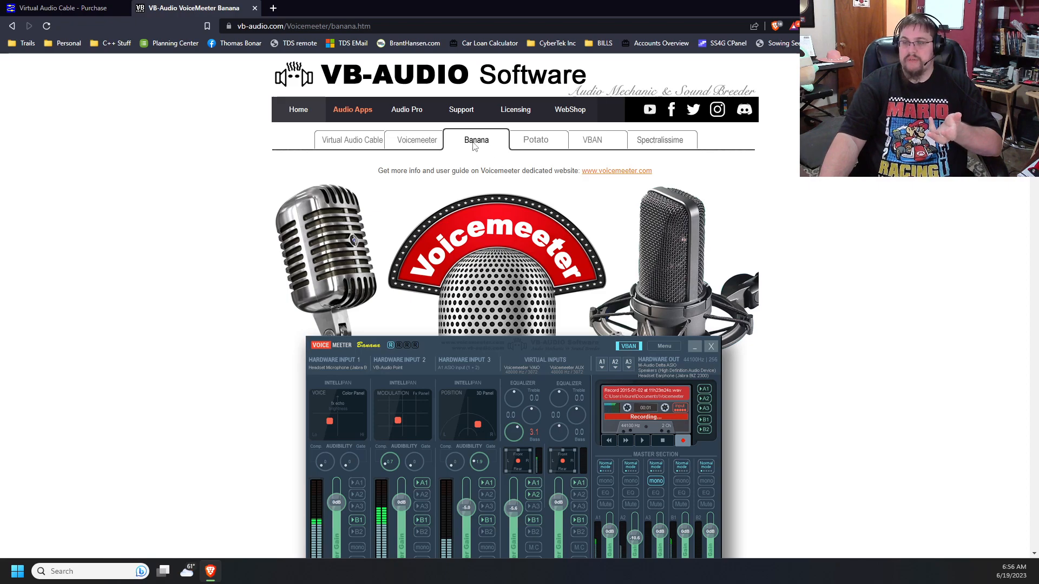
{"action": "scroll", "scroll_direction": "down", "scroll_amount": 3}
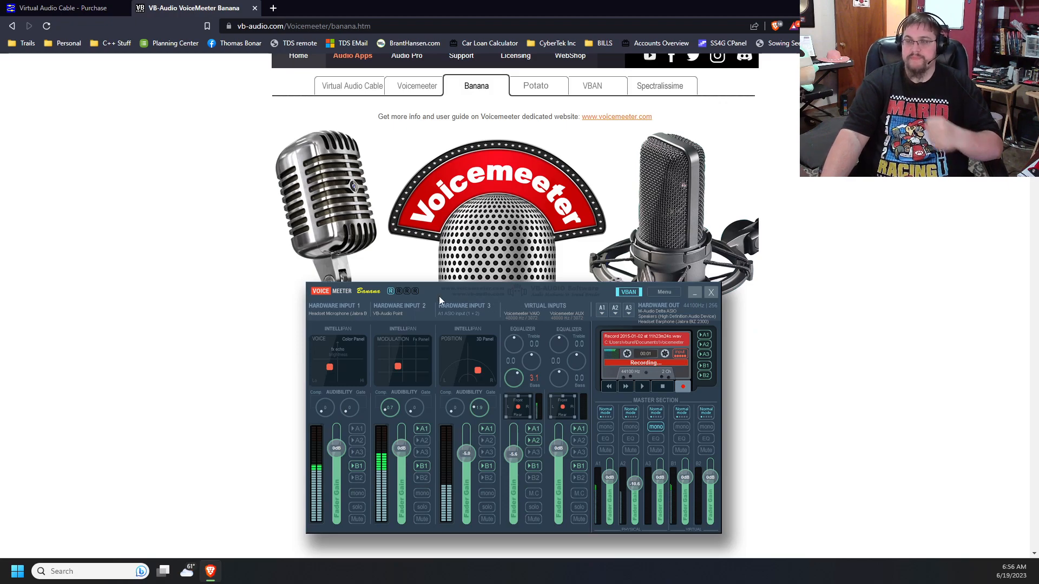
{"action": "scroll", "scroll_direction": "up", "scroll_amount": 3}
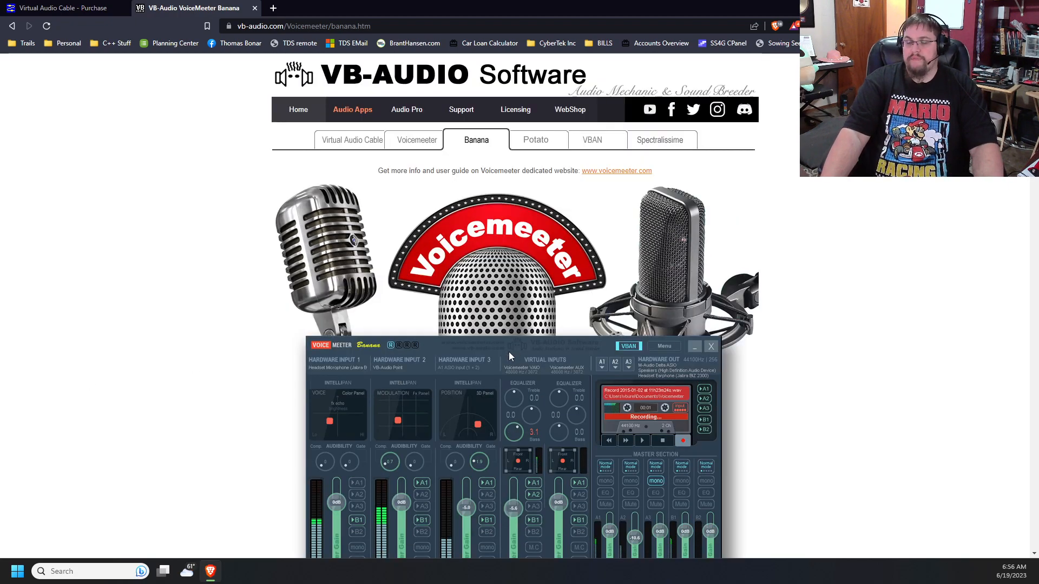
{"action": "mouse_move", "coordinate": [6, 66]}
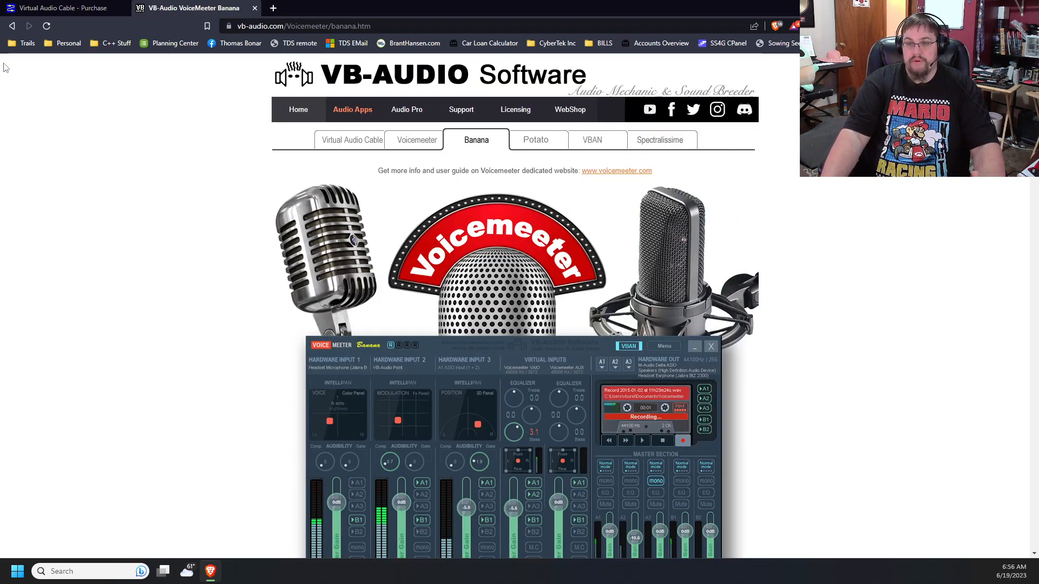
{"action": "mouse_move", "coordinate": [482, 247]}
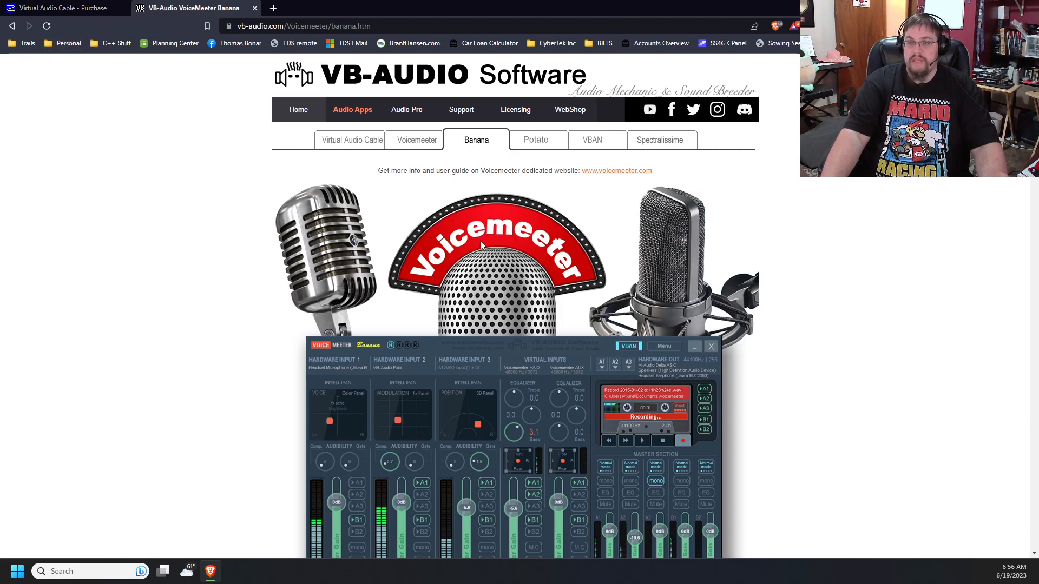
{"action": "mouse_move", "coordinate": [196, 28]}
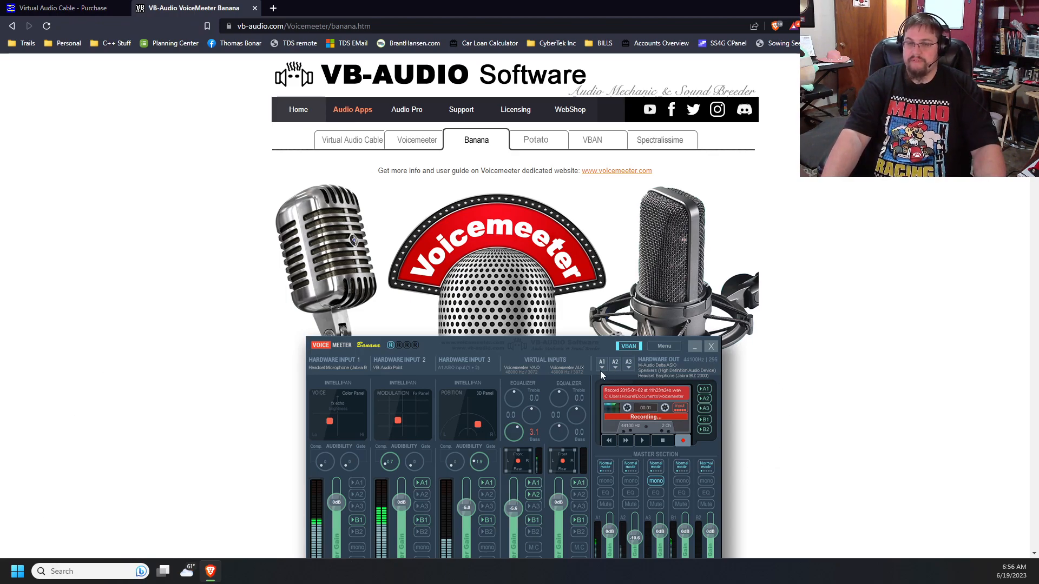
{"action": "mouse_move", "coordinate": [148, 211]}
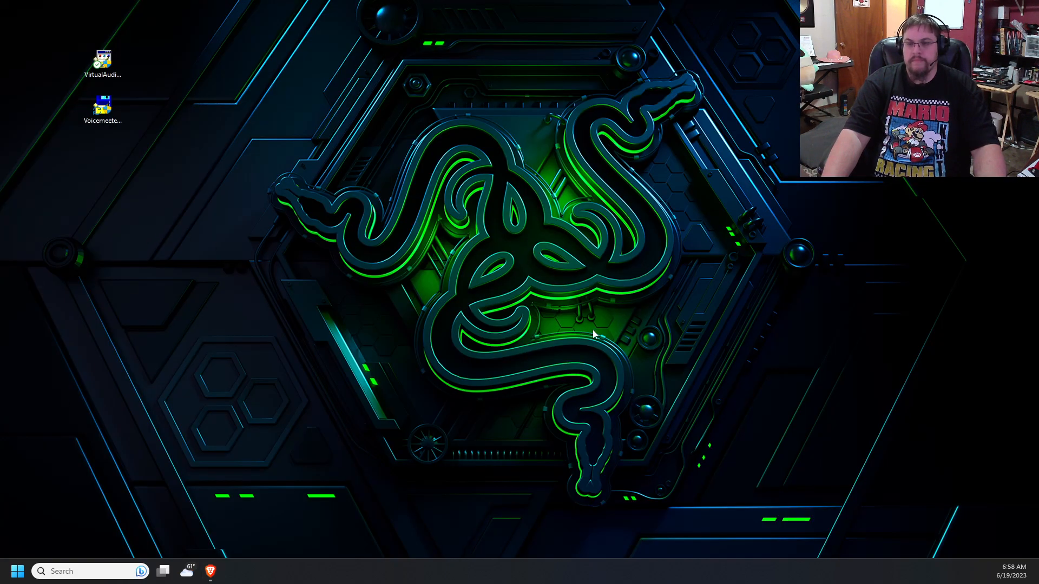
{"action": "mouse_move", "coordinate": [236, 224]}
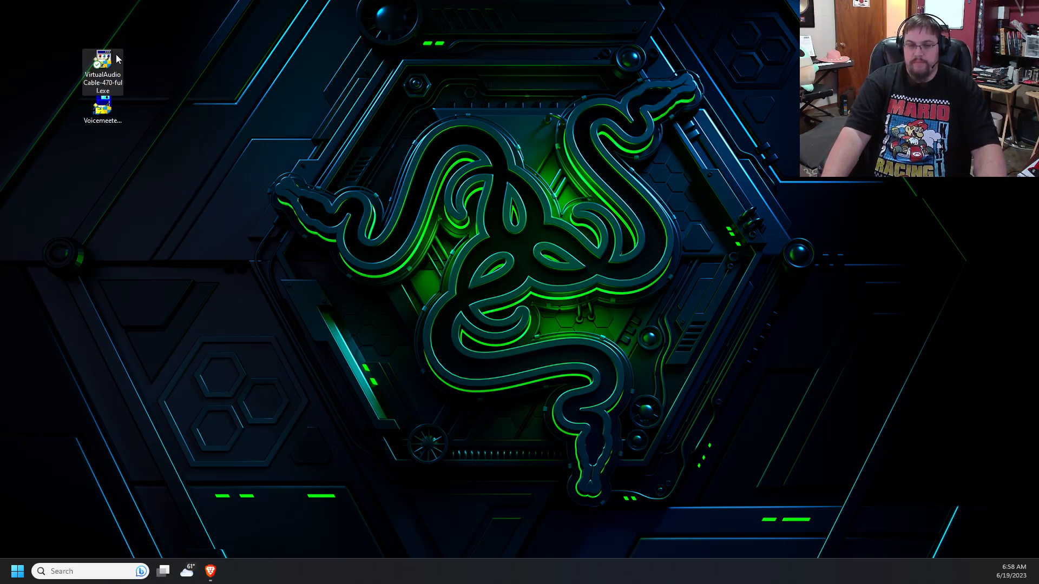
{"action": "mouse_move", "coordinate": [103, 62]}
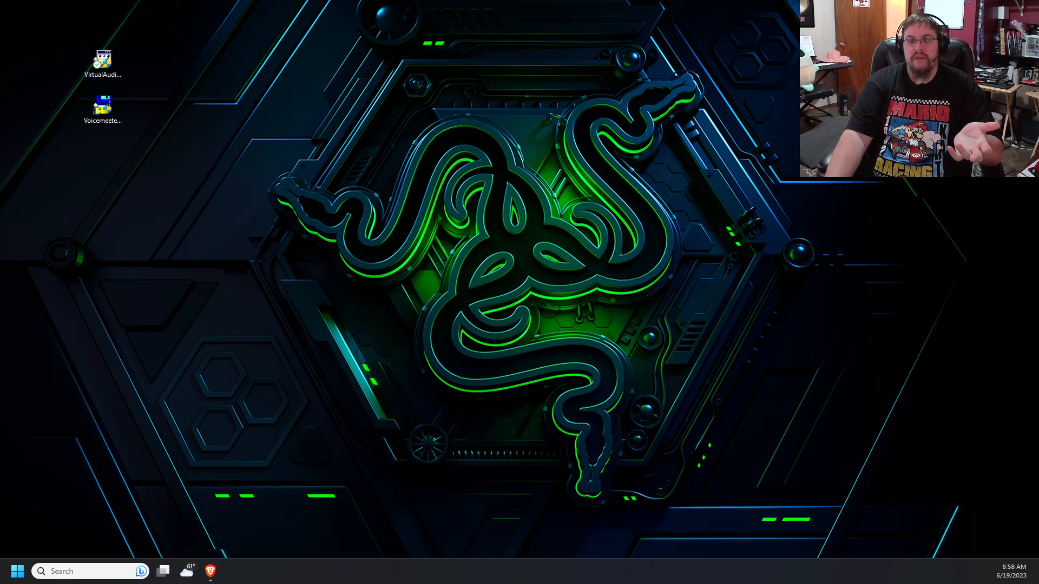
Launch the VirtualAudioCable installer from the desktop and confirm installing version 4.70
{"action": "double_click", "coordinate": [102, 58]}
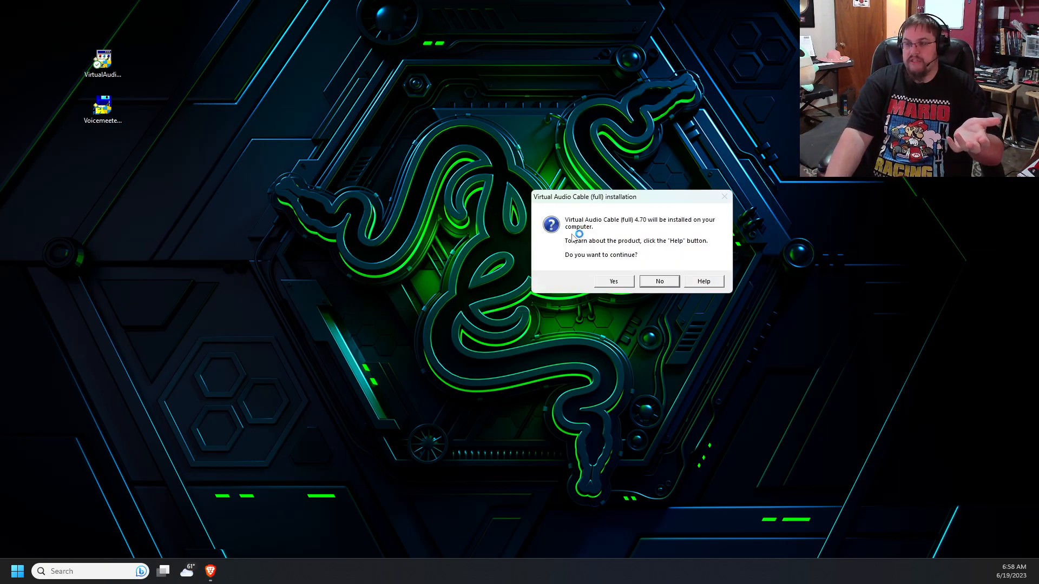
{"action": "mouse_move", "coordinate": [678, 272]}
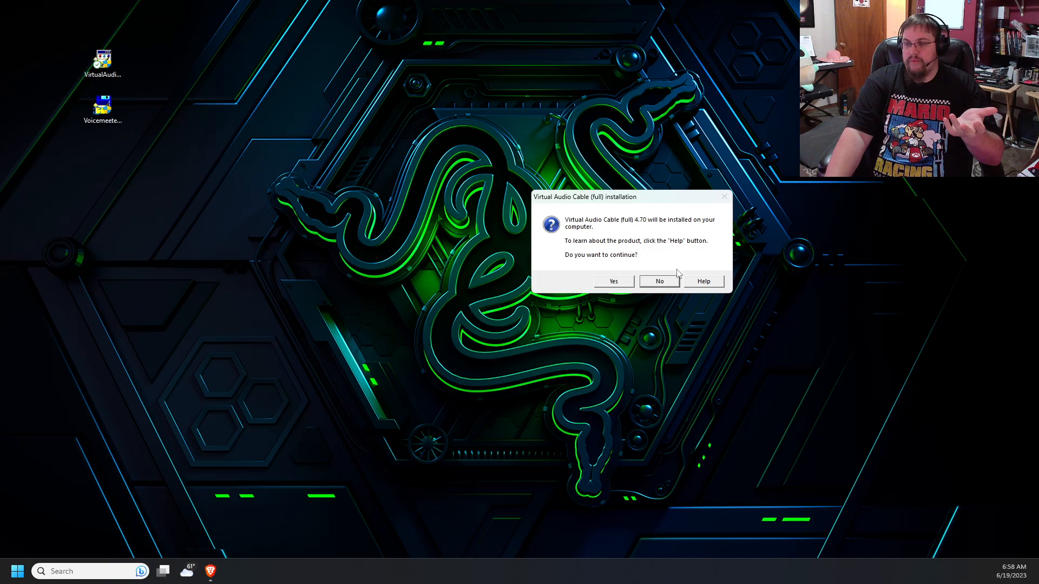
{"action": "mouse_move", "coordinate": [615, 292]}
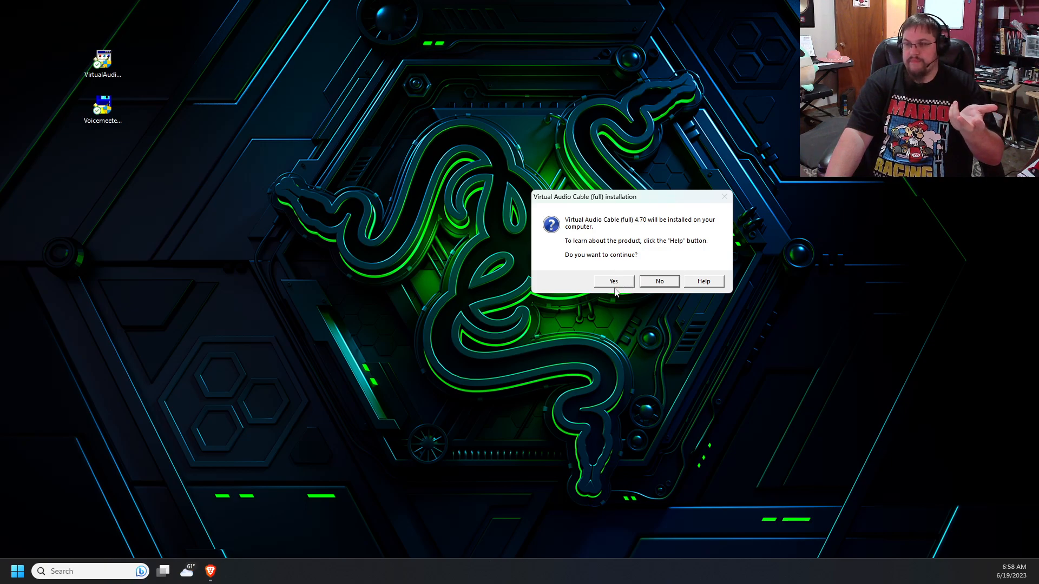
{"action": "left_click", "coordinate": [612, 280]}
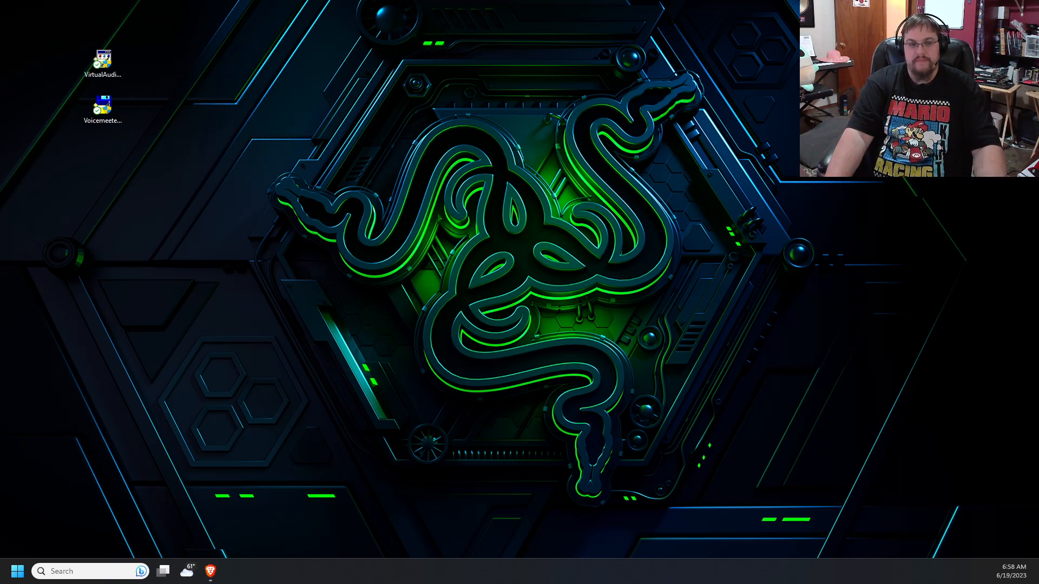
Relaunch the installer and start installing Virtual Audio Cable with default folder paths
{"action": "double_click", "coordinate": [102, 58]}
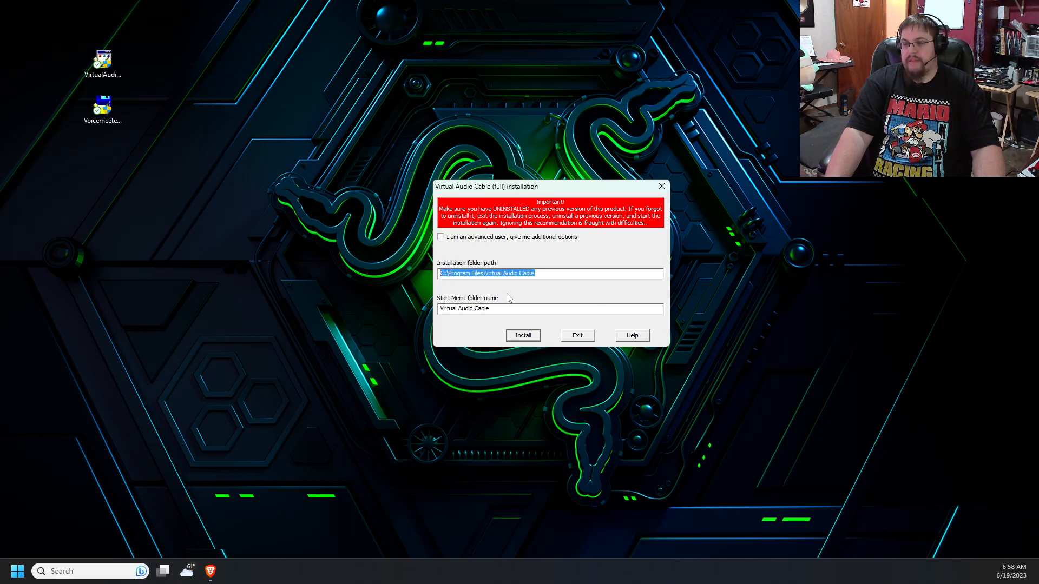
{"action": "left_click", "coordinate": [549, 274]}
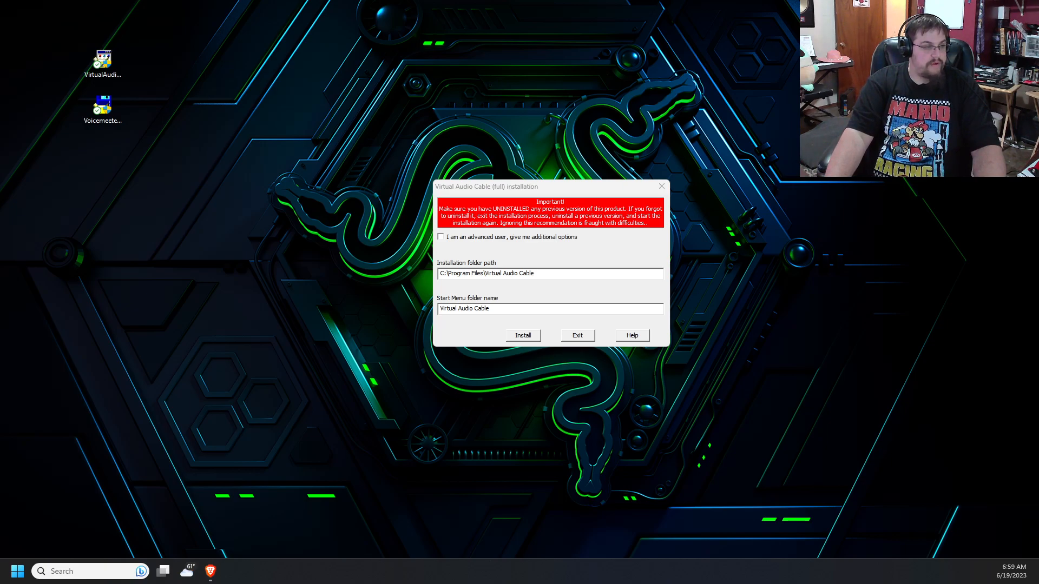
{"action": "mouse_move", "coordinate": [264, 372]}
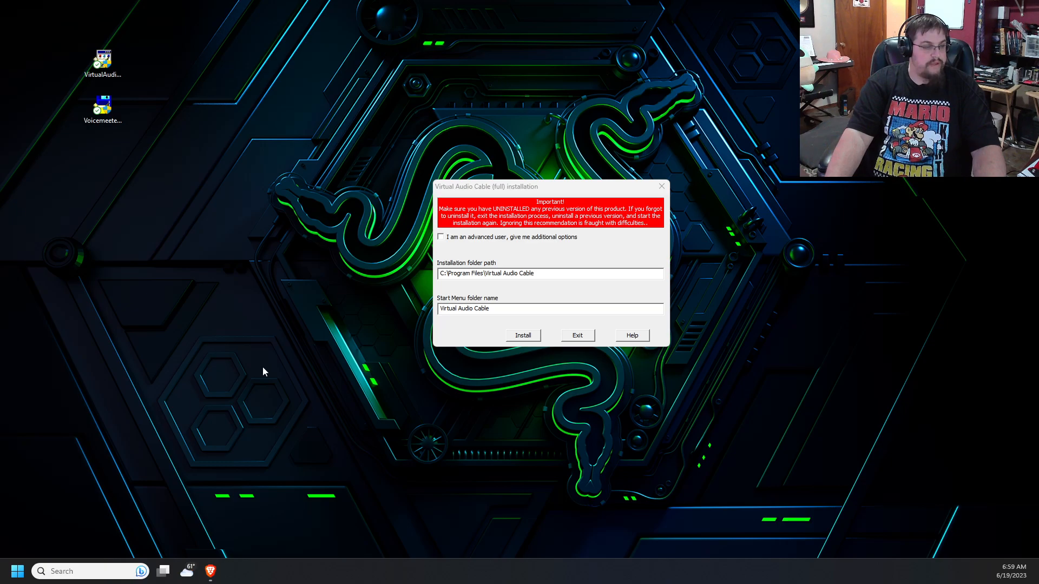
{"action": "left_click", "coordinate": [575, 335]}
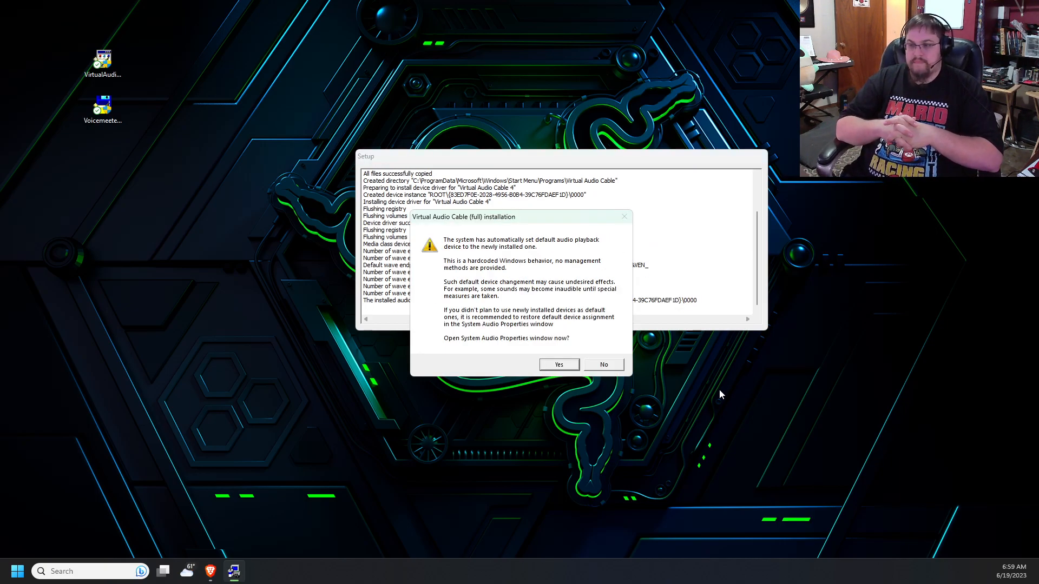
{"action": "mouse_move", "coordinate": [629, 312]}
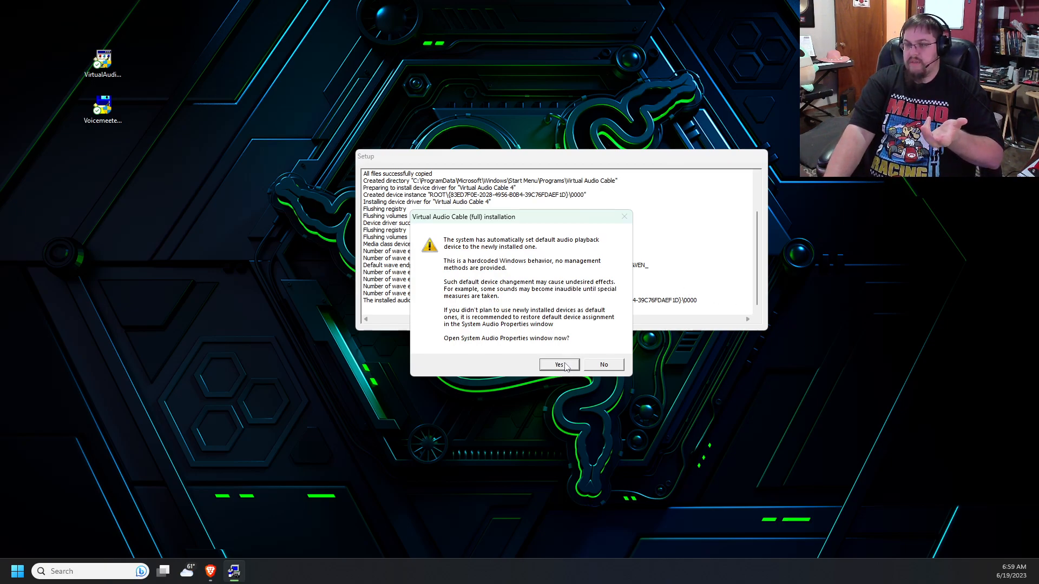
{"action": "mouse_move", "coordinate": [570, 340]}
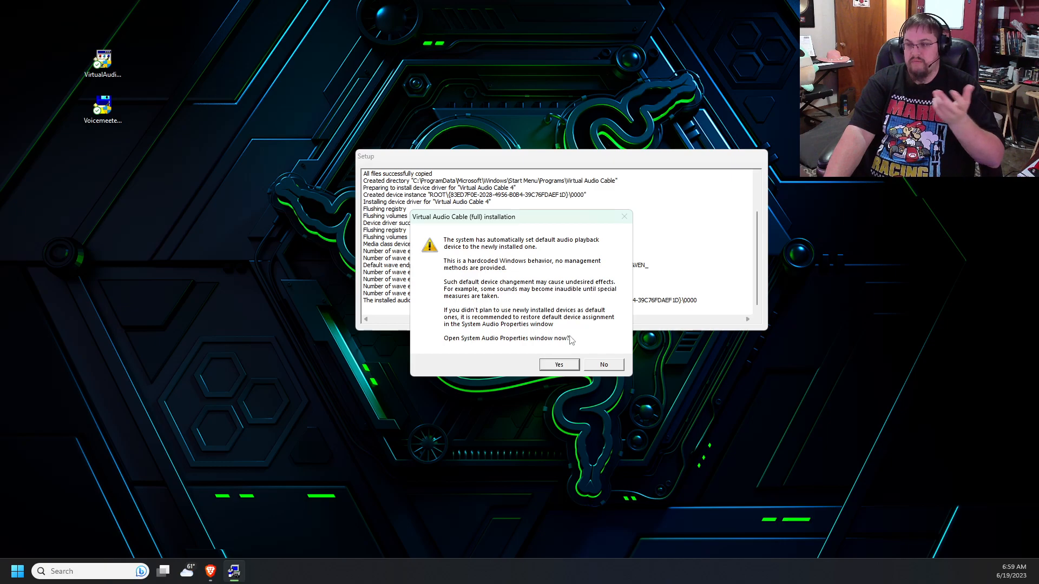
{"action": "mouse_move", "coordinate": [578, 363]}
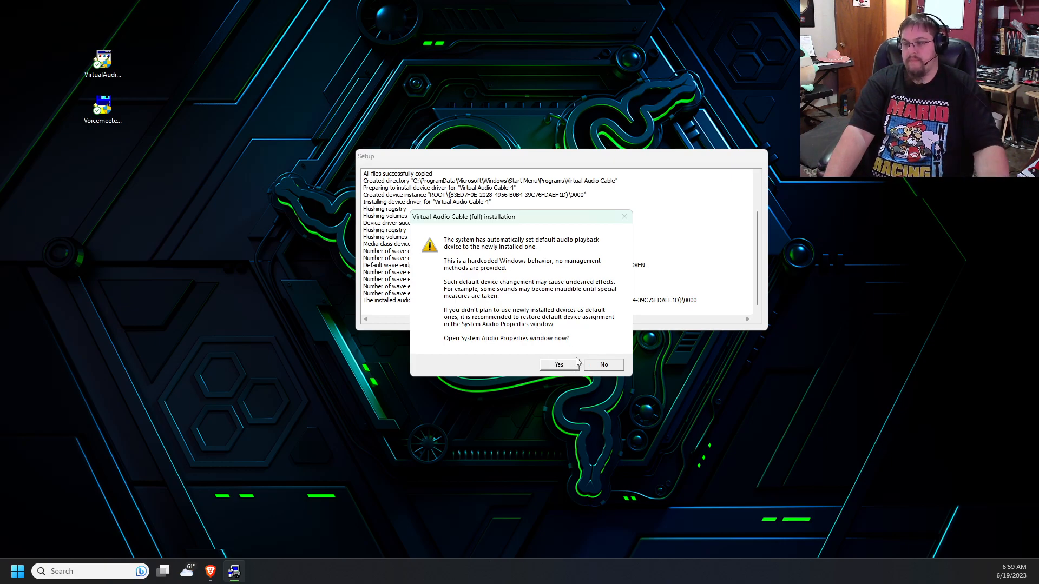
Decline opening System Audio Properties and acknowledge the successful installation
{"action": "left_click", "coordinate": [602, 364]}
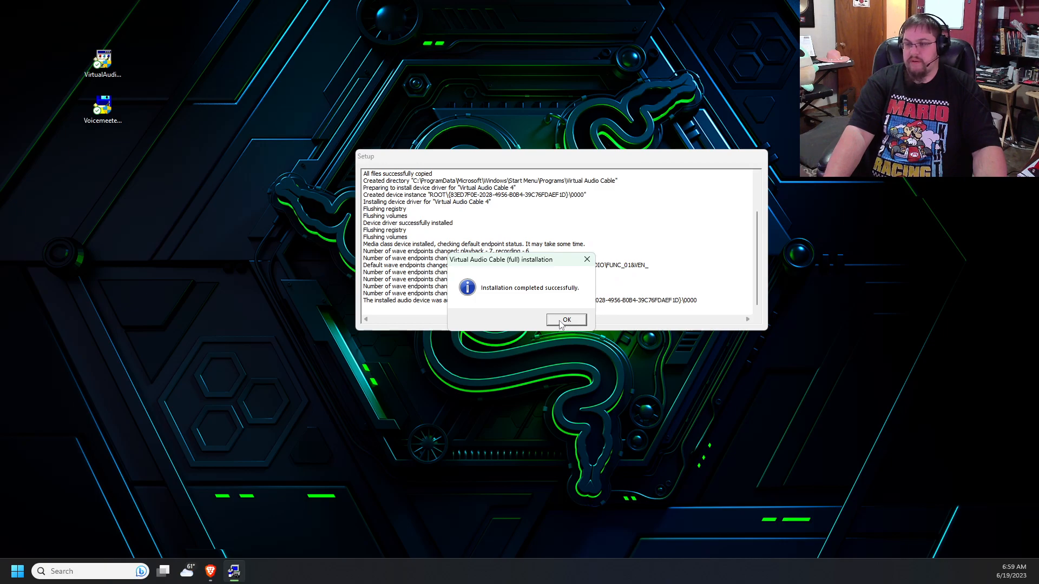
{"action": "left_click", "coordinate": [566, 319]}
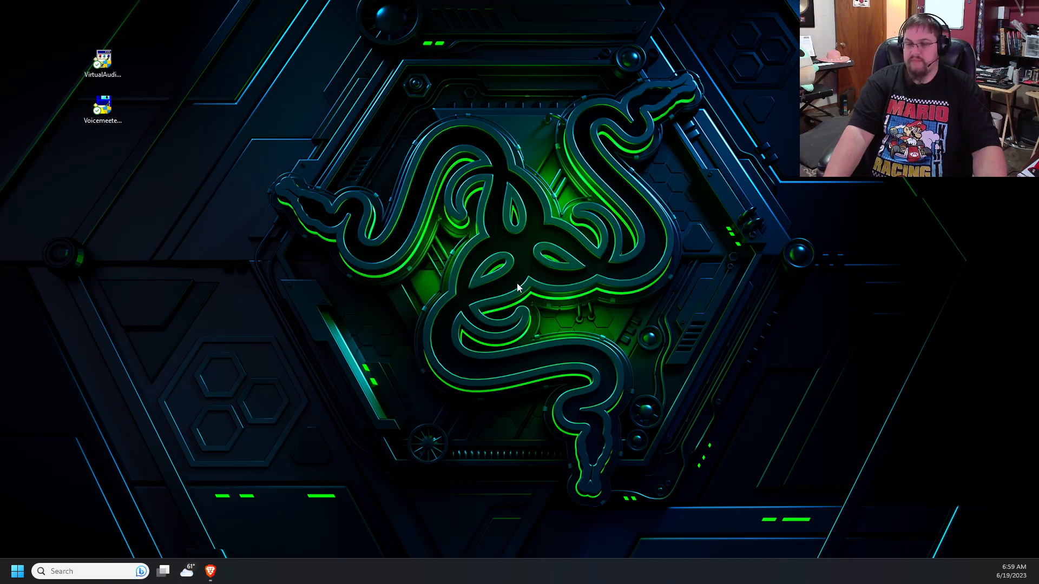
{"action": "mouse_move", "coordinate": [337, 377]}
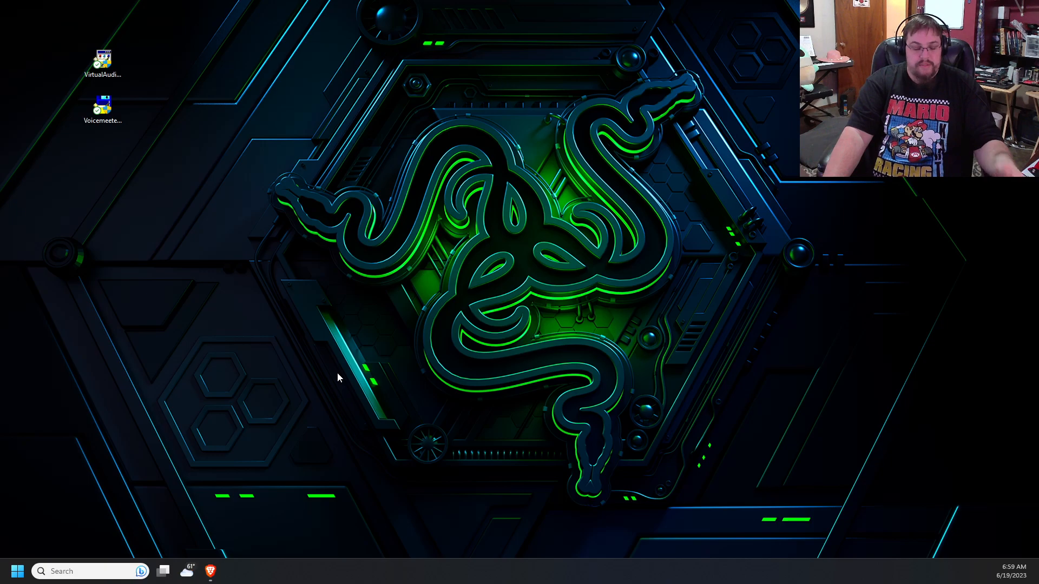
{"action": "mouse_move", "coordinate": [230, 324]}
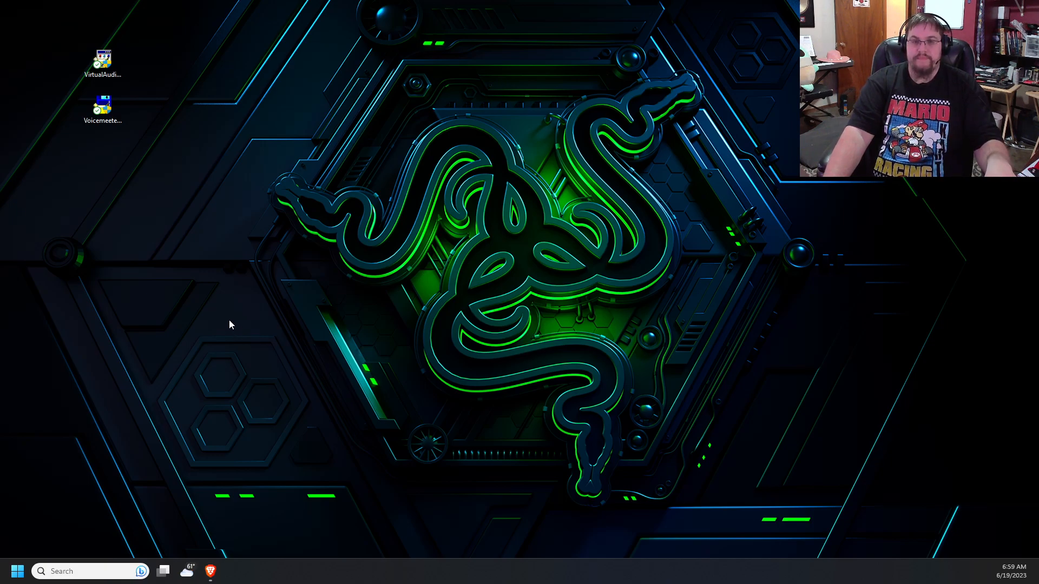
{"action": "mouse_move", "coordinate": [12, 571]}
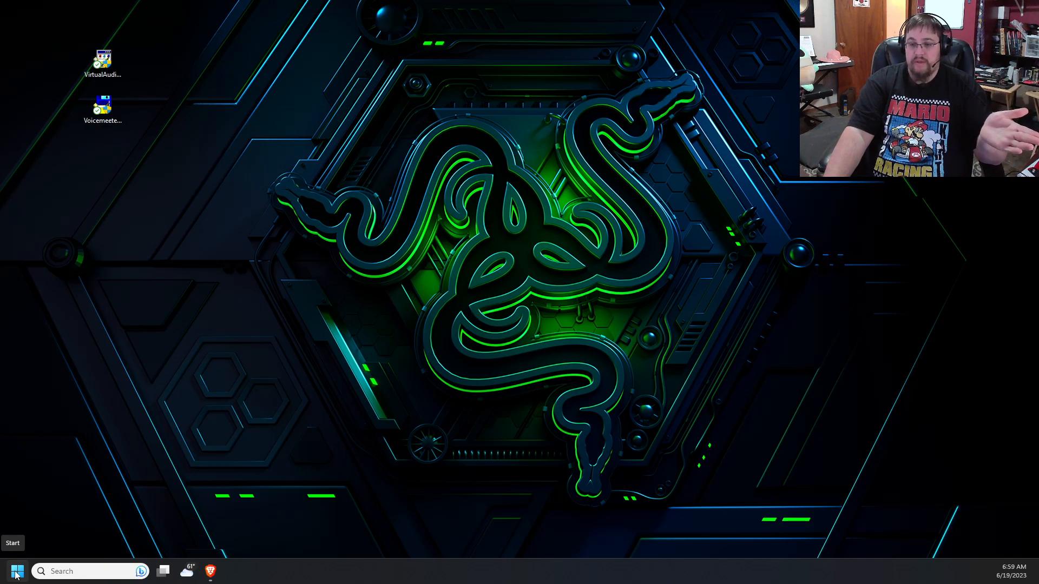
Search the Start menu for 'VAC' and run VAC Control panel as administrator
{"action": "left_click", "coordinate": [17, 571]}
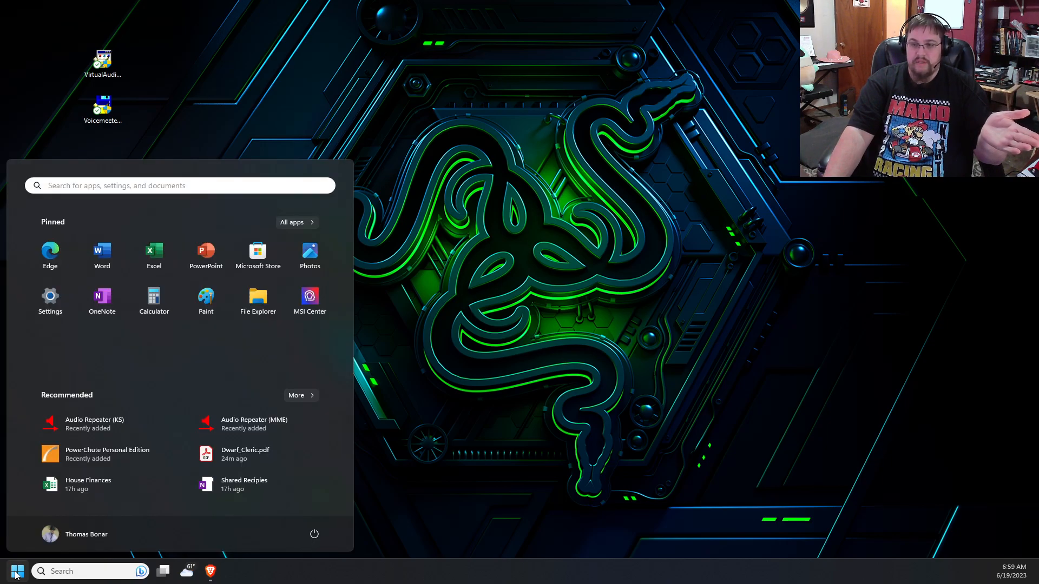
{"action": "type", "text": "VAC"}
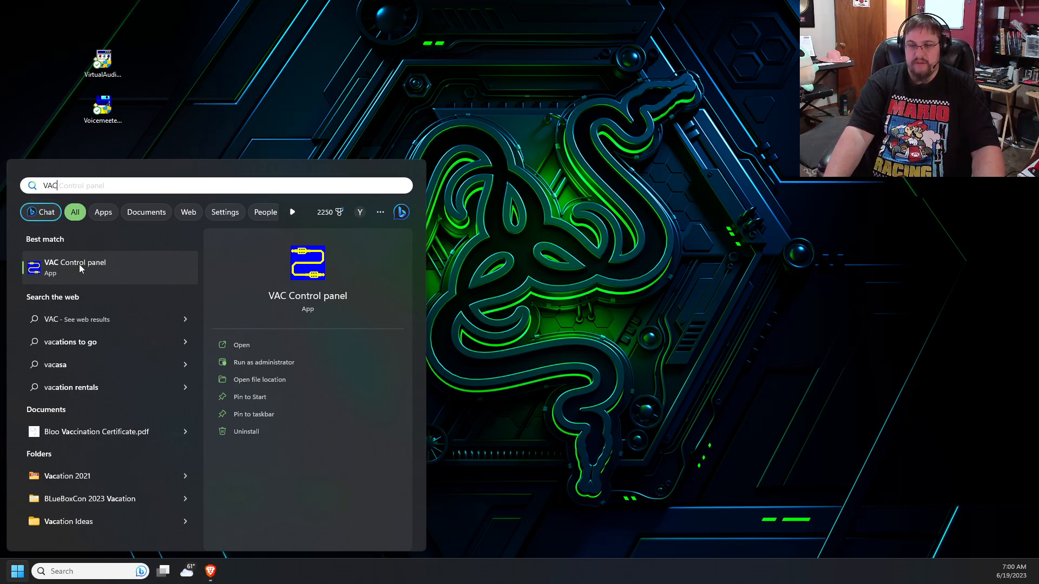
{"action": "right_click", "coordinate": [74, 266]}
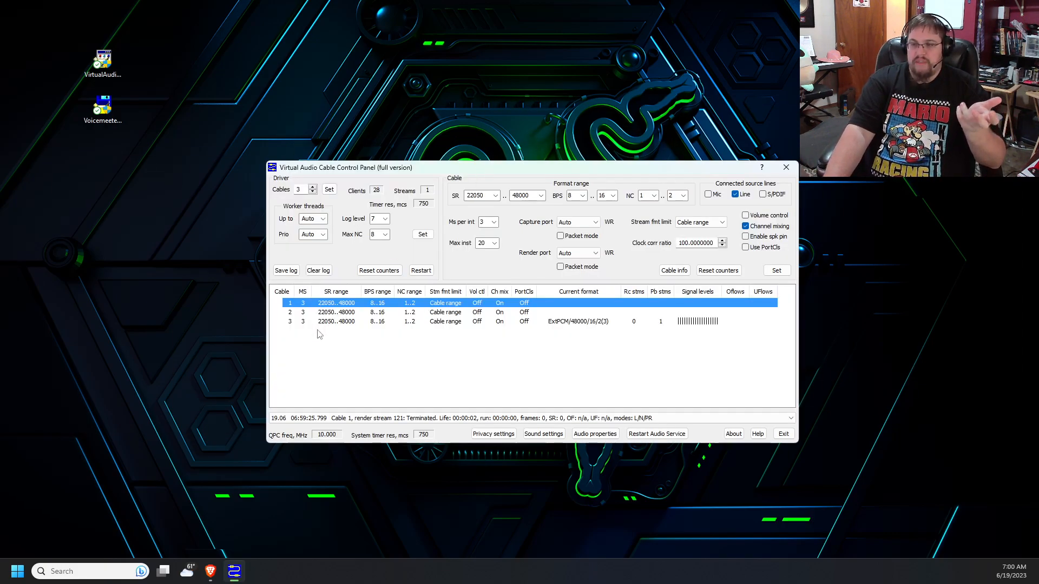
{"action": "mouse_move", "coordinate": [315, 285]}
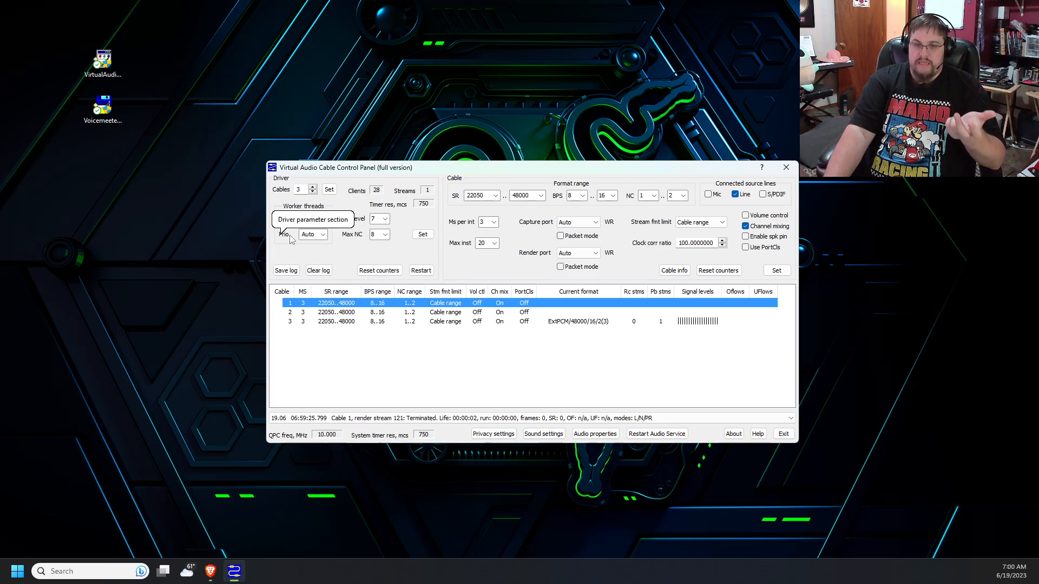
{"action": "mouse_move", "coordinate": [300, 189]}
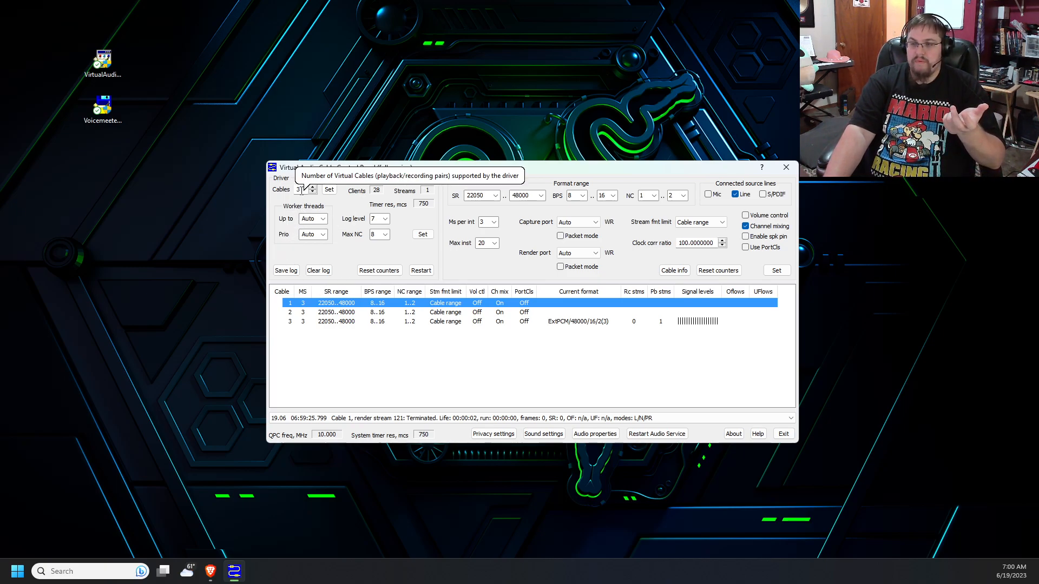
{"action": "mouse_move", "coordinate": [291, 197]}
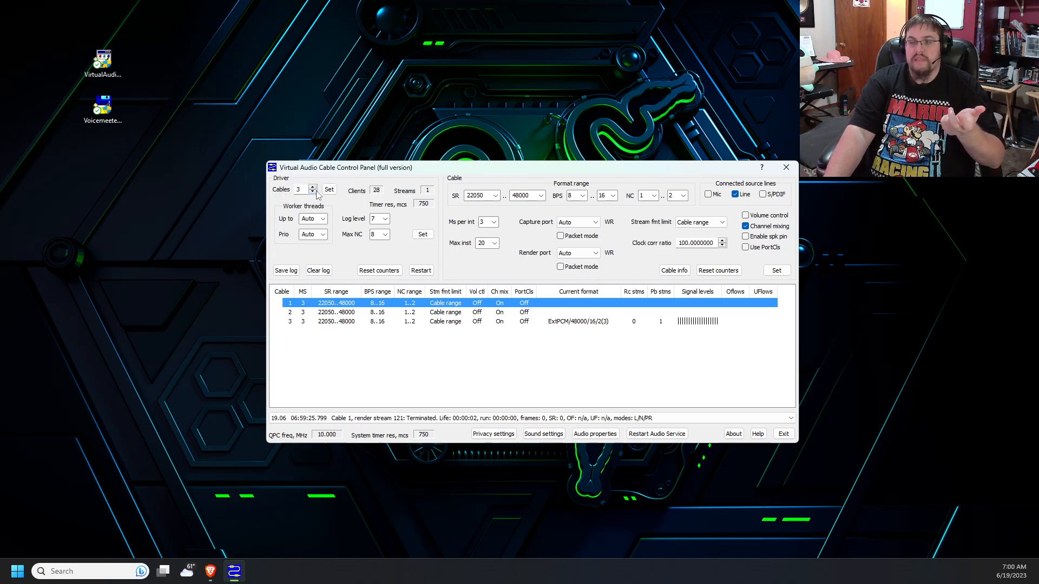
{"action": "mouse_move", "coordinate": [303, 297]}
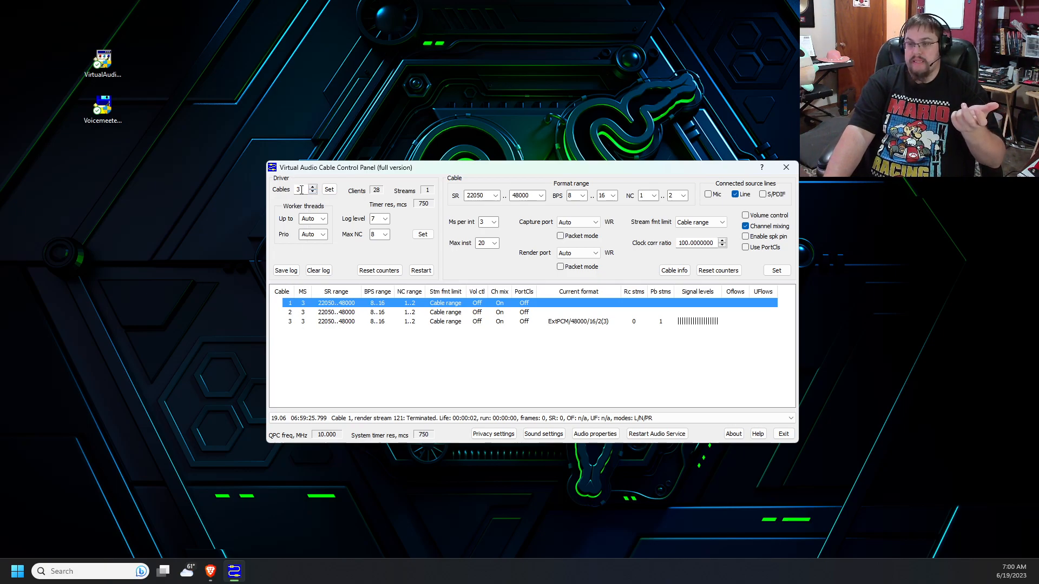
{"action": "mouse_move", "coordinate": [328, 189]}
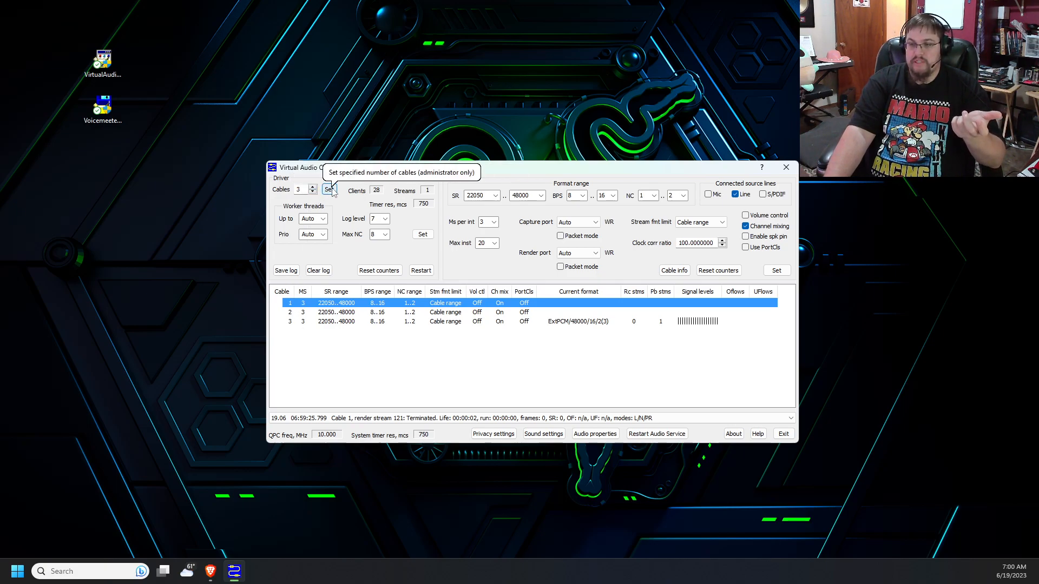
{"action": "mouse_move", "coordinate": [309, 315]}
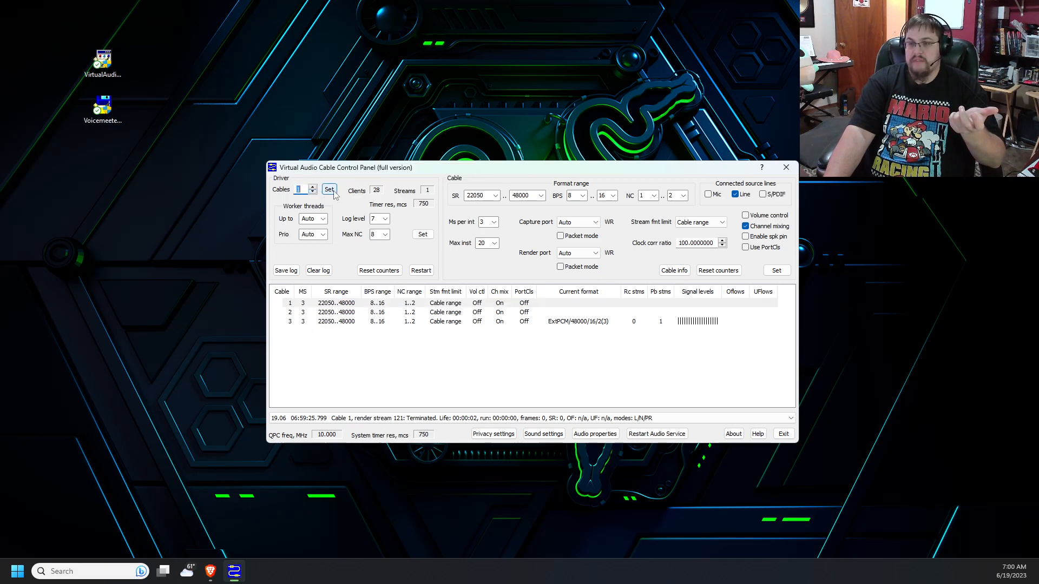
Apply a cable count of 1 and dismiss the resulting device-in-use error
{"action": "left_click", "coordinate": [329, 189]}
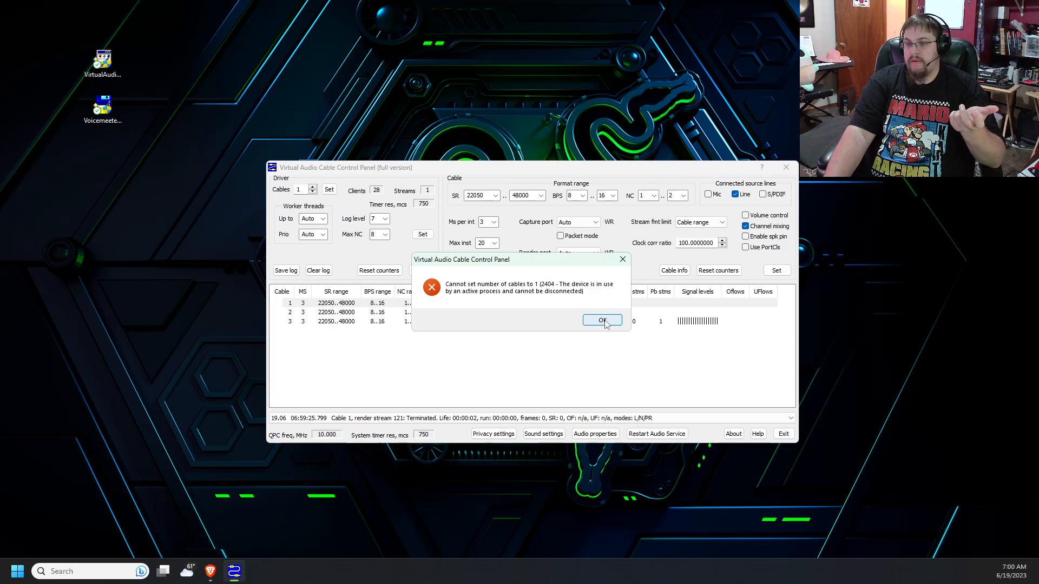
{"action": "left_click", "coordinate": [600, 320]}
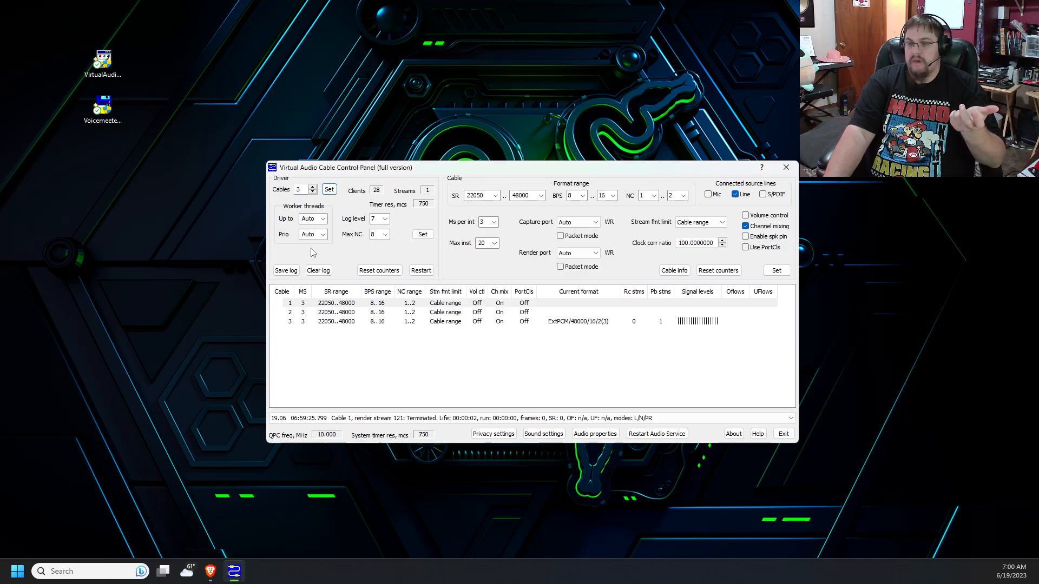
{"action": "mouse_move", "coordinate": [457, 342]}
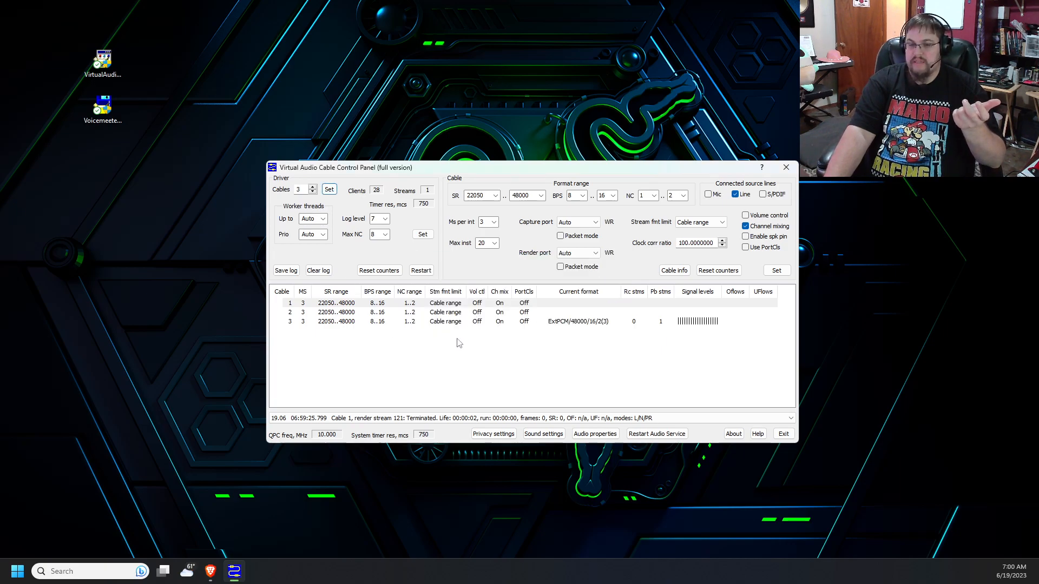
{"action": "mouse_move", "coordinate": [350, 331]}
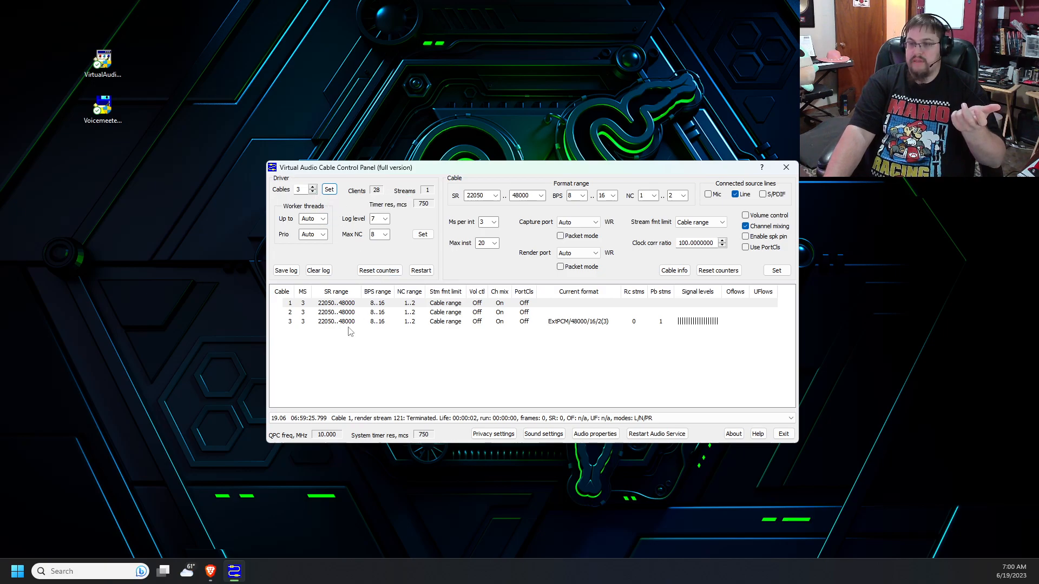
{"action": "mouse_move", "coordinate": [786, 167]}
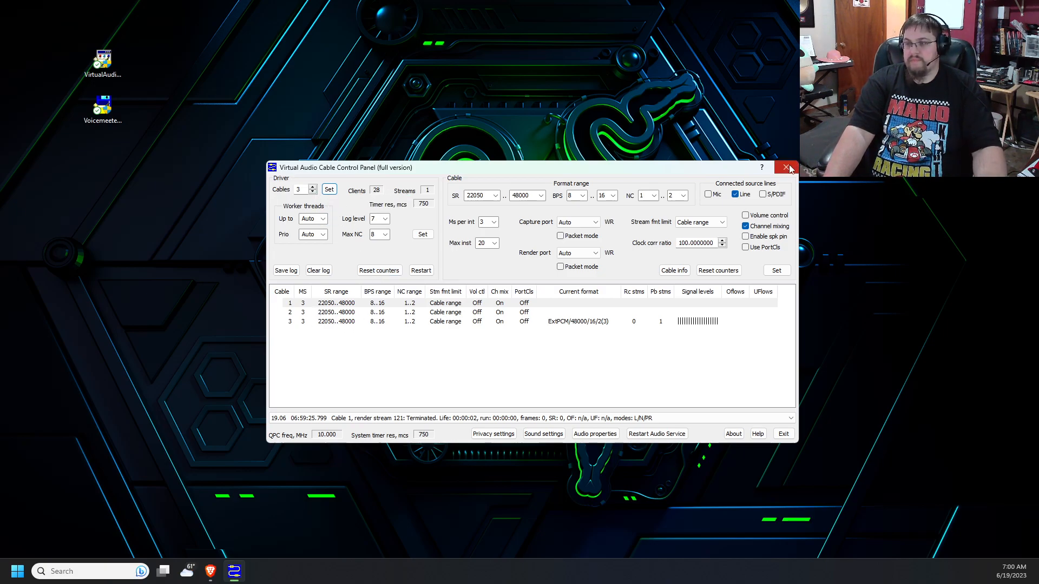
{"action": "mouse_move", "coordinate": [788, 168]}
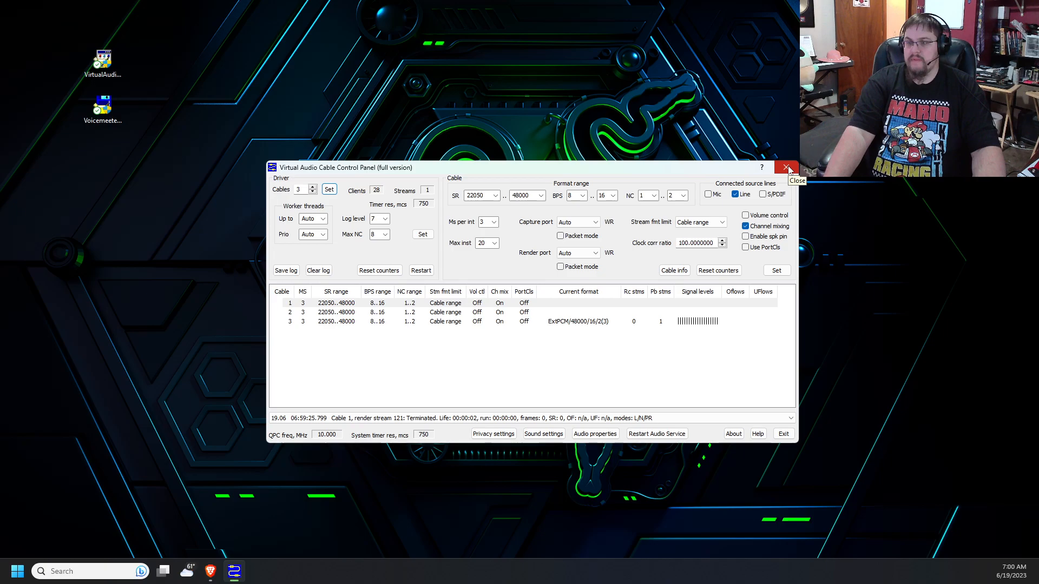
Close the VAC Control Panel and search Start for 'change system sounds'
{"action": "left_click", "coordinate": [788, 168]}
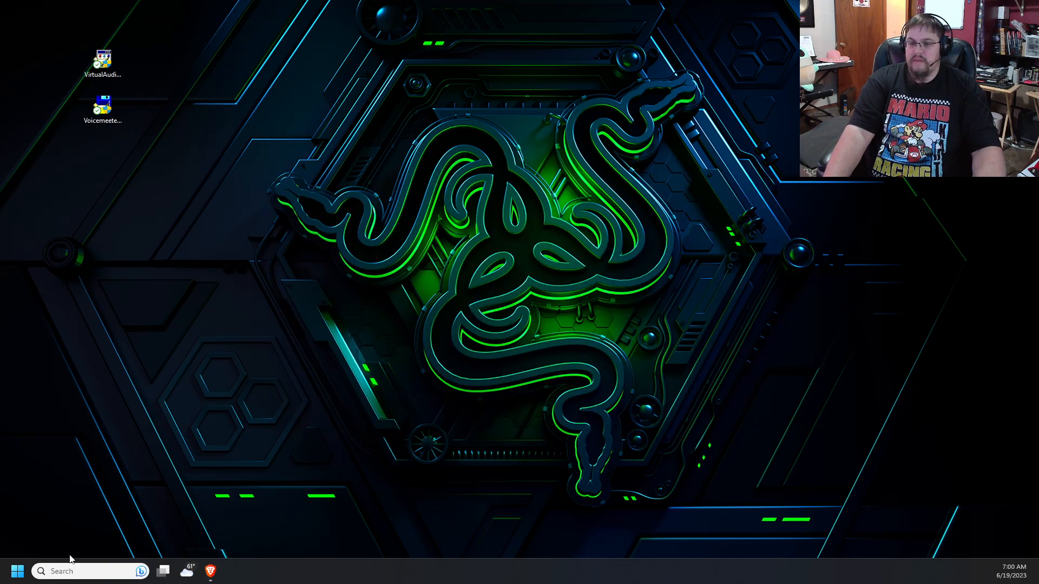
{"action": "left_click", "coordinate": [17, 571]}
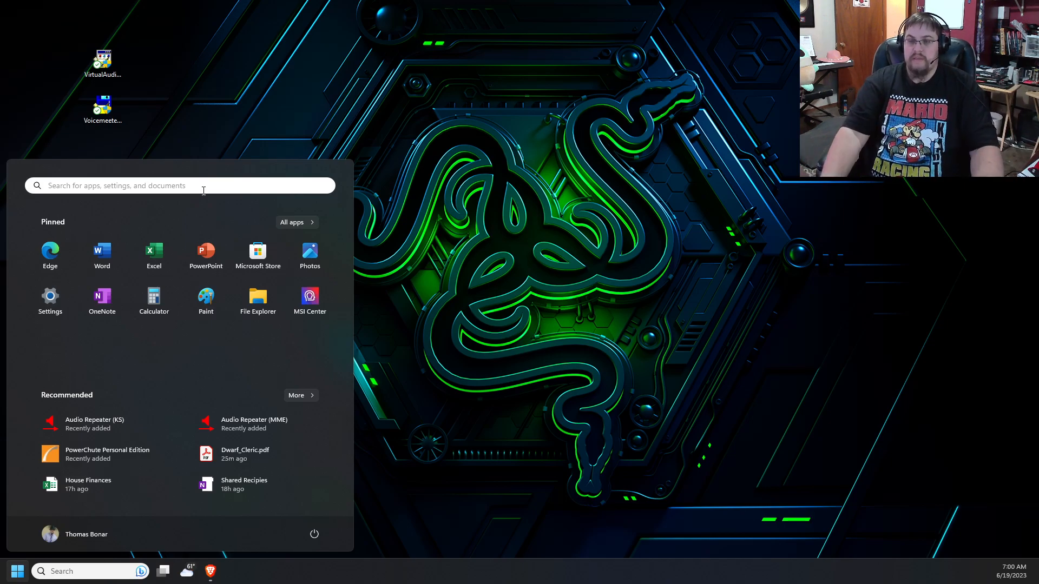
{"action": "left_click", "coordinate": [179, 186]}
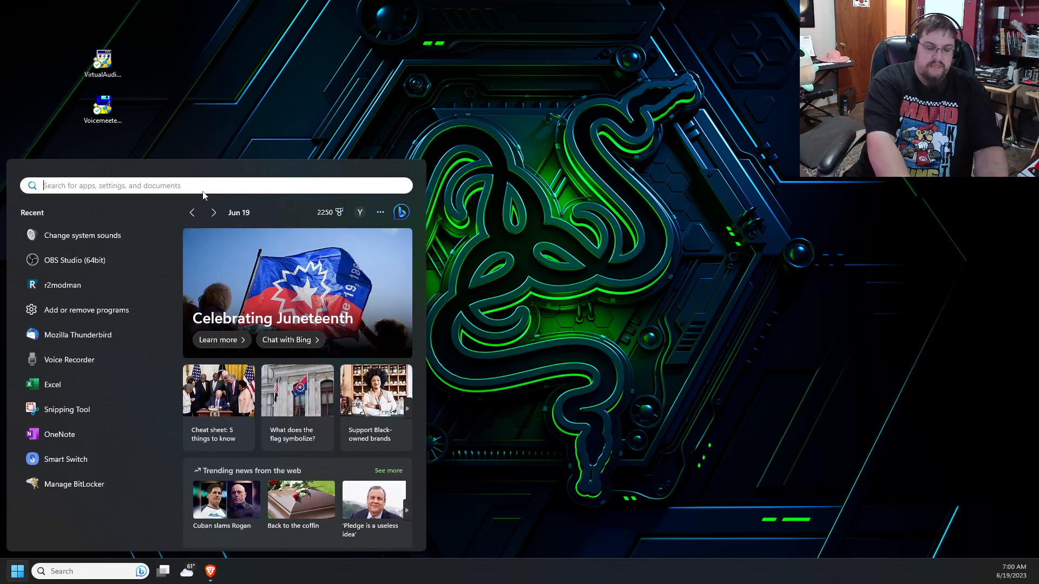
{"action": "type", "text": "change syste"}
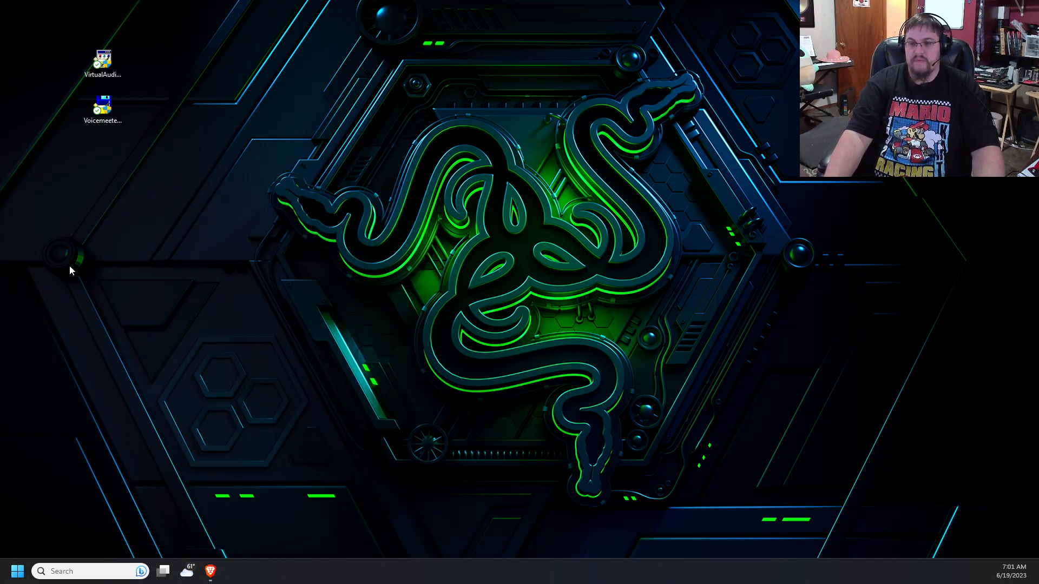
{"action": "mouse_move", "coordinate": [334, 522]}
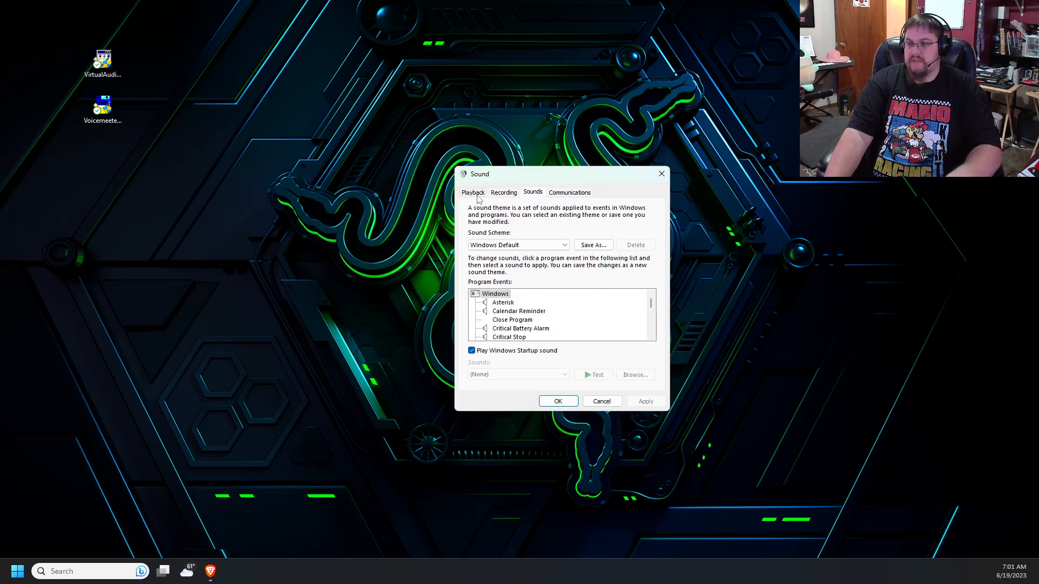
On the Playback list, locate the Line 1 virtual cable device and bring up its properties
{"action": "left_click", "coordinate": [472, 192]}
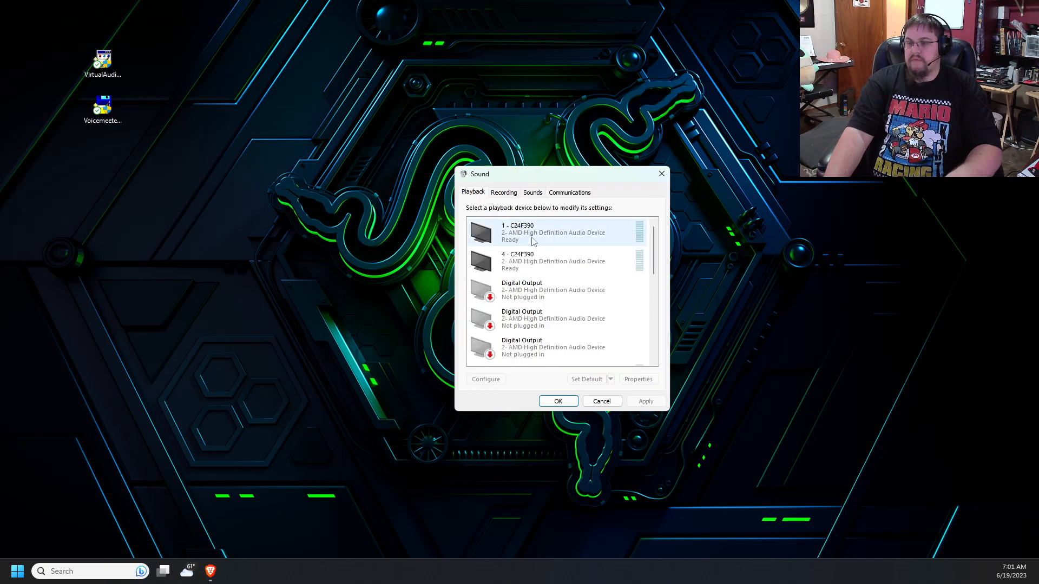
{"action": "scroll", "scroll_direction": "down", "scroll_amount": 3}
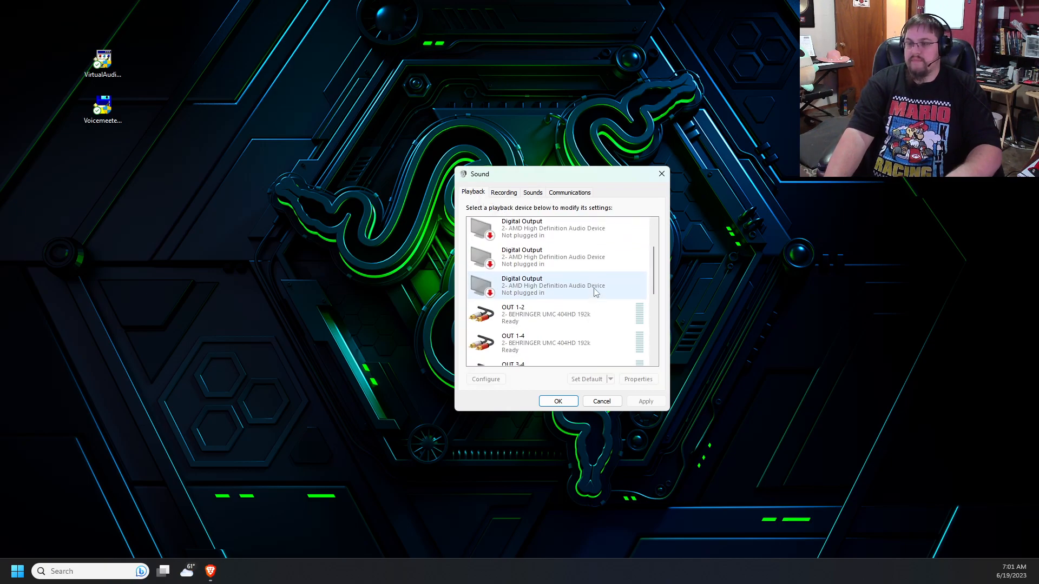
{"action": "scroll", "scroll_direction": "down", "scroll_amount": 3}
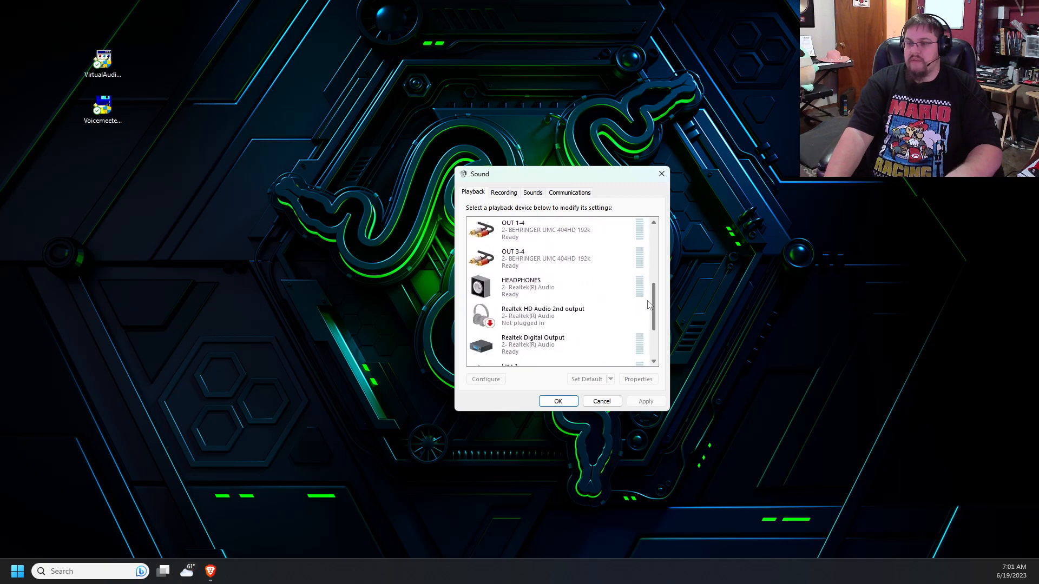
{"action": "scroll", "scroll_direction": "down", "scroll_amount": 3}
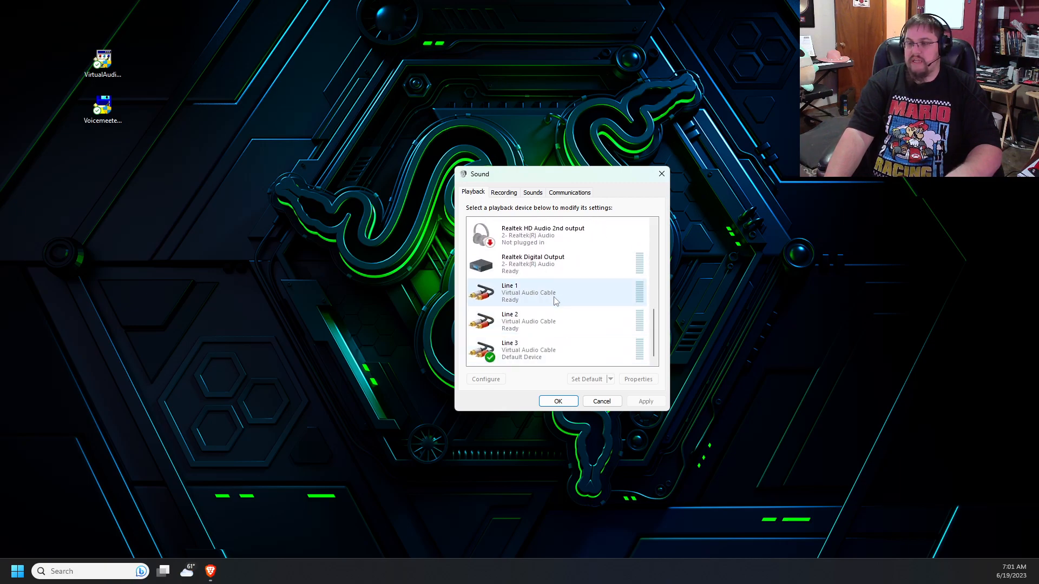
{"action": "mouse_move", "coordinate": [564, 304]}
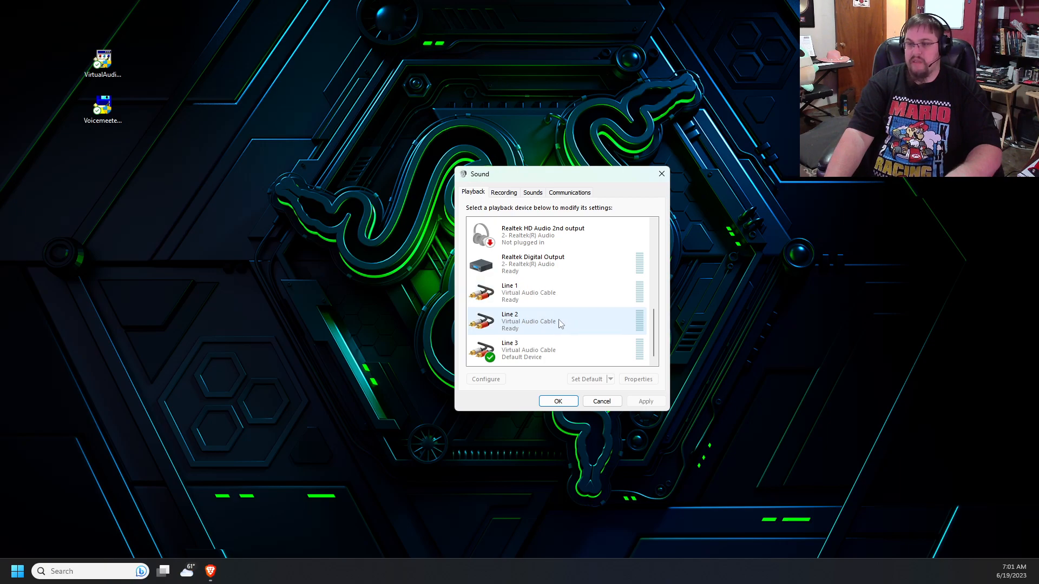
{"action": "left_click", "coordinate": [543, 350]}
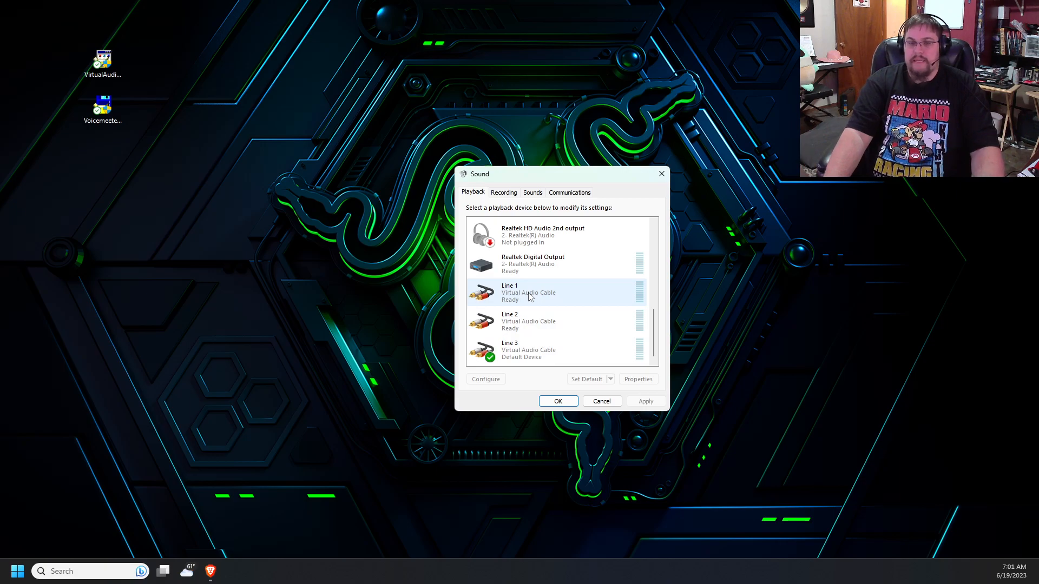
{"action": "mouse_move", "coordinate": [528, 295]}
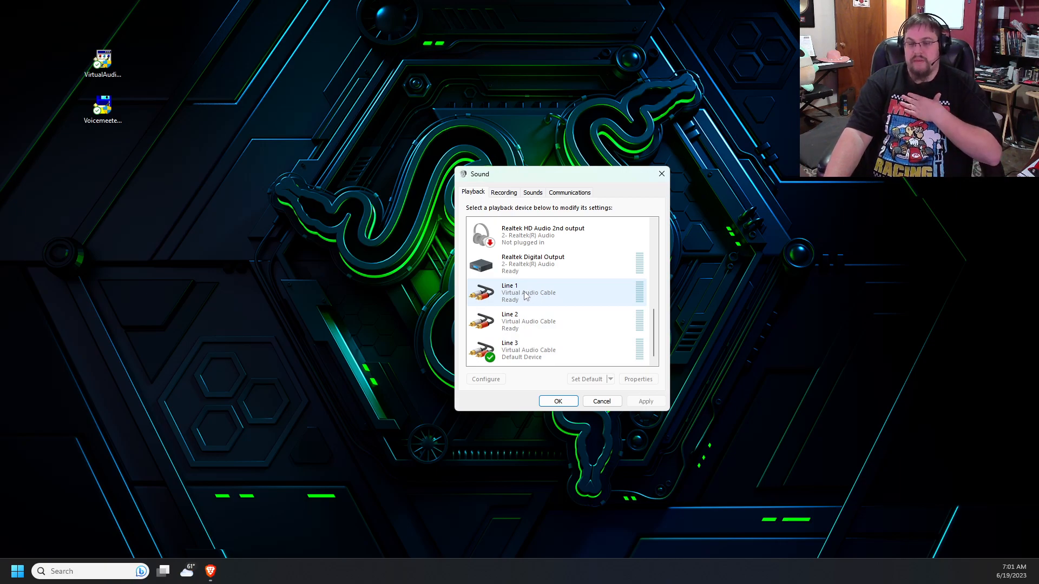
{"action": "right_click", "coordinate": [549, 293]}
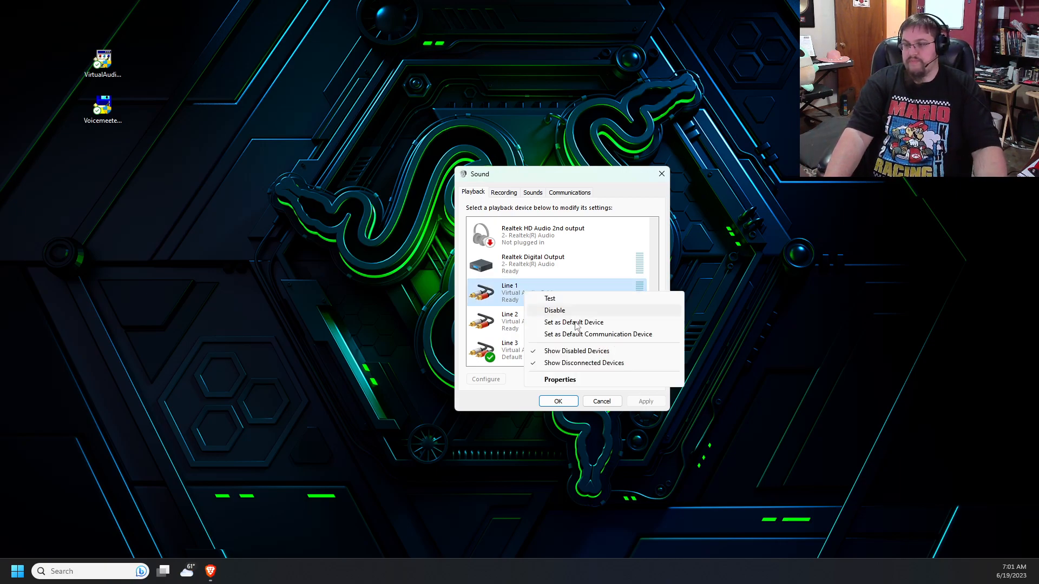
{"action": "mouse_move", "coordinate": [571, 382]}
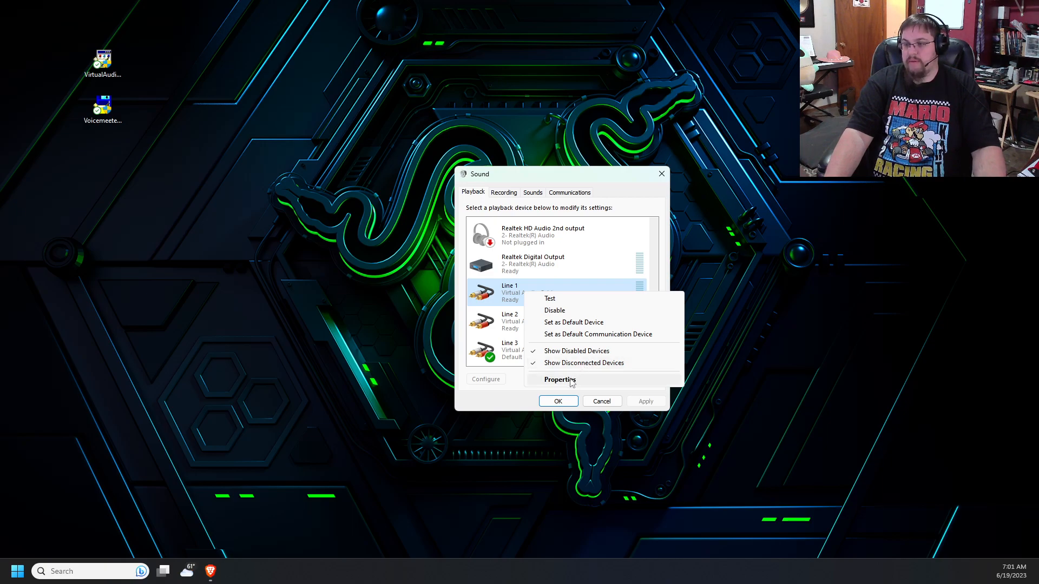
{"action": "left_click", "coordinate": [560, 380]}
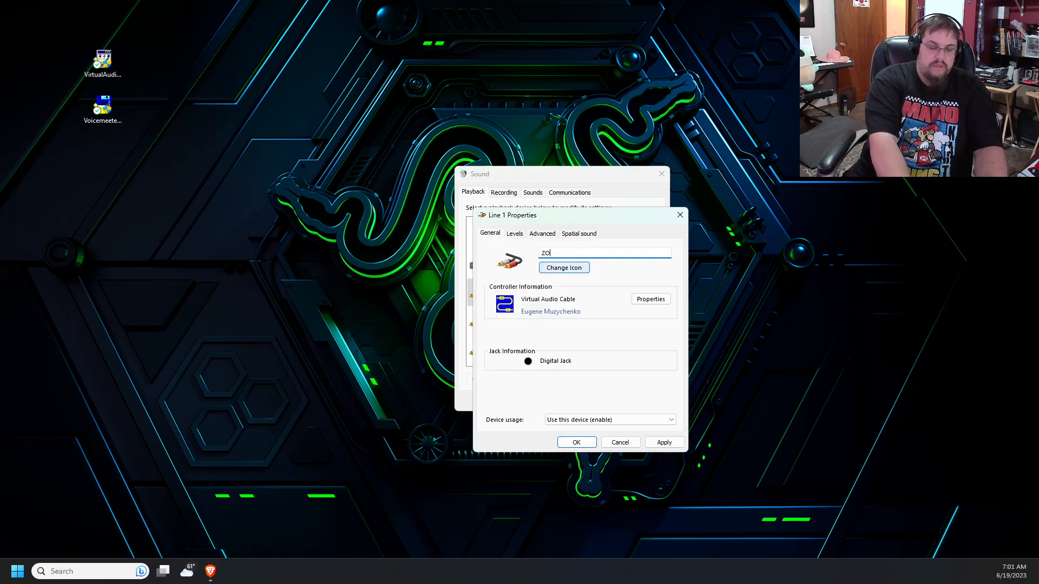
Rename the Line 1 playback device to 'ZOOM-FROM Players' and confirm
{"action": "type", "text": "OM-FROM"}
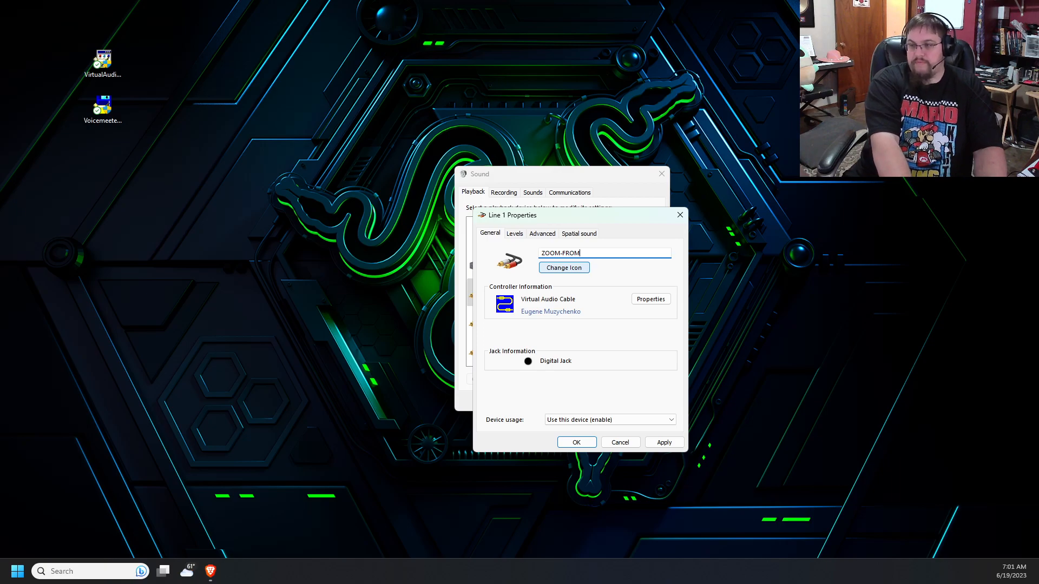
{"action": "type", "text": "PLaye"}
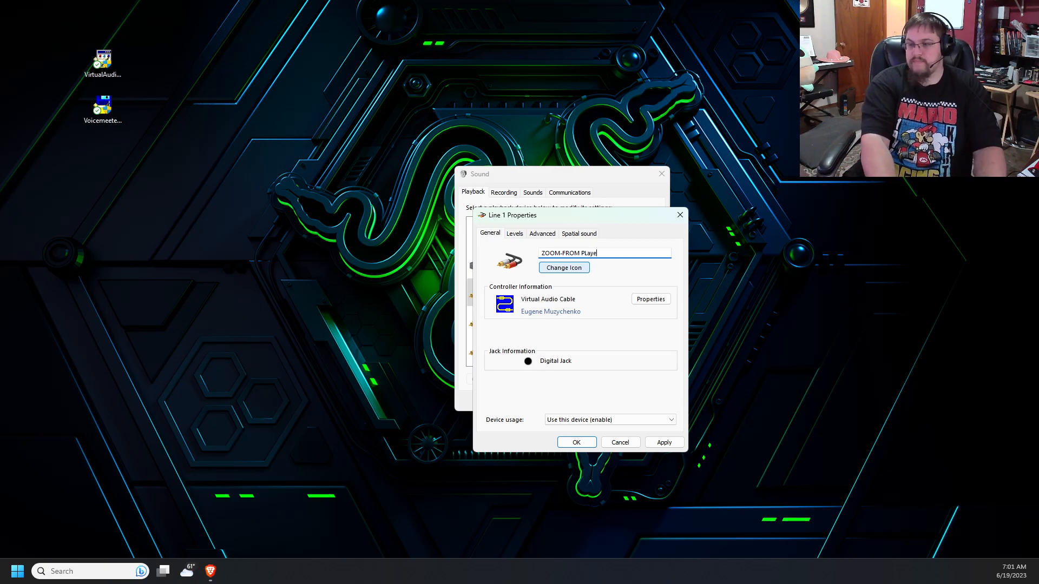
{"action": "type", "text": "rs"}
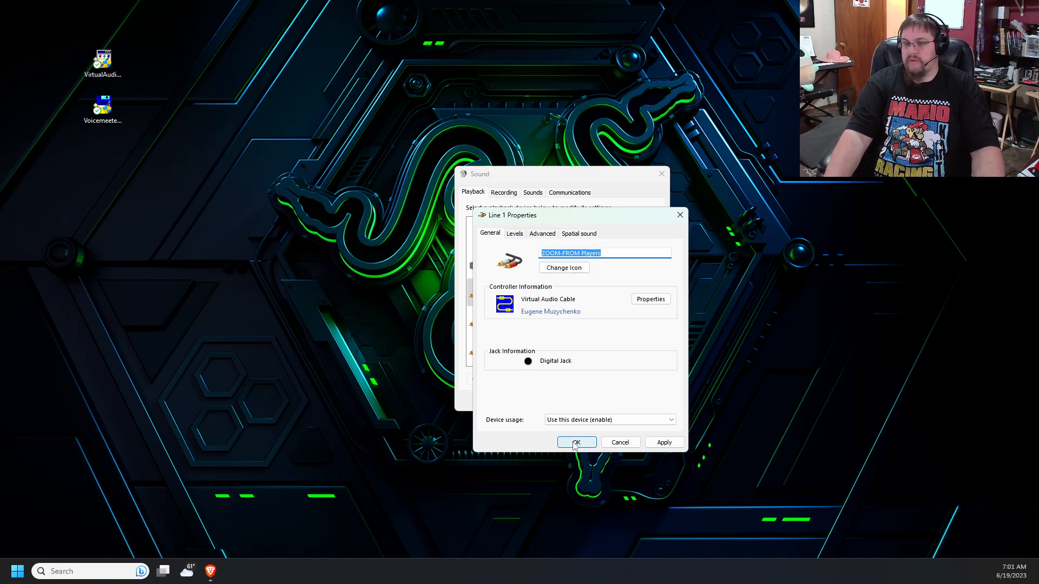
{"action": "left_click", "coordinate": [573, 442]}
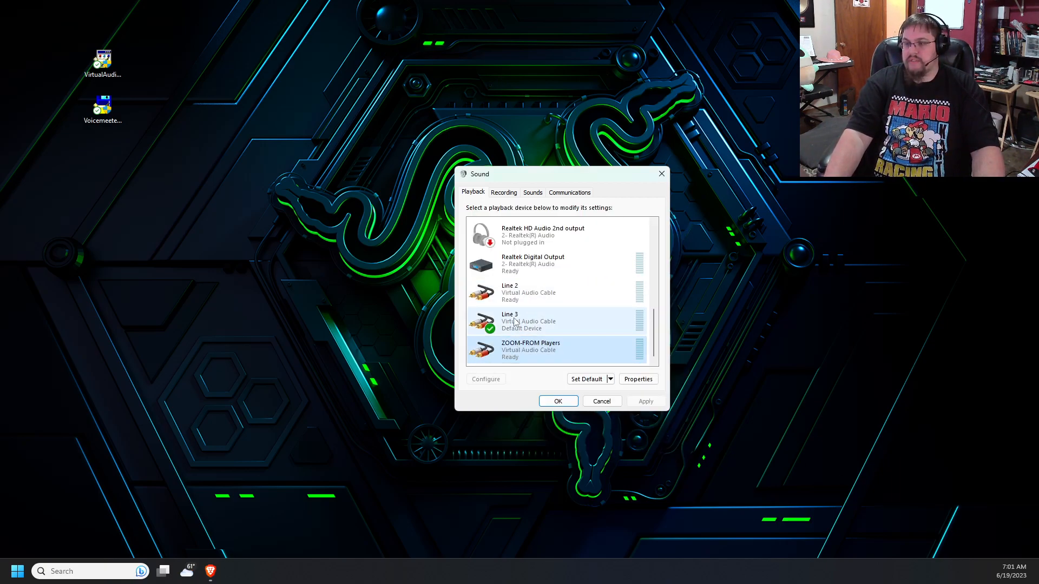
On the Recording list, check the Line 1 device's properties and close them unchanged
{"action": "left_click", "coordinate": [503, 192]}
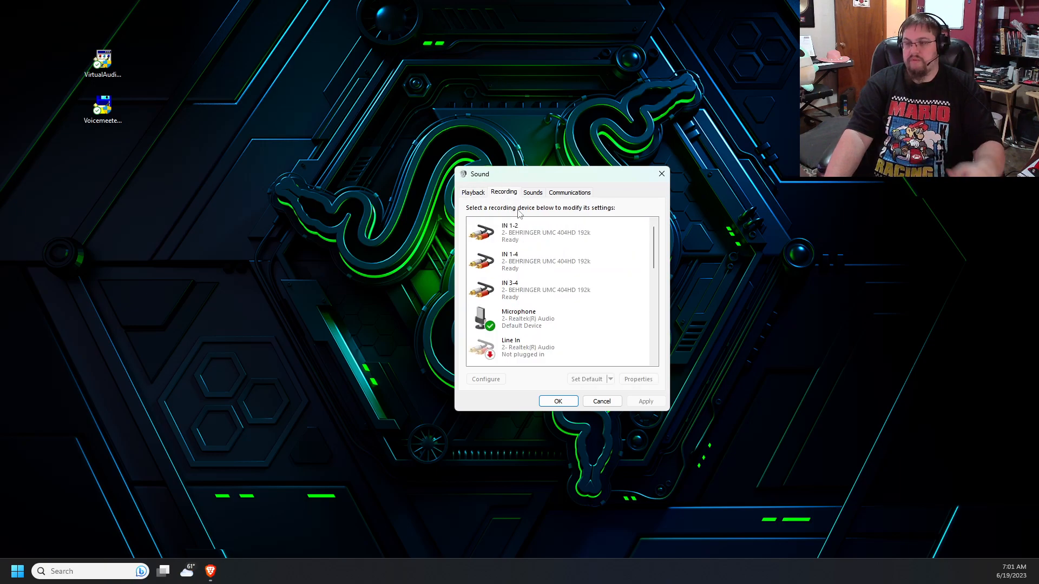
{"action": "scroll", "scroll_direction": "down", "scroll_amount": 3}
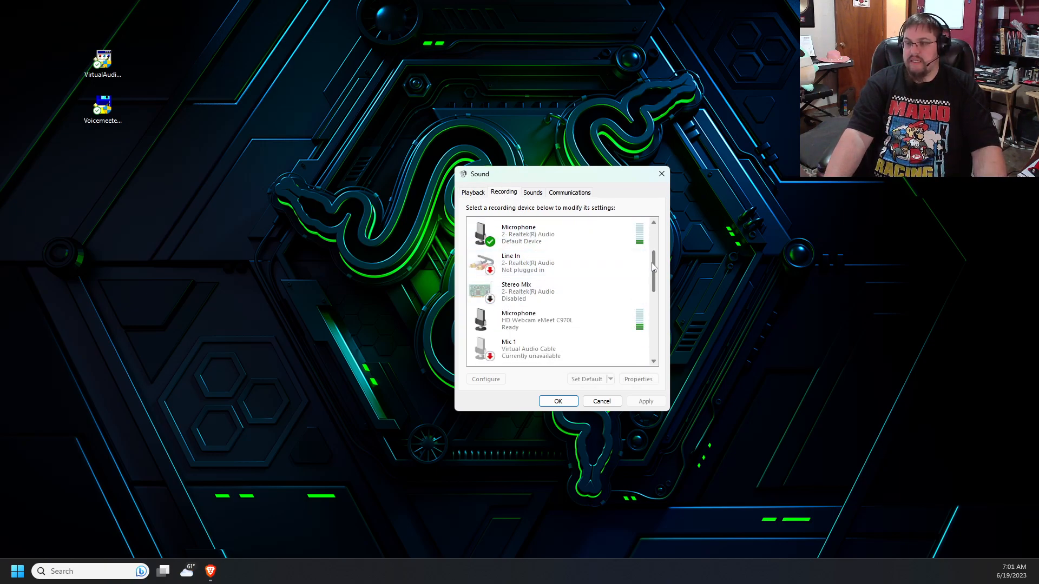
{"action": "scroll", "scroll_direction": "down", "scroll_amount": 3}
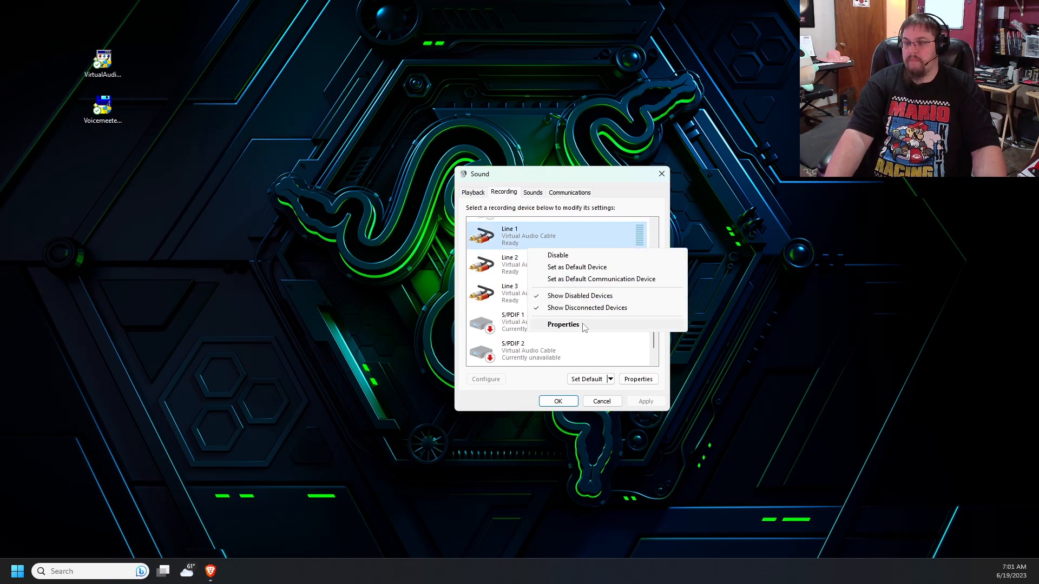
{"action": "left_click", "coordinate": [563, 324]}
{"action": "type", "text": "ZOOM-FROM Players"}
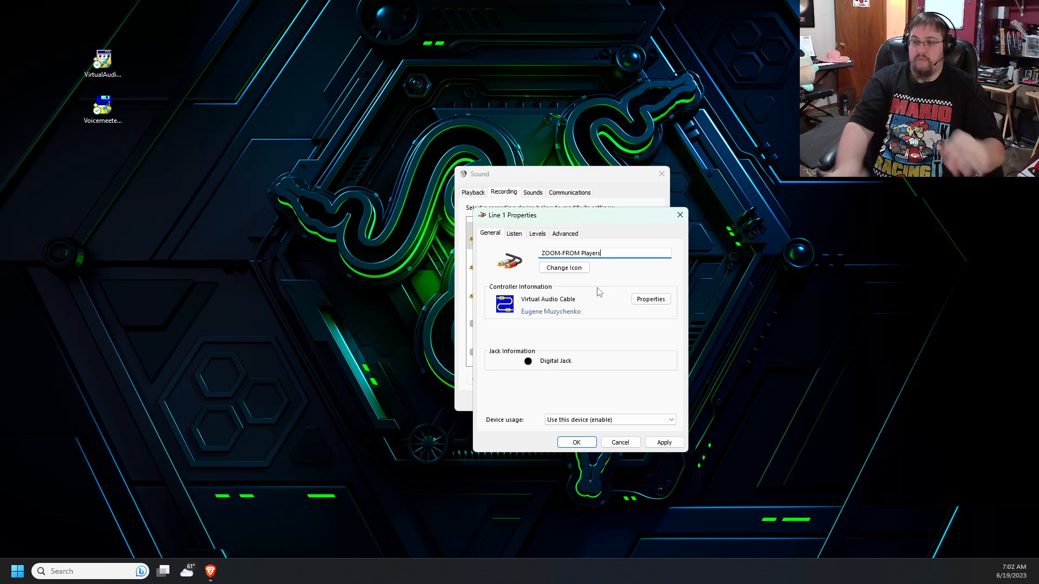
{"action": "left_click", "coordinate": [575, 442]}
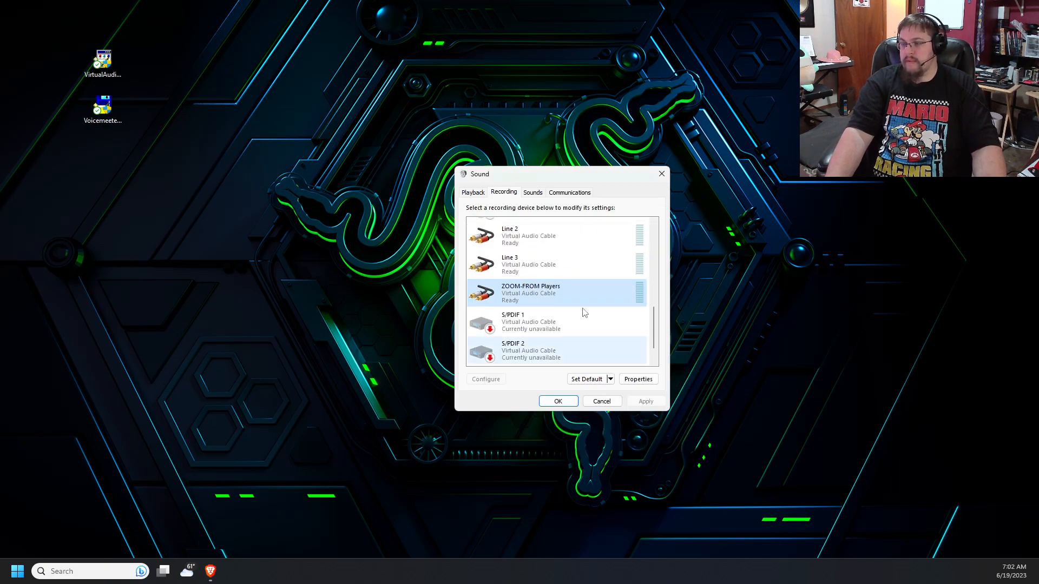
Enter 'Applications' as the name of the Line 2 recording device
{"action": "left_click", "coordinate": [557, 235]}
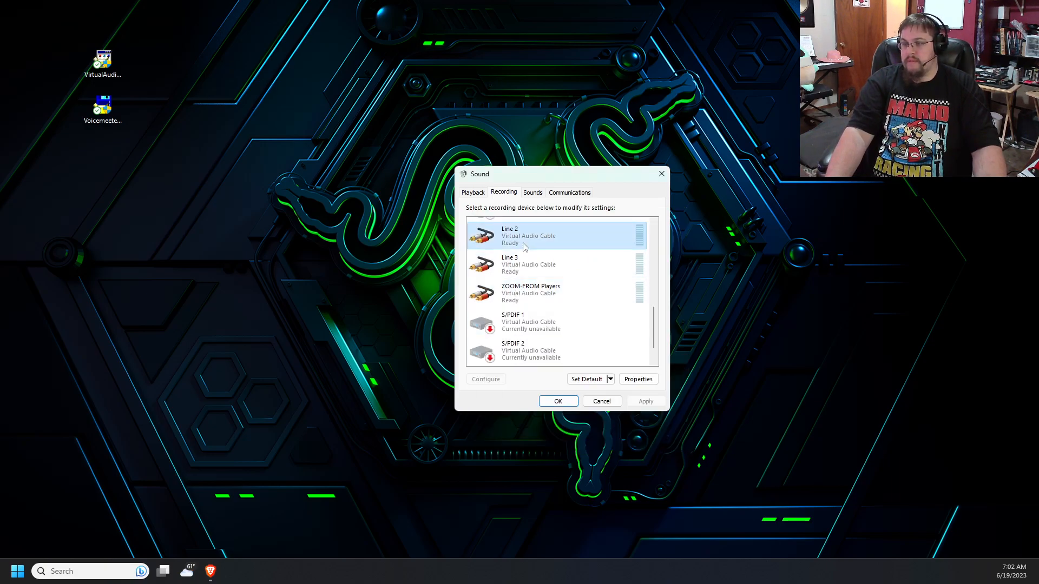
{"action": "left_click", "coordinate": [637, 378]}
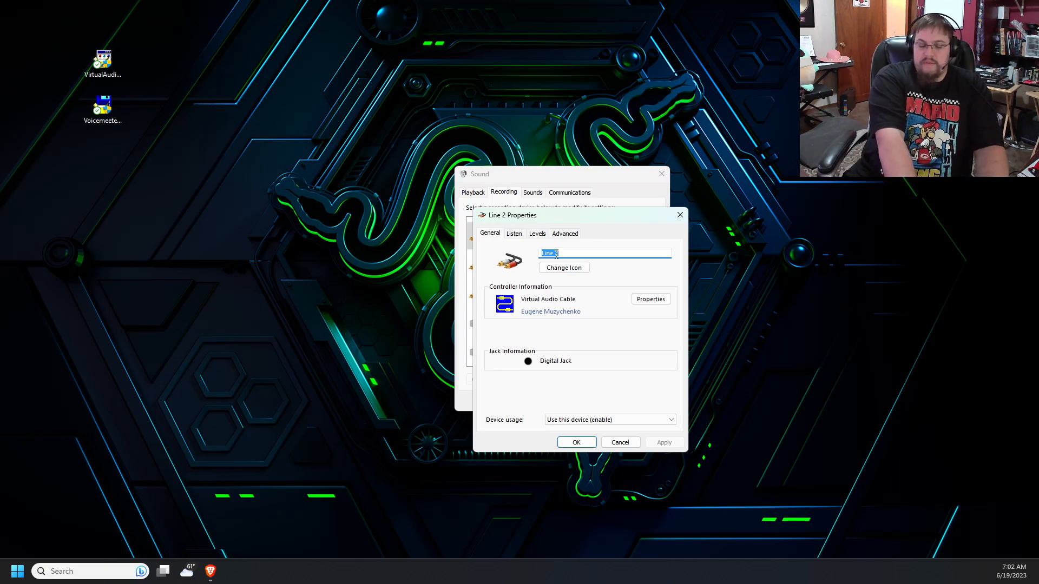
{"action": "type", "text": "A"}
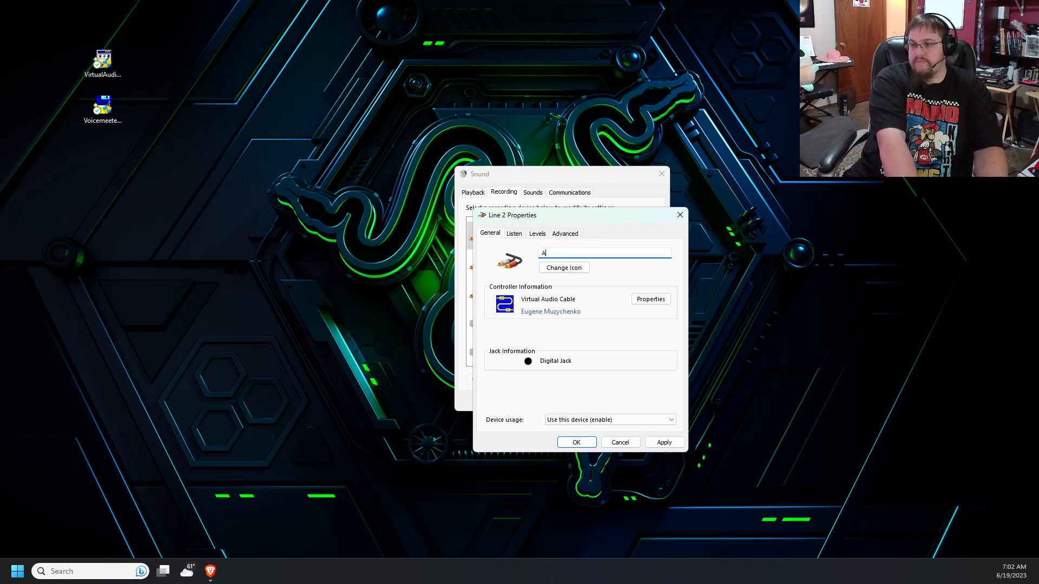
{"action": "type", "text": "pplicatoins"}
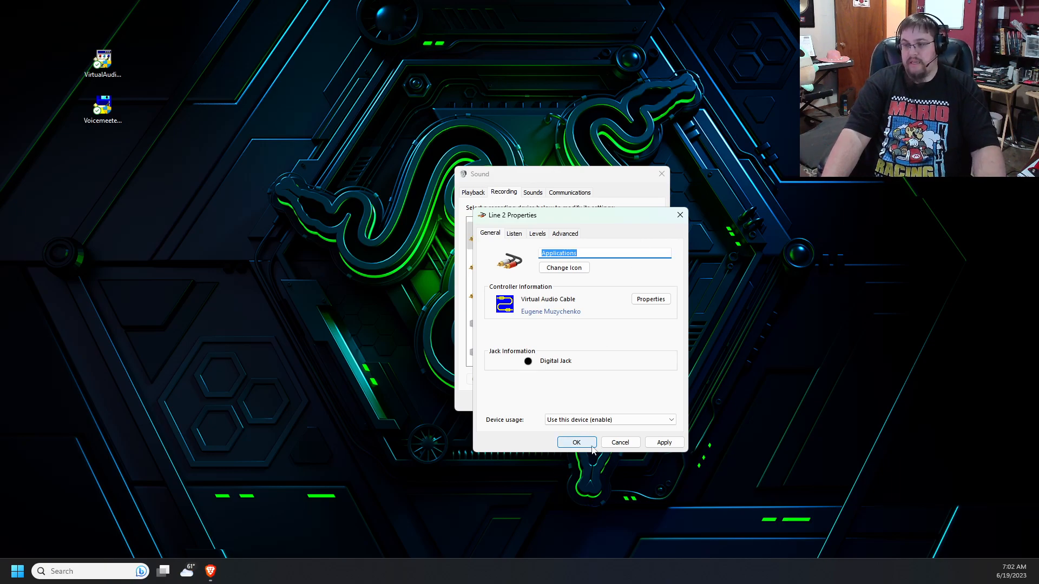
Confirm Applications as the Line 2 name and check the Line 2 playback device's options
{"action": "left_click", "coordinate": [575, 442]}
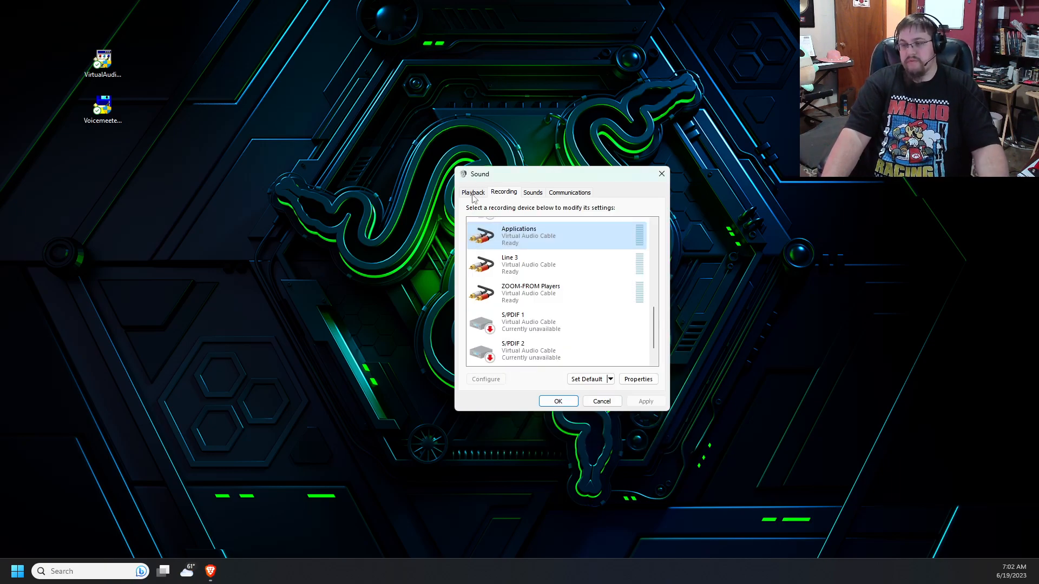
{"action": "left_click", "coordinate": [473, 192]}
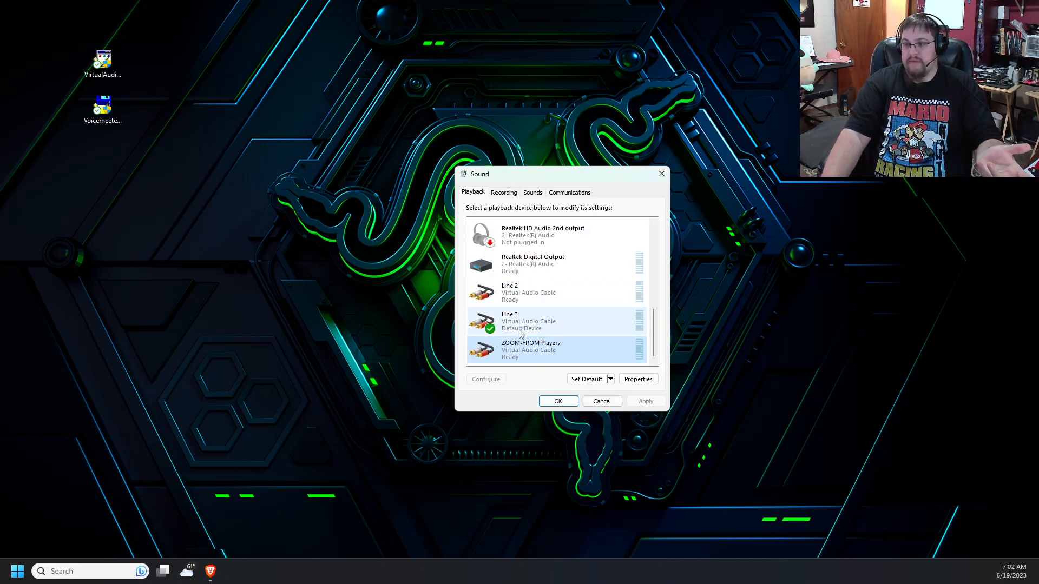
{"action": "right_click", "coordinate": [530, 292]}
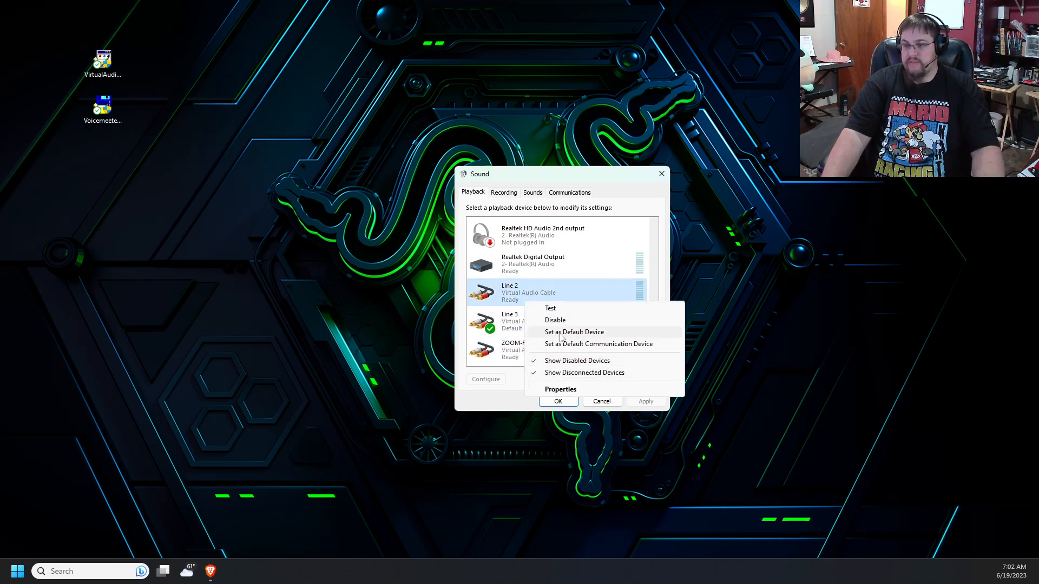
{"action": "left_click", "coordinate": [560, 389]}
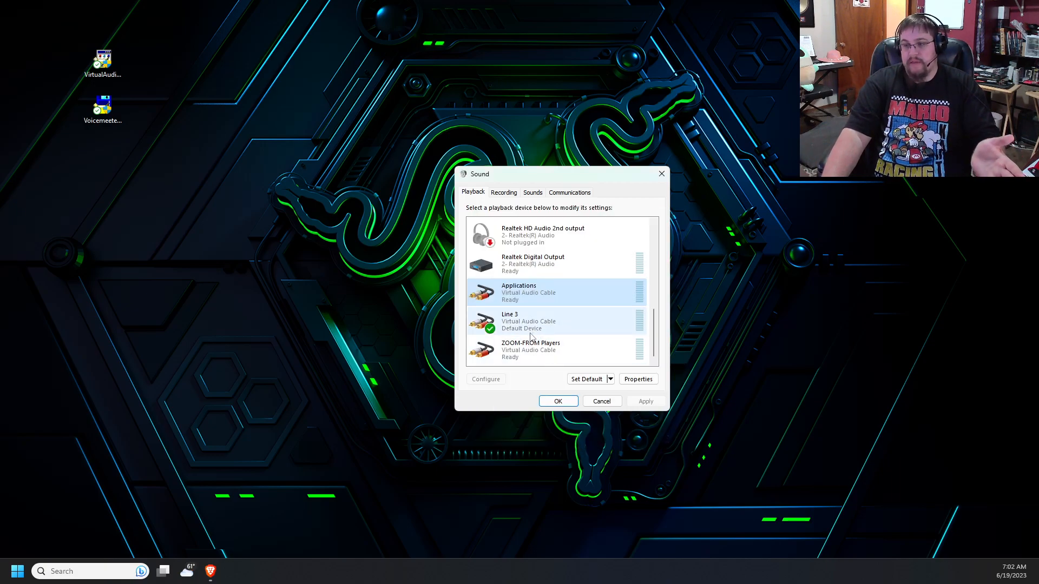
Rename the Line 3 playback device to Zoom-To Players in its Properties
{"action": "right_click", "coordinate": [531, 321]}
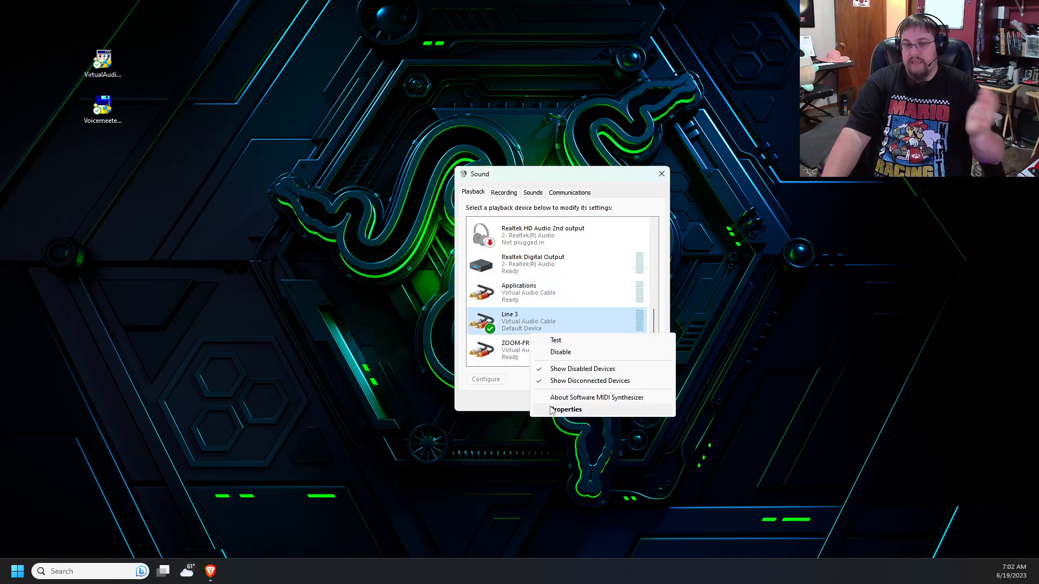
{"action": "left_click", "coordinate": [566, 409]}
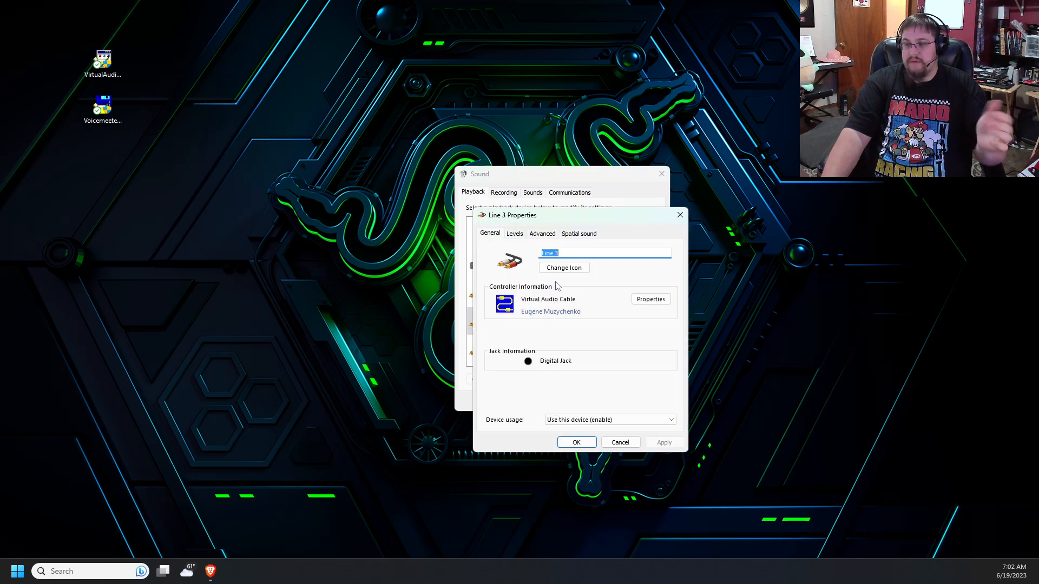
{"action": "type", "text": "Zoom"}
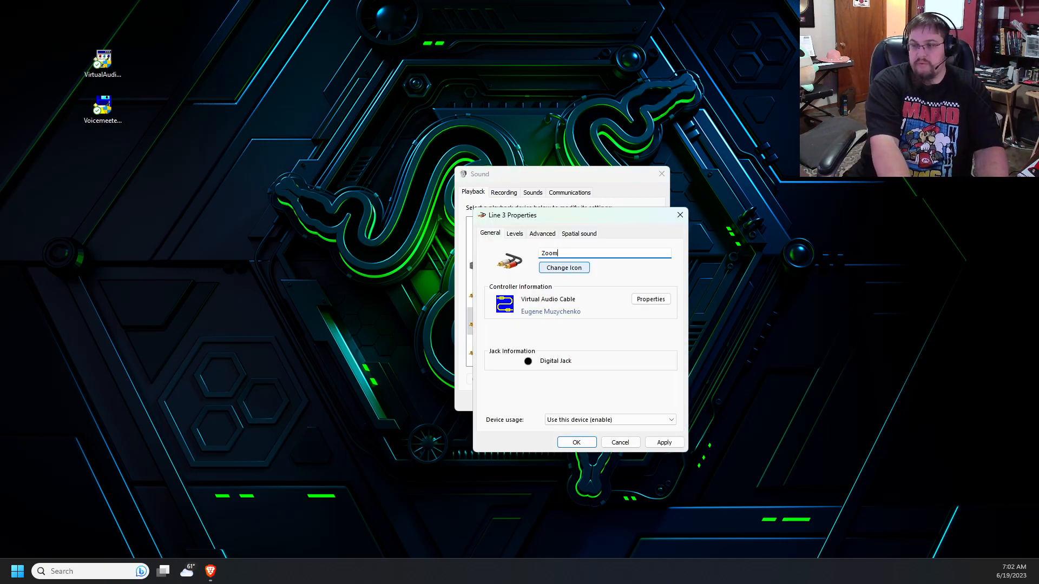
{"action": "type", "text": "-PLayers"}
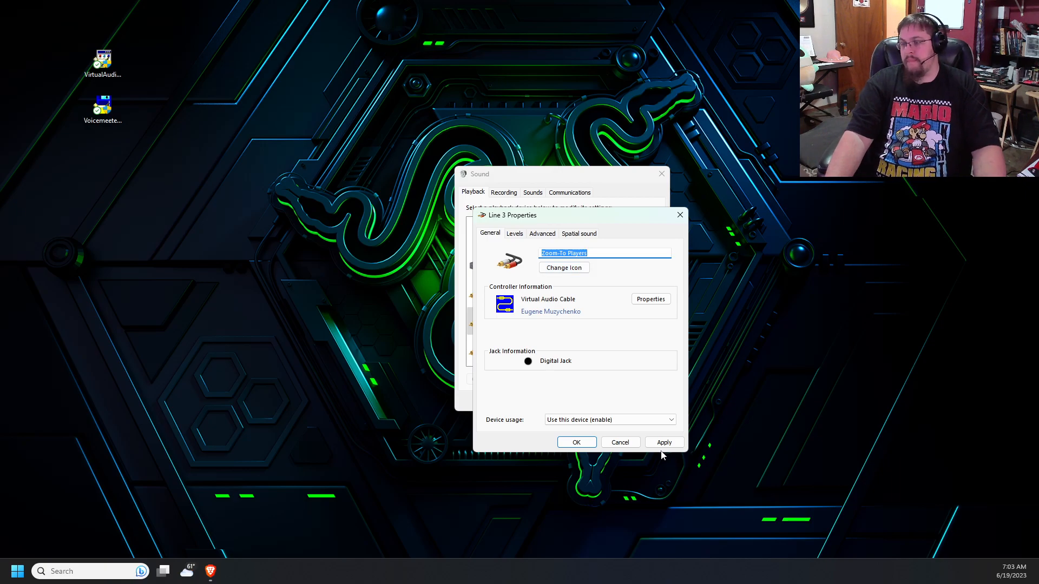
Confirm the Zoom-To Players name and select the Line 3 recording device
{"action": "left_click", "coordinate": [575, 442]}
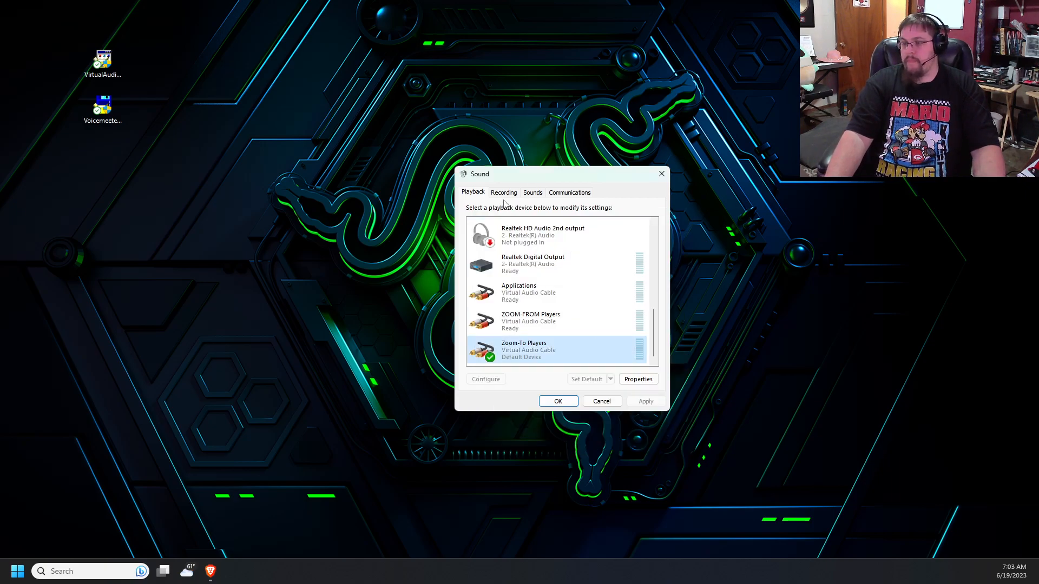
{"action": "left_click", "coordinate": [503, 192]}
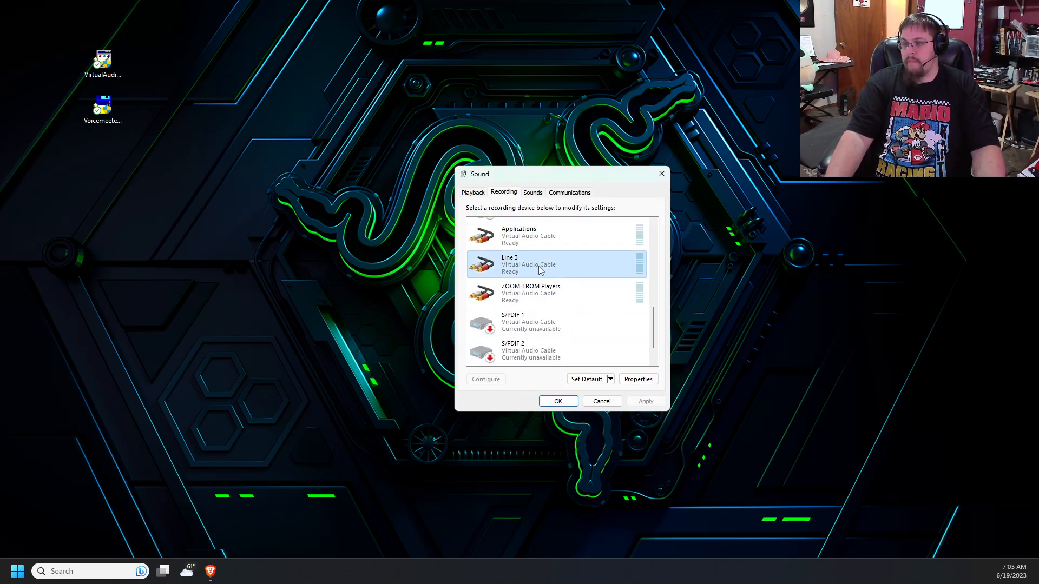
{"action": "left_click", "coordinate": [637, 378]}
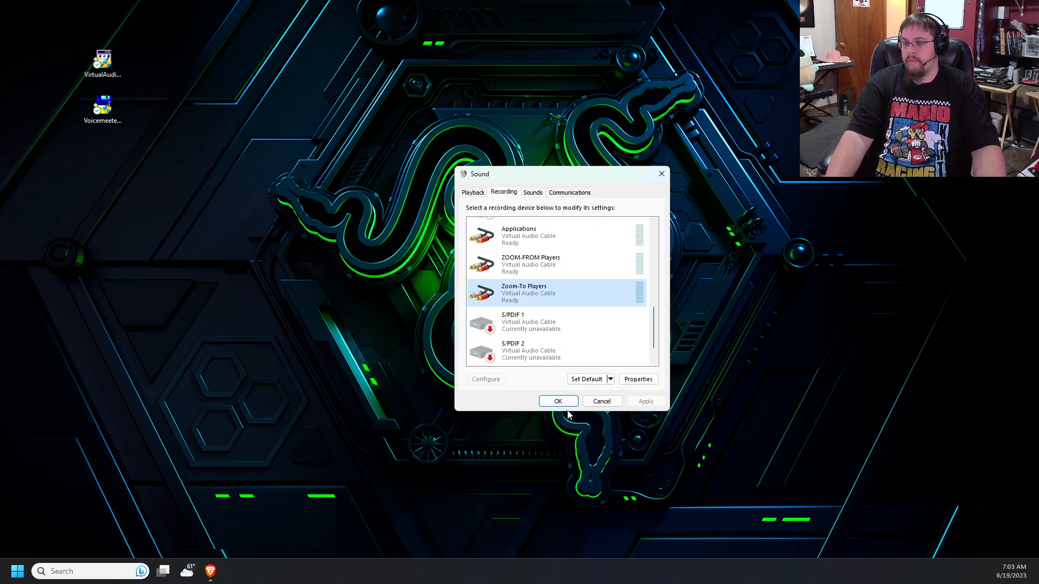
{"action": "mouse_move", "coordinate": [593, 312]}
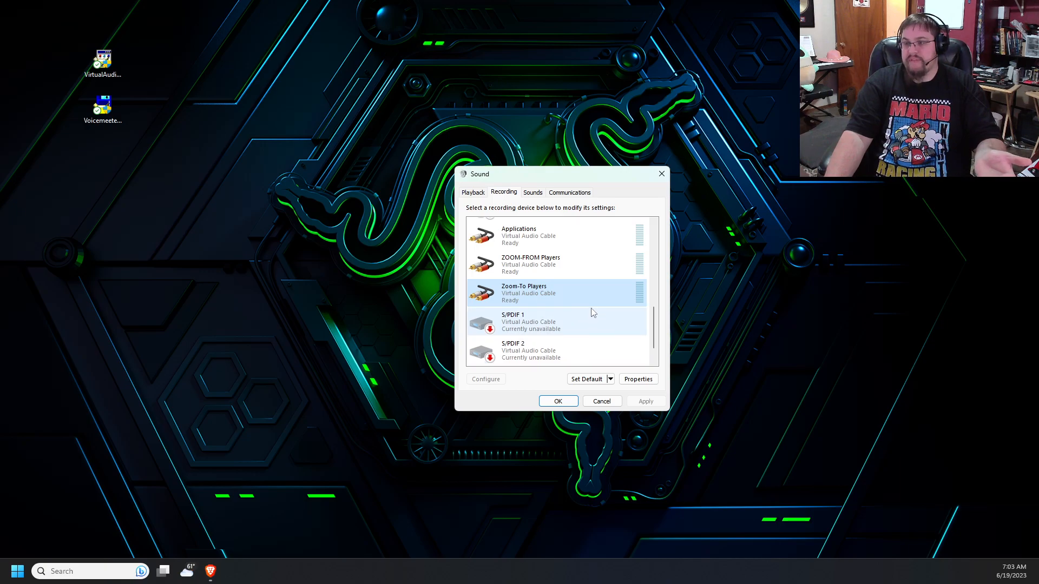
Make Applications the default playback device
{"action": "left_click", "coordinate": [473, 192]}
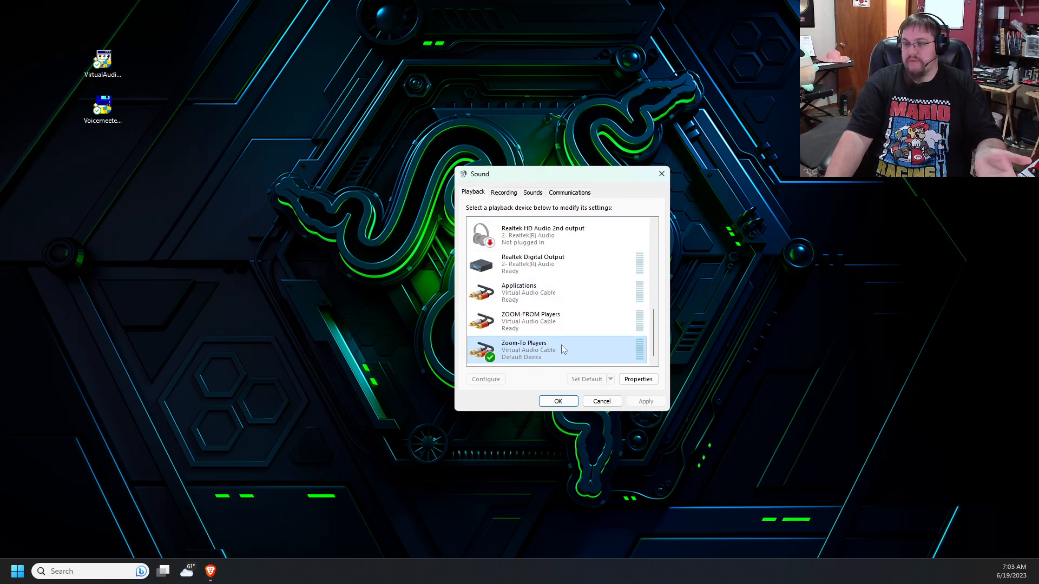
{"action": "mouse_move", "coordinate": [516, 207]}
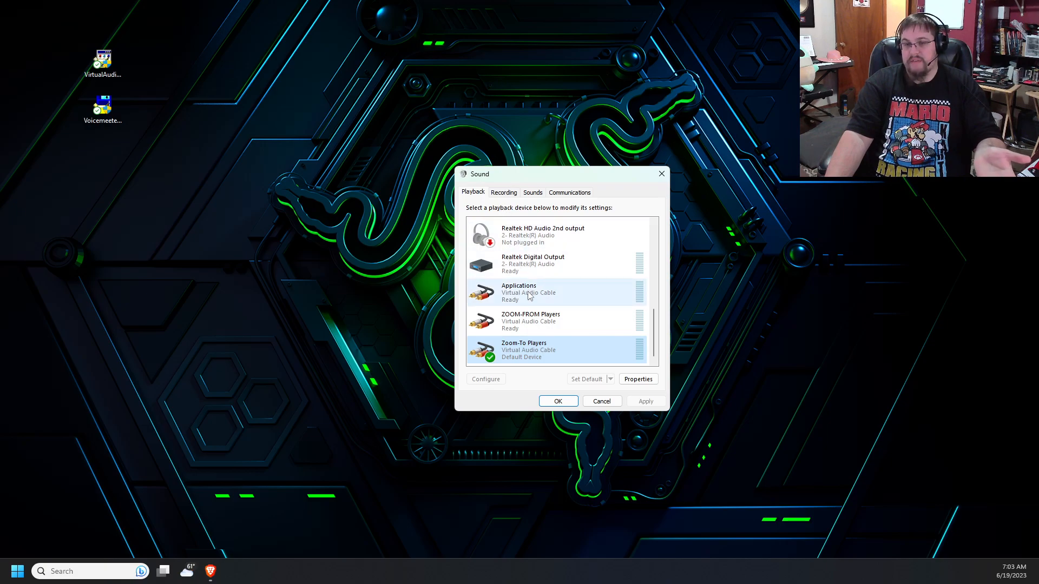
{"action": "left_click", "coordinate": [528, 293]}
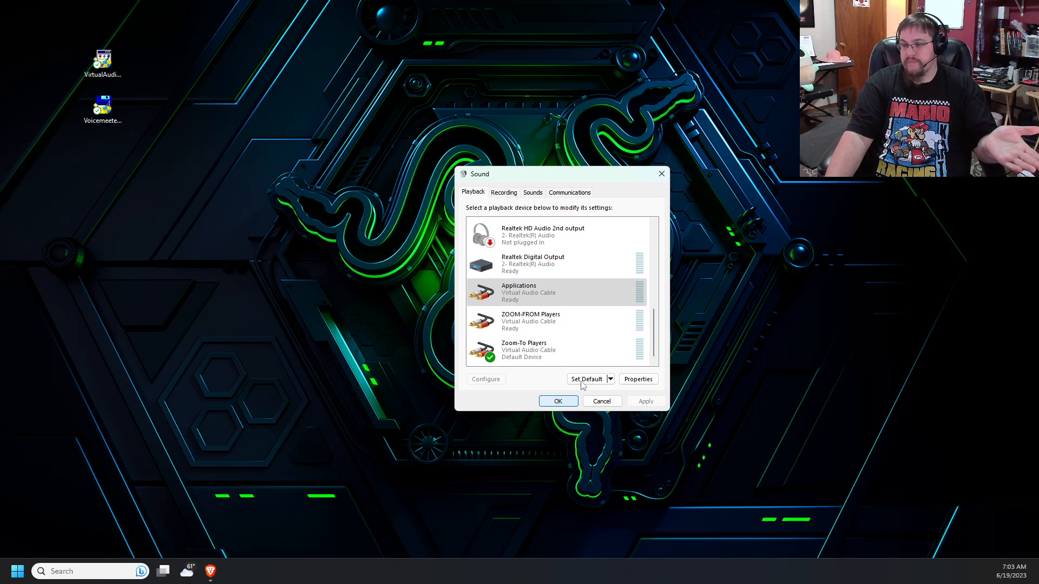
{"action": "left_click", "coordinate": [585, 379]}
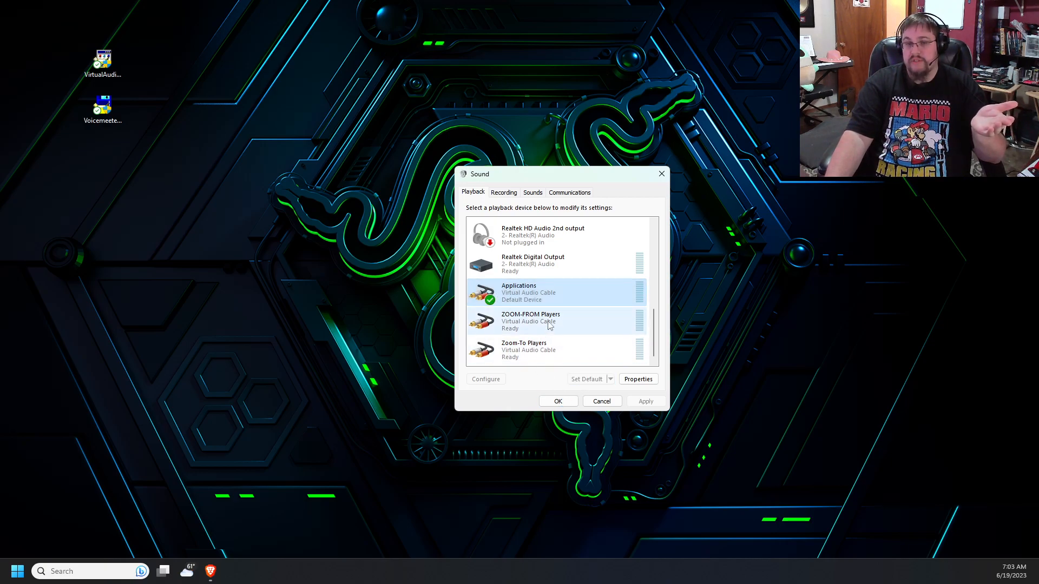
{"action": "mouse_move", "coordinate": [564, 331]}
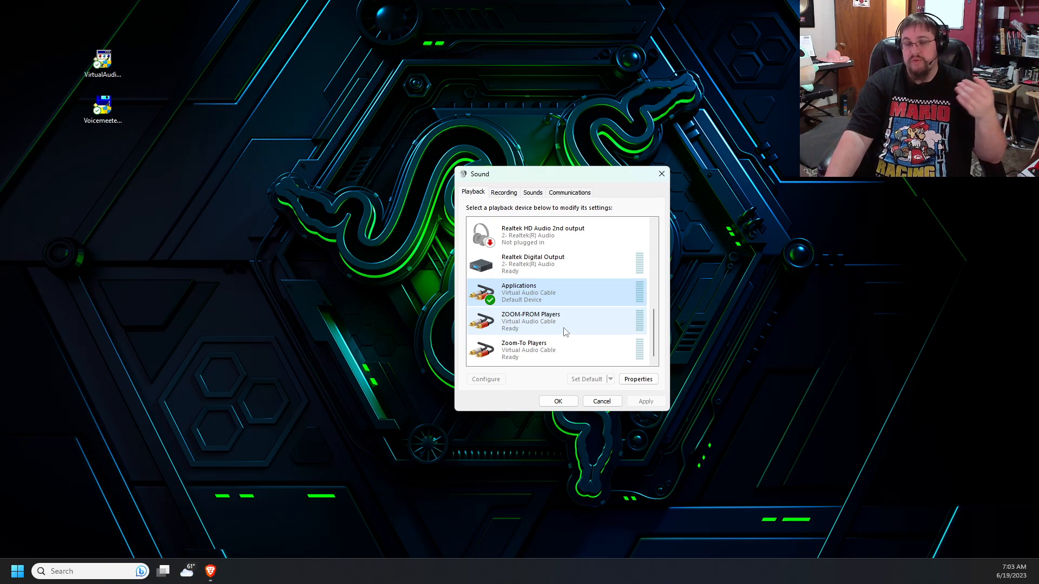
{"action": "mouse_move", "coordinate": [572, 363]}
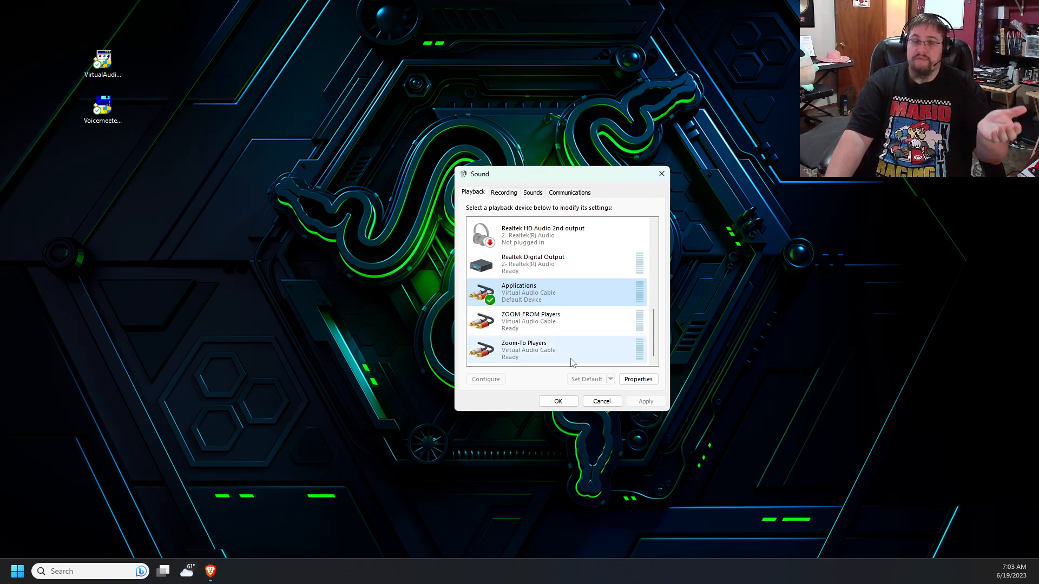
{"action": "mouse_move", "coordinate": [567, 340]}
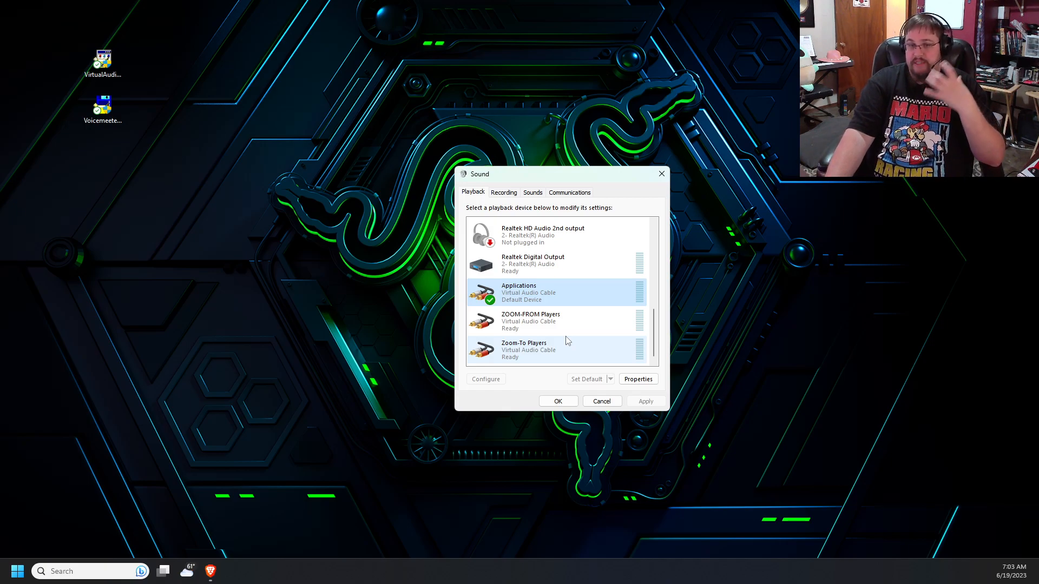
{"action": "mouse_move", "coordinate": [557, 386]}
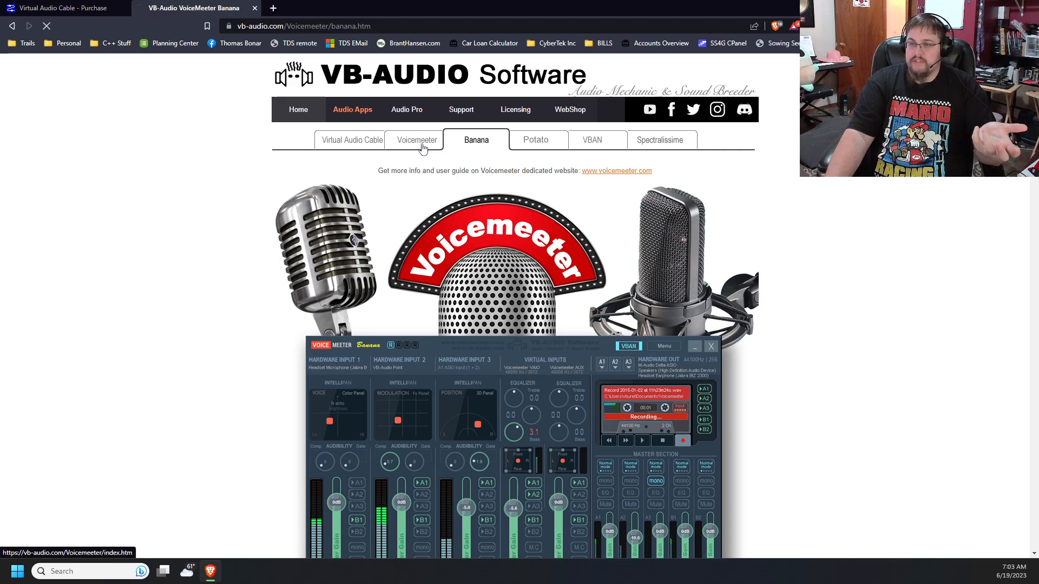
View the Voicemeeter, Banana and Potato product pages in turn
{"action": "left_click", "coordinate": [416, 140]}
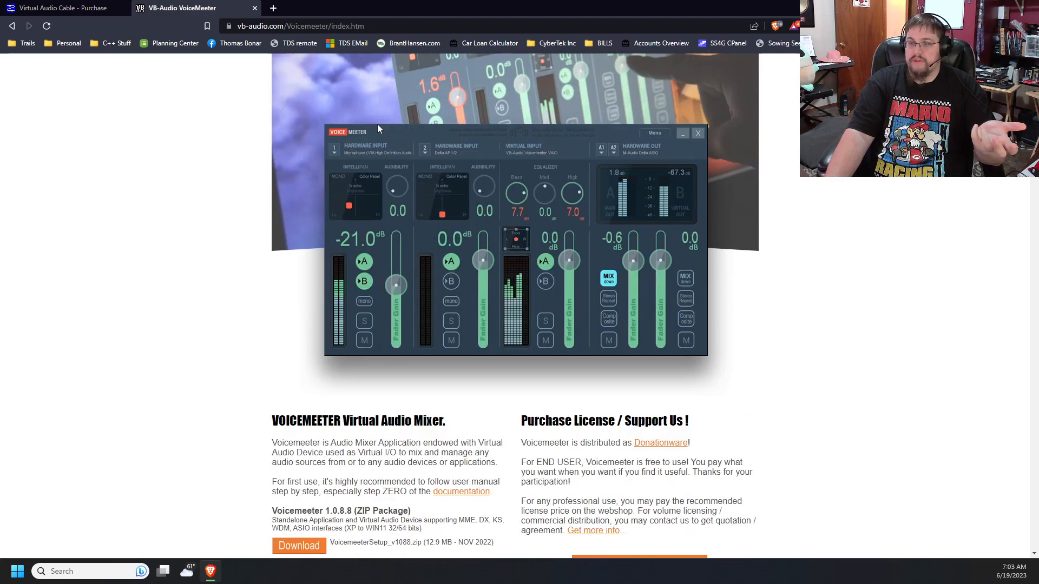
{"action": "mouse_move", "coordinate": [570, 163]}
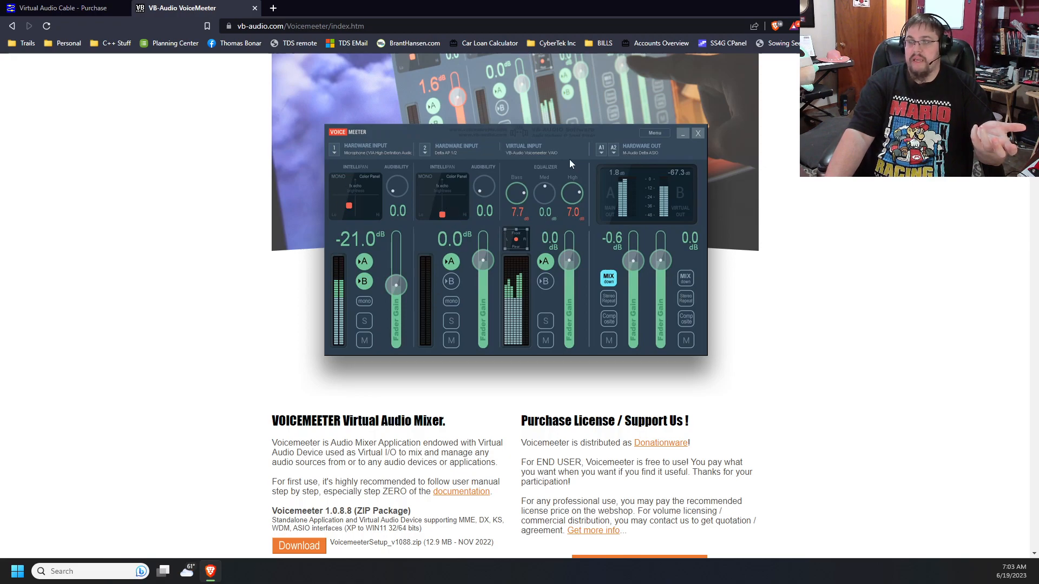
{"action": "mouse_move", "coordinate": [560, 166]}
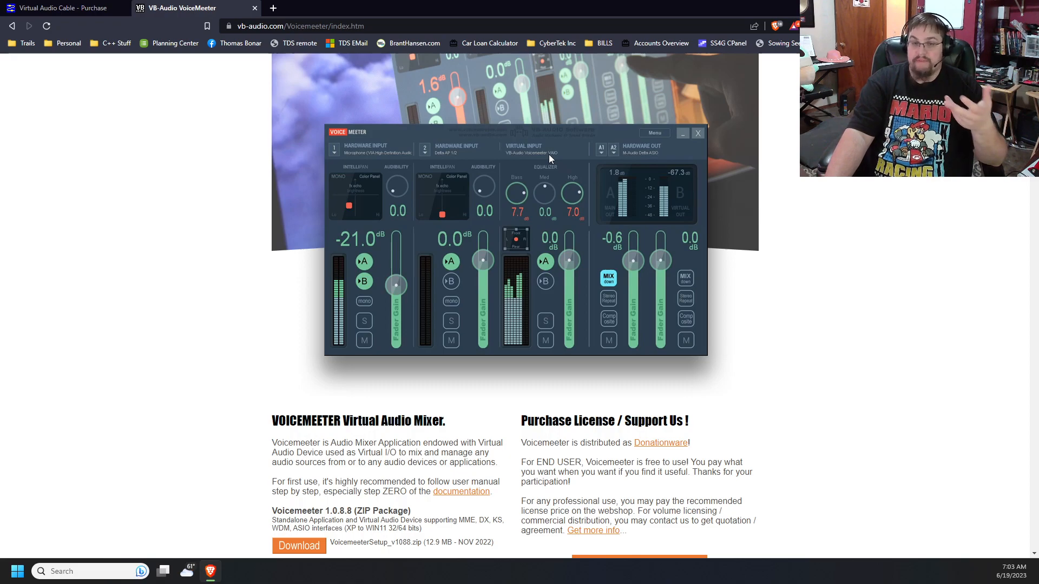
{"action": "mouse_move", "coordinate": [646, 249]}
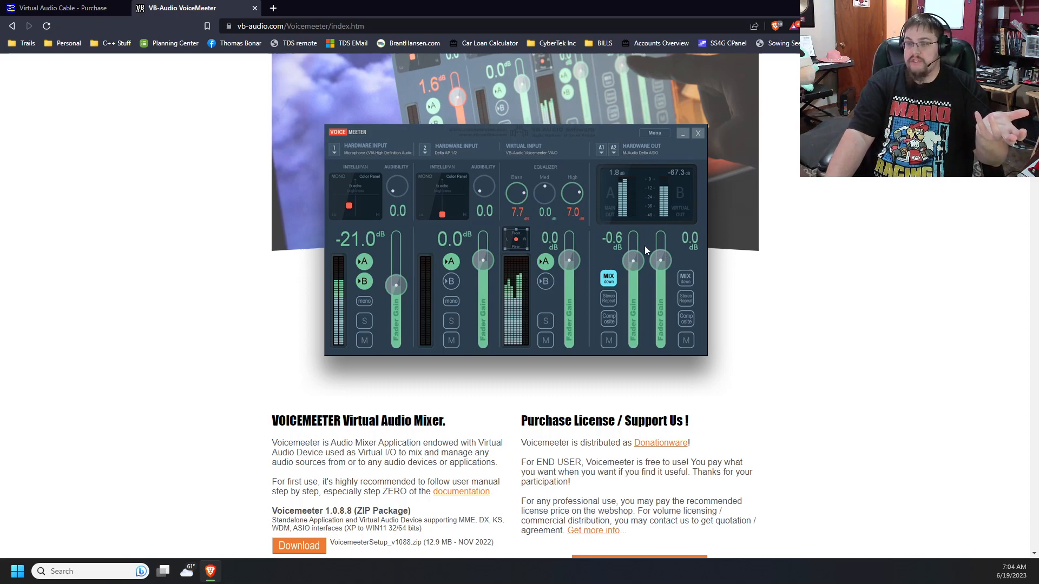
{"action": "scroll", "scroll_direction": "up", "scroll_amount": 3}
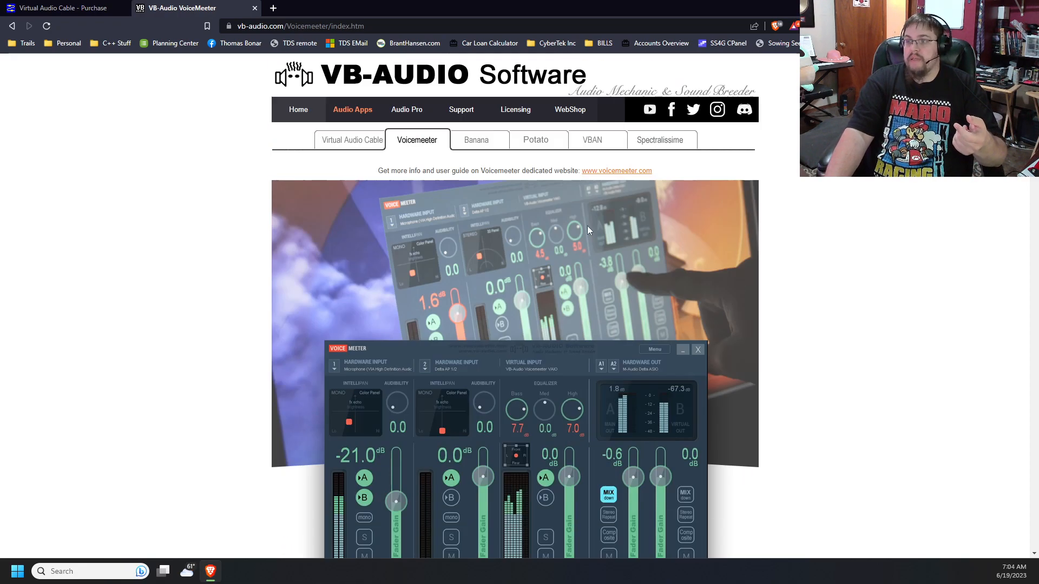
{"action": "left_click", "coordinate": [476, 140]}
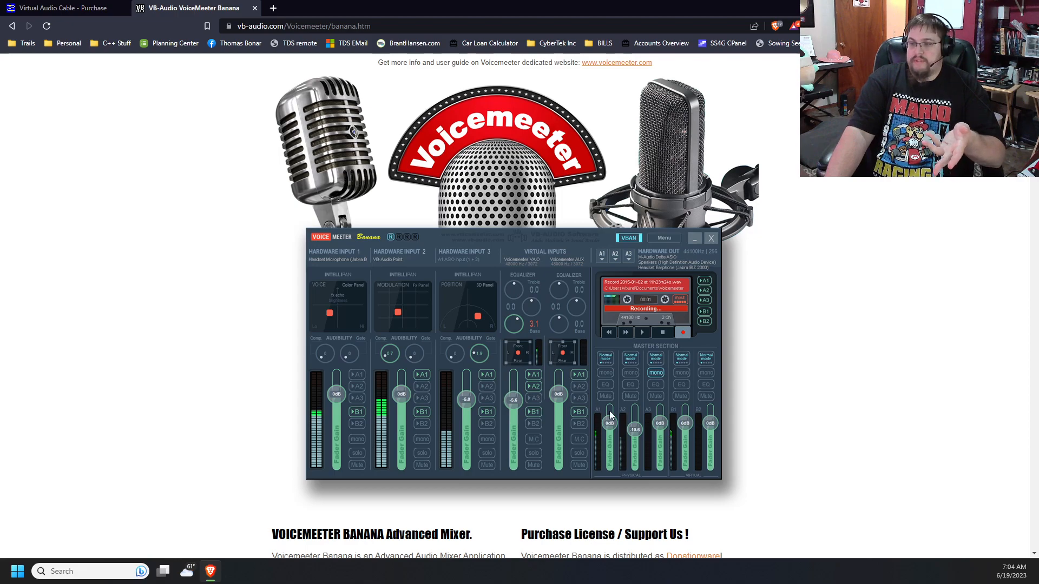
{"action": "mouse_move", "coordinate": [688, 376]}
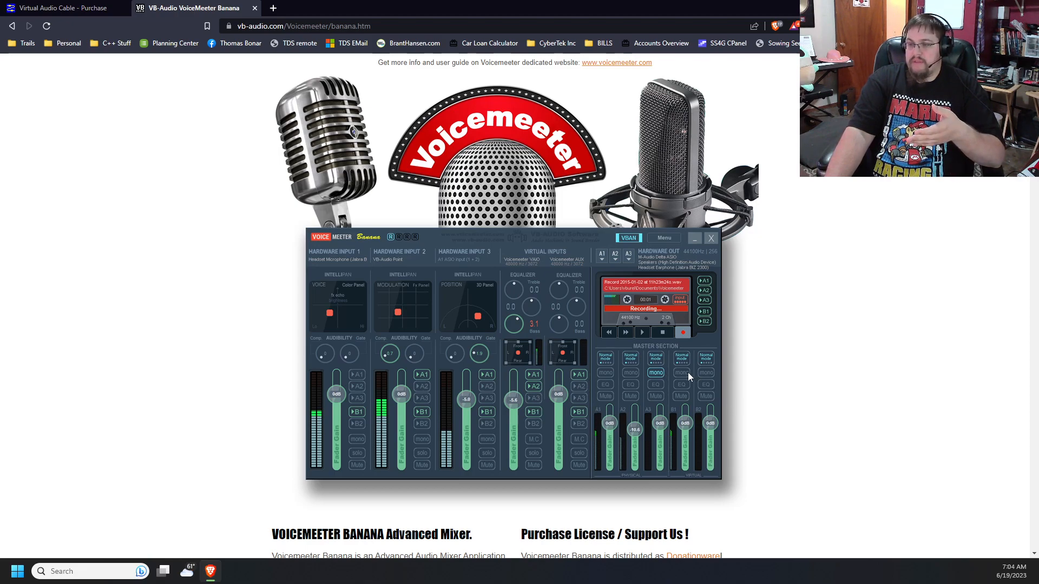
{"action": "scroll", "scroll_direction": "up", "scroll_amount": 3}
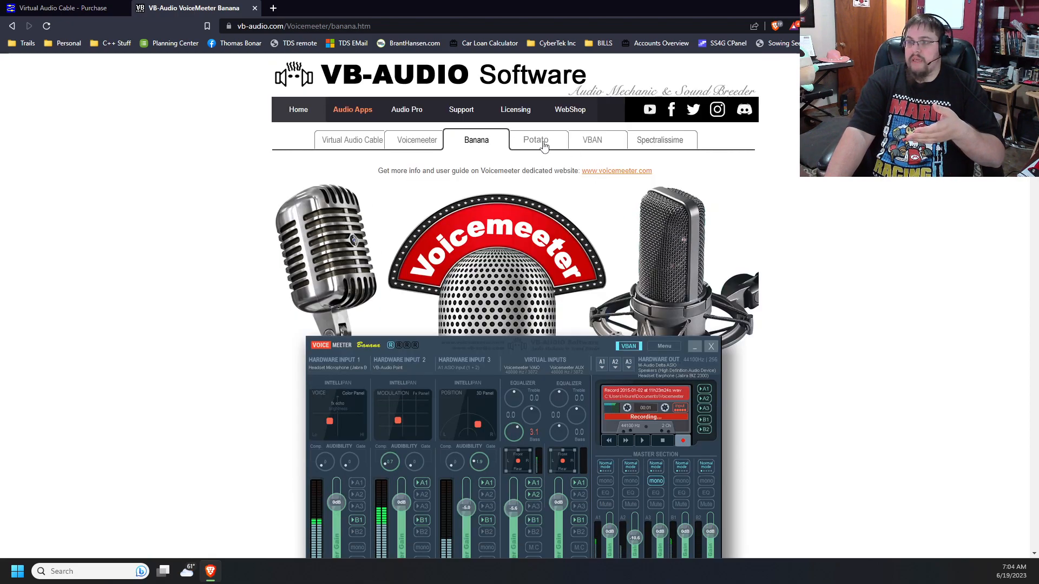
{"action": "left_click", "coordinate": [535, 140]}
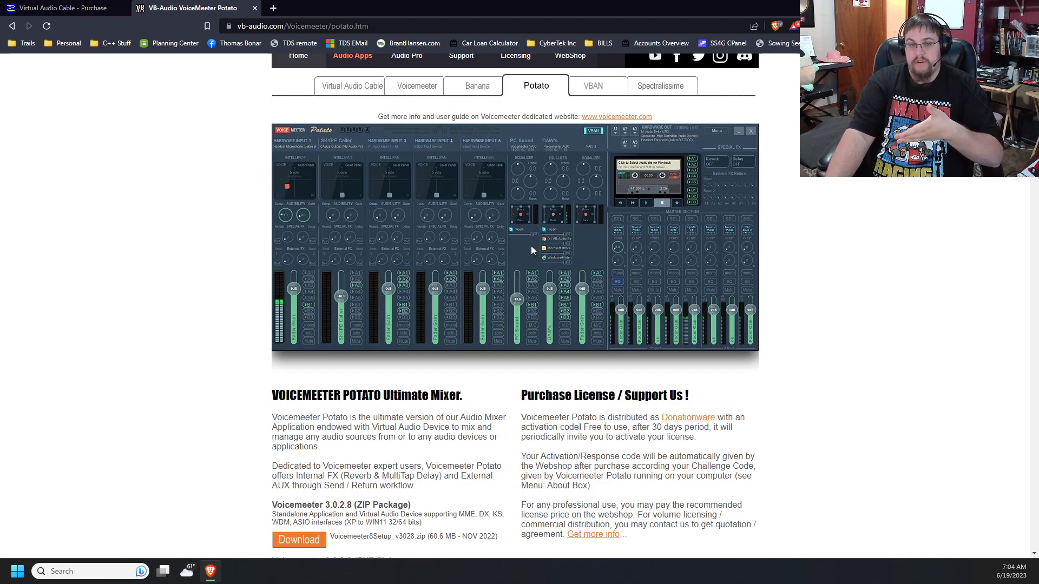
{"action": "scroll", "scroll_direction": "up", "scroll_amount": 3}
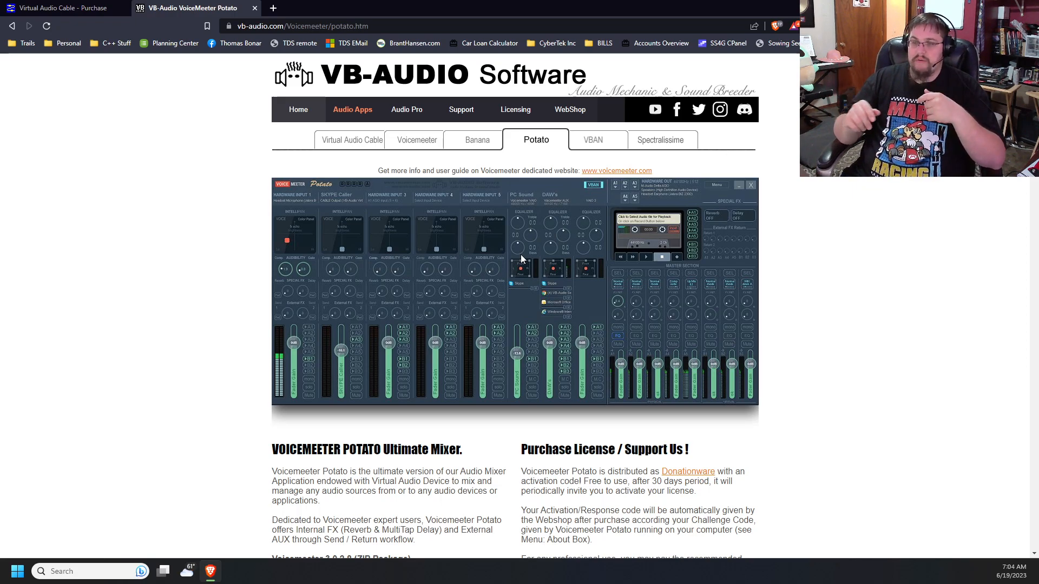
{"action": "mouse_move", "coordinate": [445, 257]}
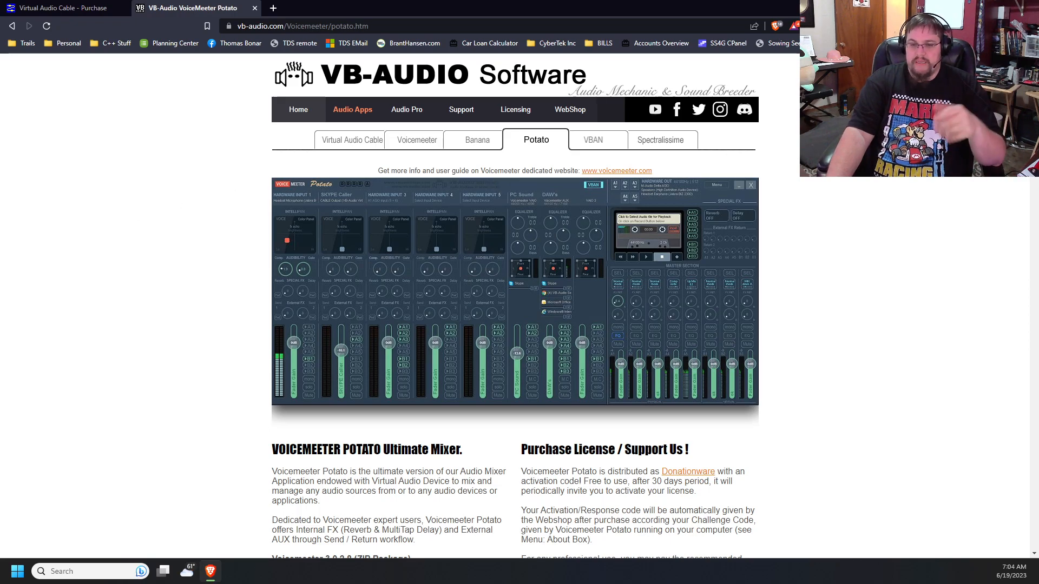
Return to the Voicemeeter Banana page's download and install section
{"action": "left_click", "coordinate": [475, 140]}
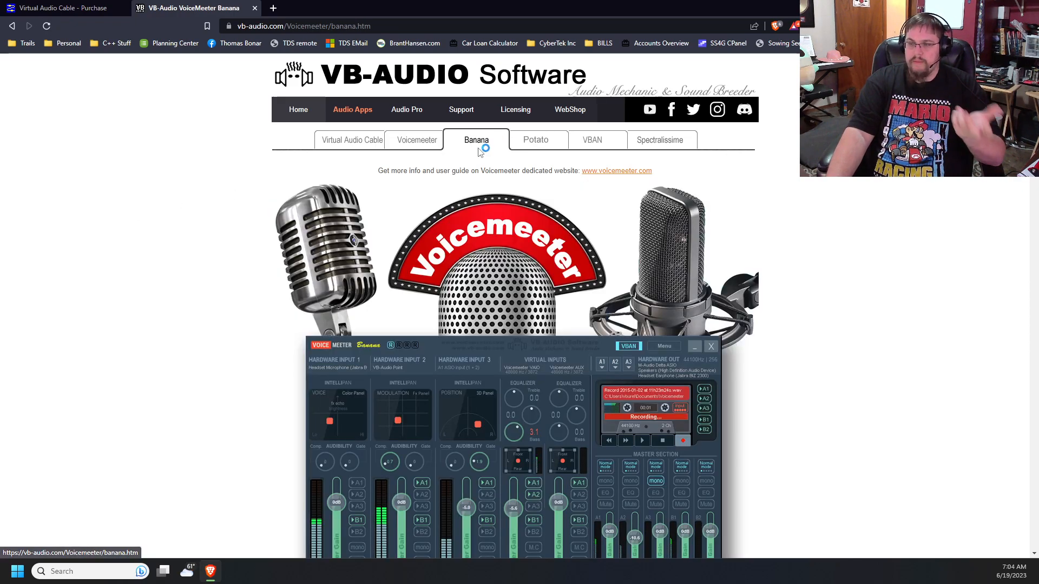
{"action": "scroll", "scroll_direction": "down", "scroll_amount": 3}
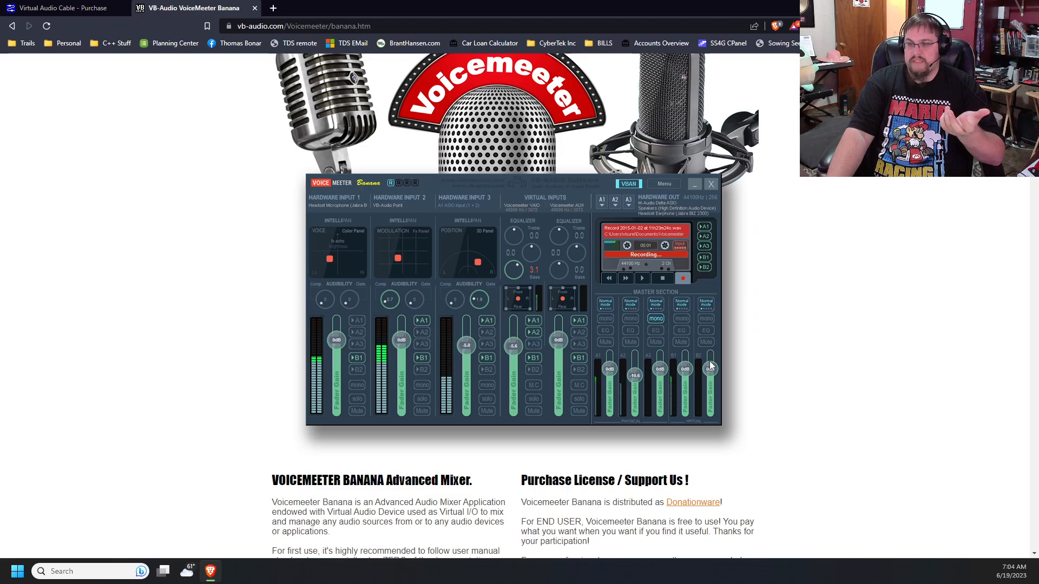
{"action": "scroll", "scroll_direction": "down", "scroll_amount": 3}
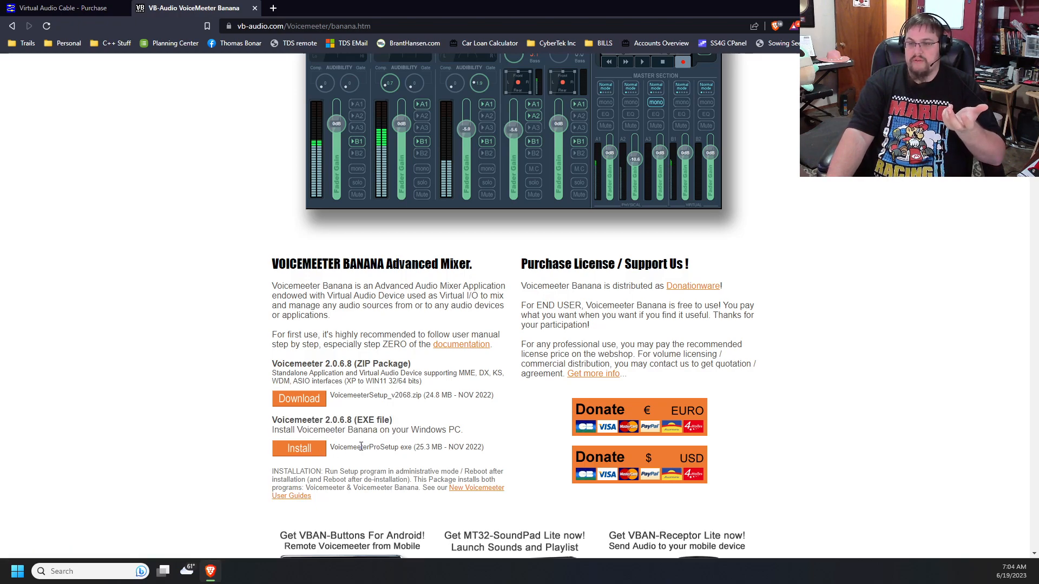
{"action": "mouse_move", "coordinate": [365, 457]}
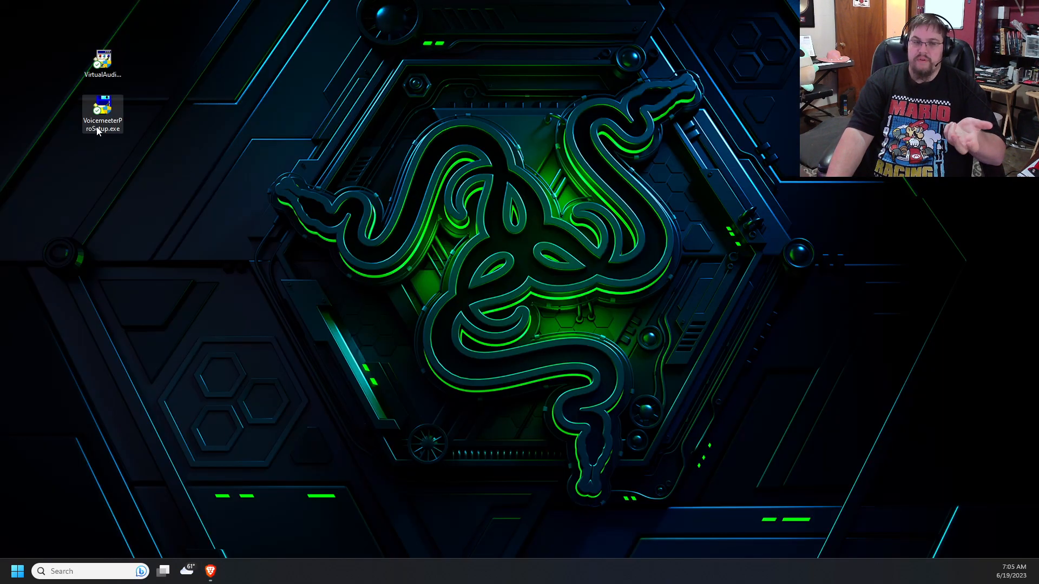
{"action": "mouse_move", "coordinate": [102, 116]}
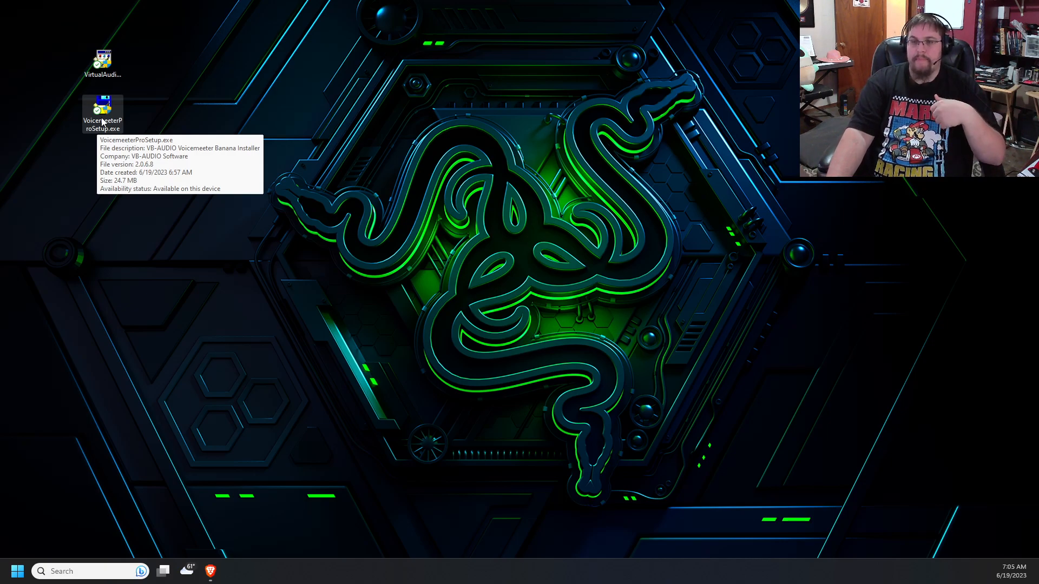
Install Voicemeeter Banana, dismiss the reboot notice and start closing the browser
{"action": "double_click", "coordinate": [103, 106]}
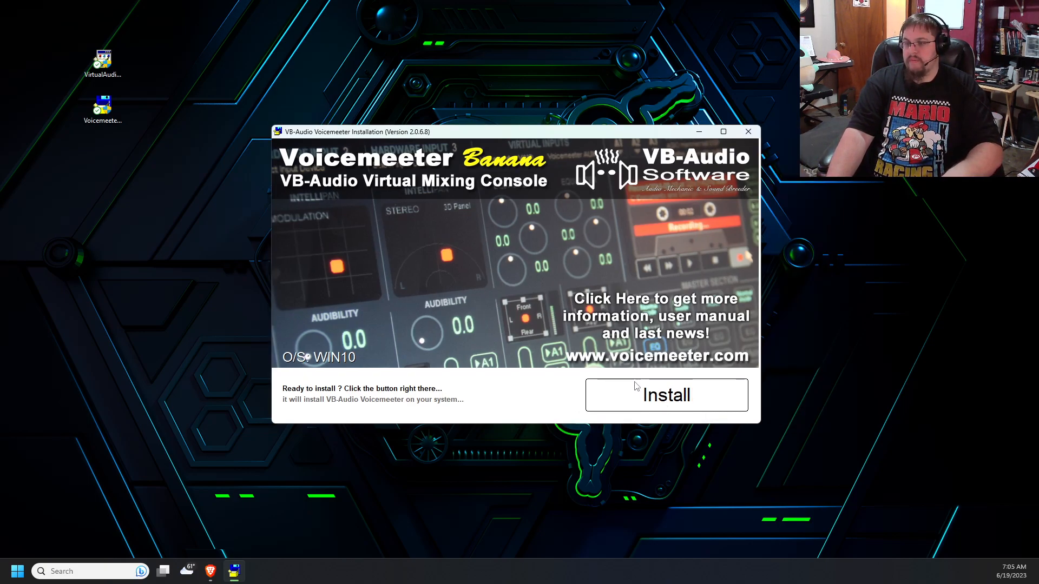
{"action": "left_click", "coordinate": [664, 395]}
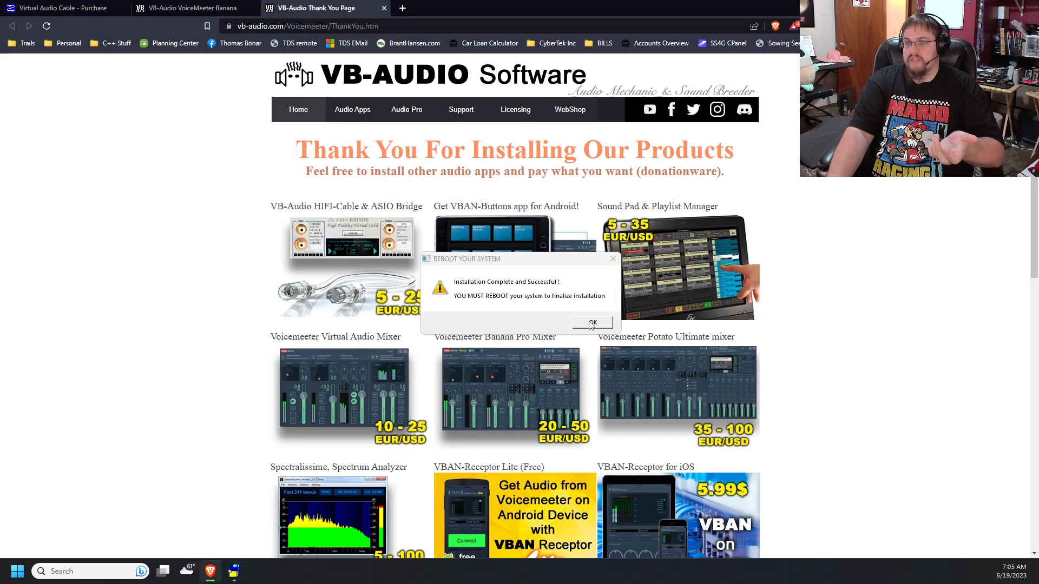
{"action": "left_click", "coordinate": [591, 323]}
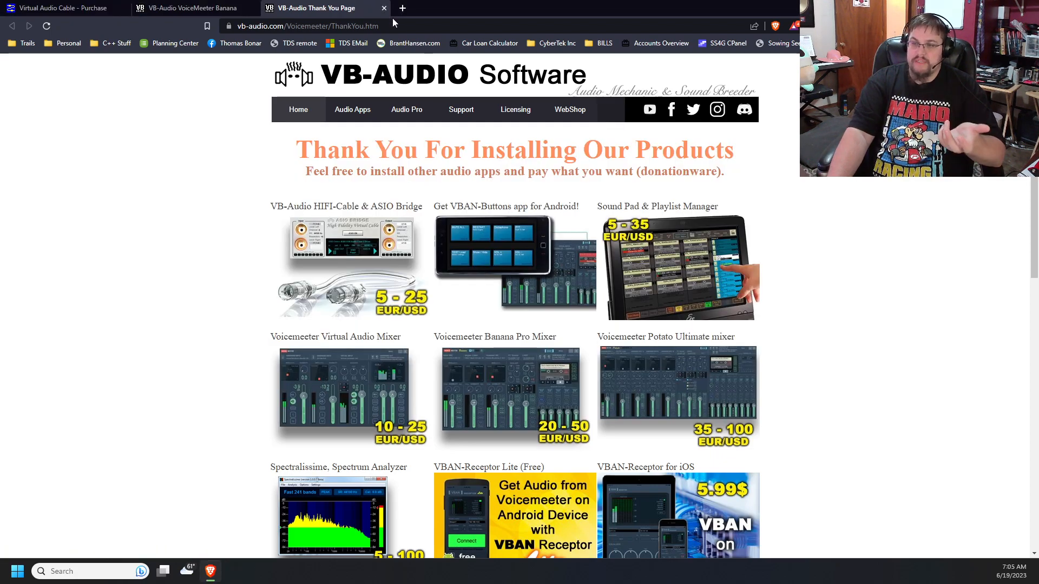
{"action": "mouse_move", "coordinate": [510, 410]}
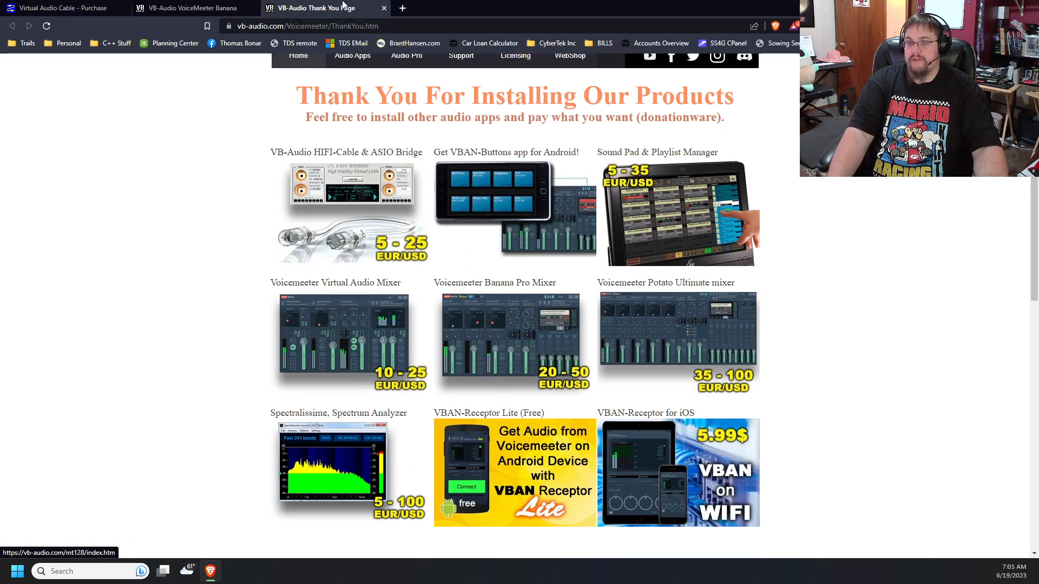
{"action": "left_click", "coordinate": [383, 9]}
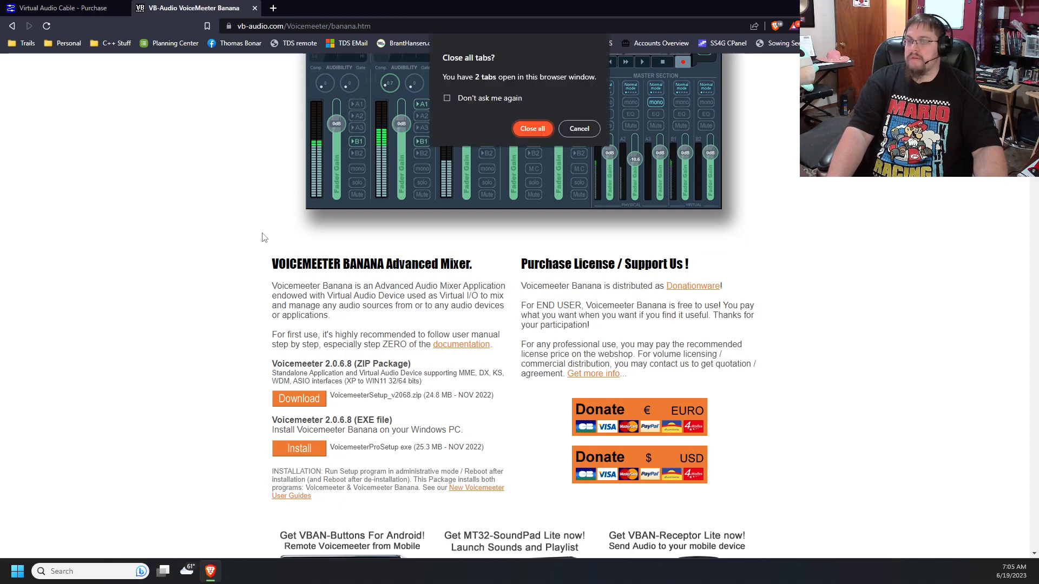
Close all browser tabs and search the Start menu for 'voice'
{"action": "left_click", "coordinate": [532, 129]}
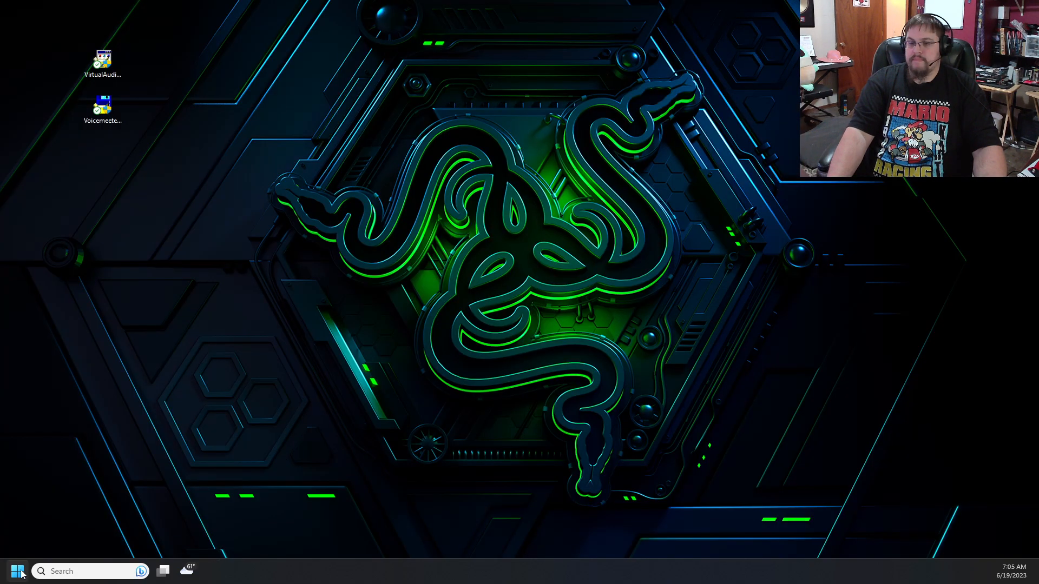
{"action": "left_click", "coordinate": [17, 571]}
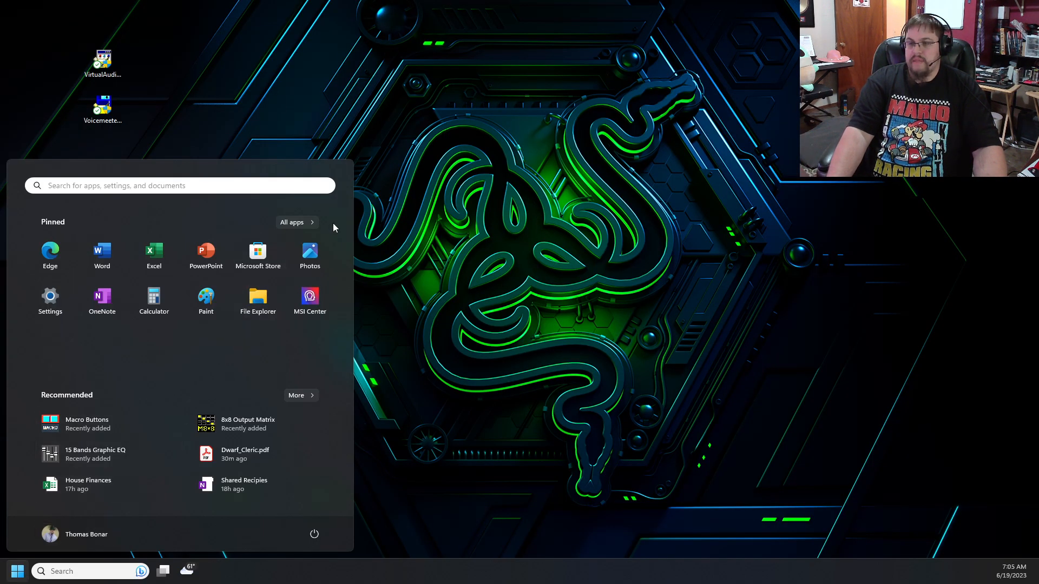
{"action": "left_click", "coordinate": [291, 222]}
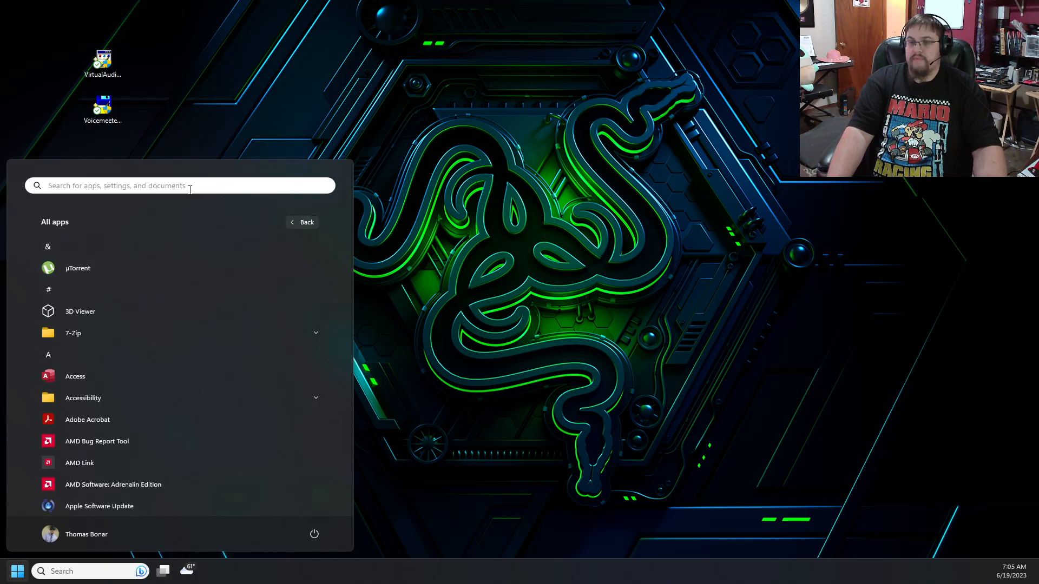
{"action": "type", "text": "voice"}
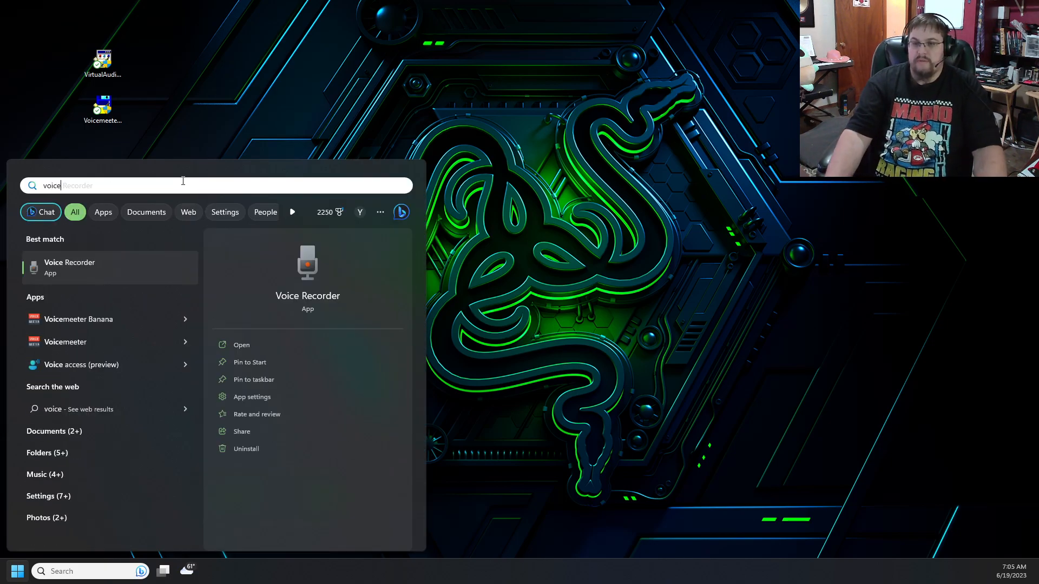
{"action": "mouse_move", "coordinate": [92, 319]}
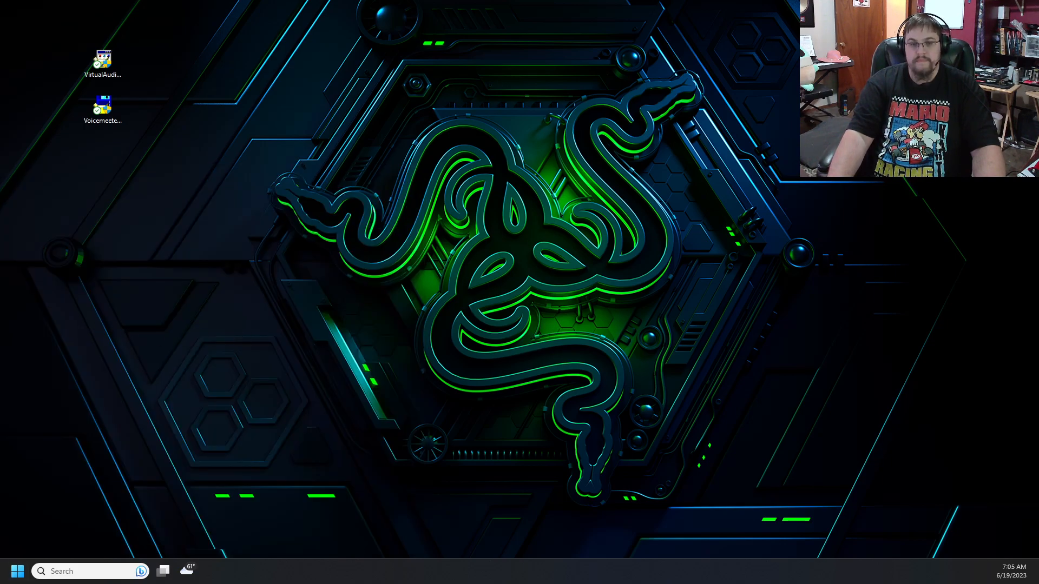
Launch Voicemeeter Banana and start editing the Headset strip's name
{"action": "double_click", "coordinate": [102, 109]}
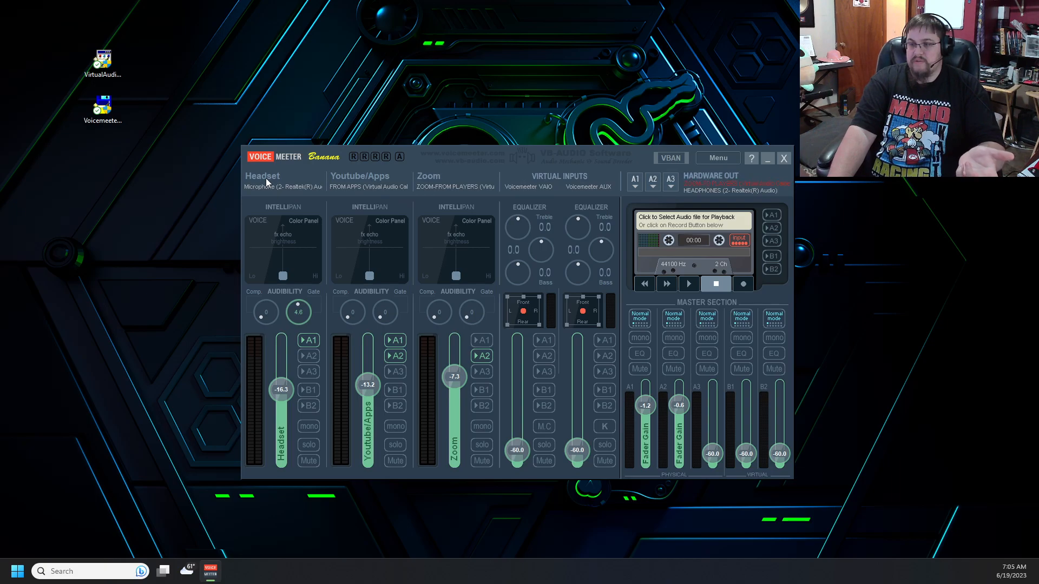
{"action": "mouse_move", "coordinate": [429, 176]}
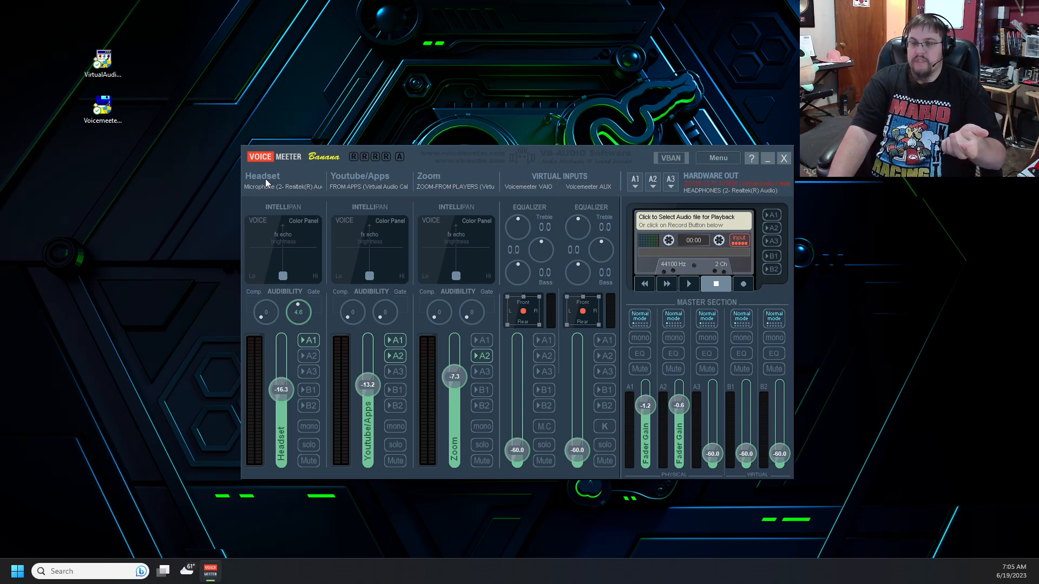
{"action": "left_click", "coordinate": [282, 186]}
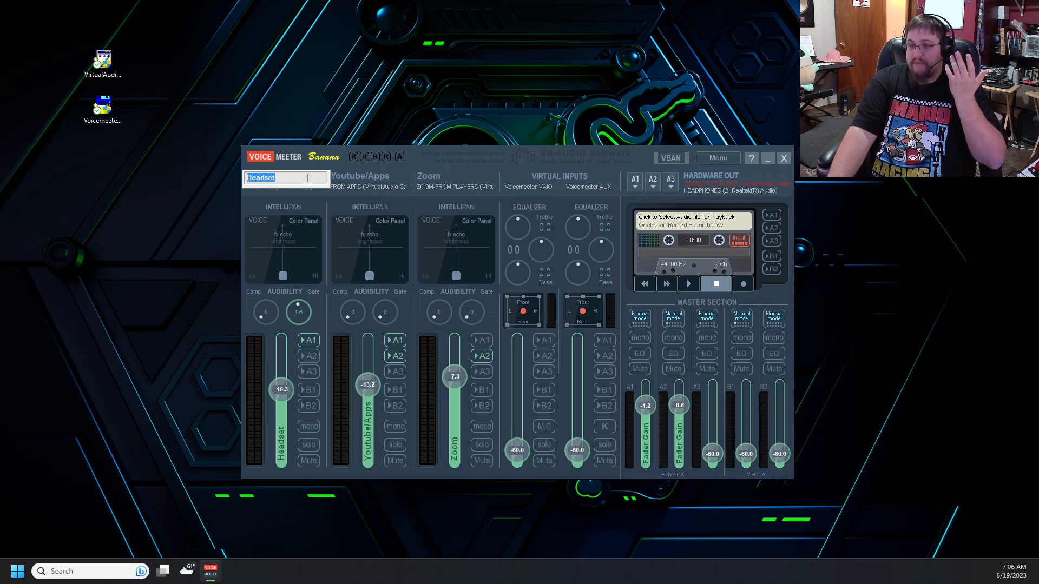
{"action": "mouse_move", "coordinate": [300, 194]}
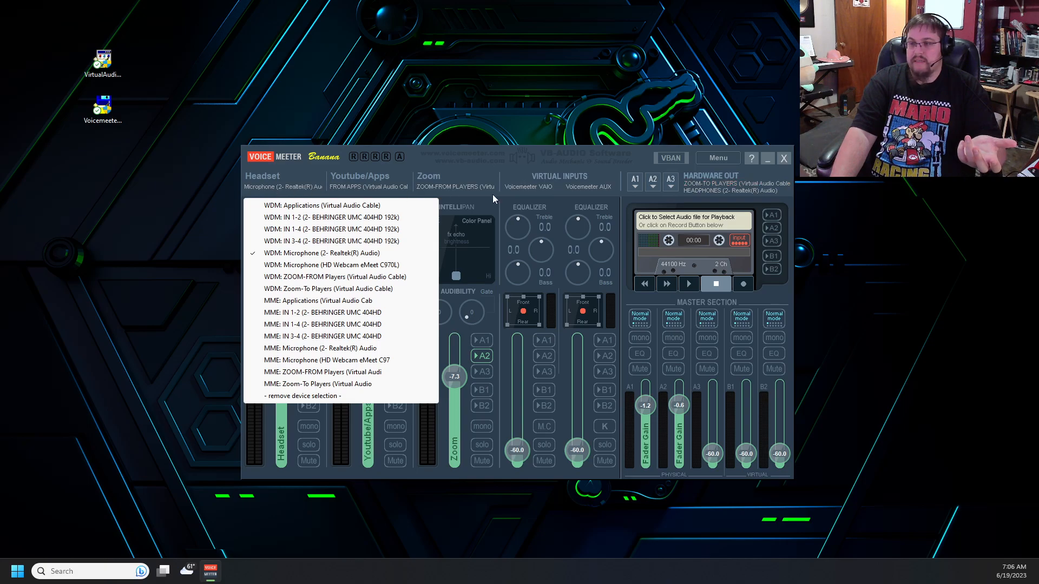
{"action": "mouse_move", "coordinate": [540, 197]}
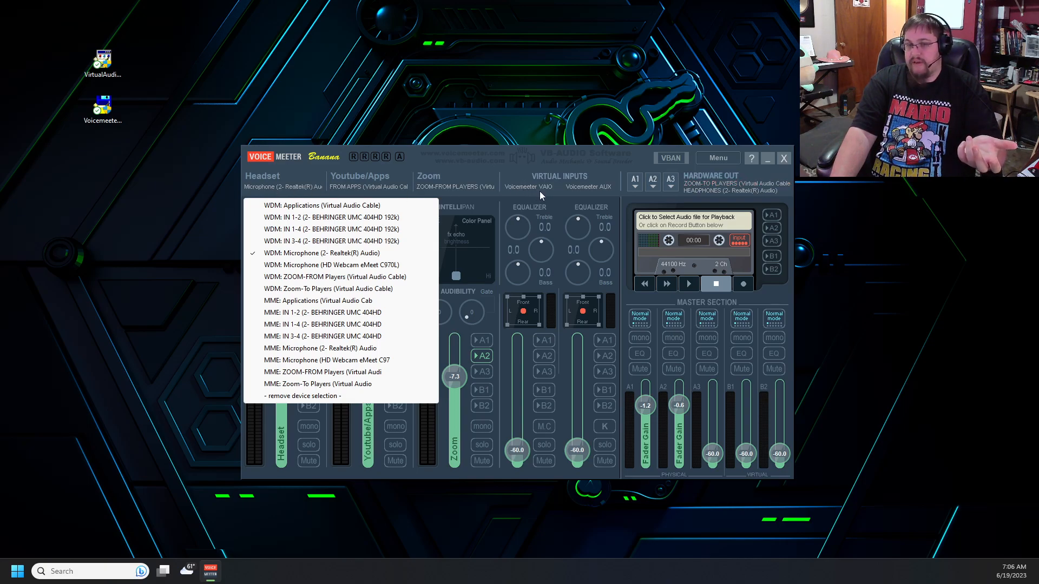
{"action": "mouse_move", "coordinate": [263, 196]}
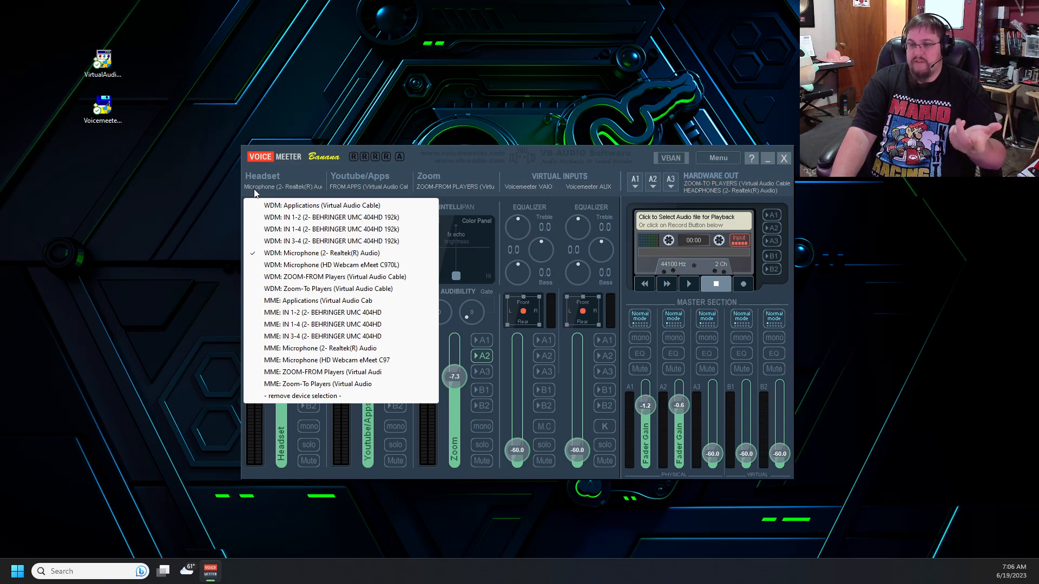
{"action": "mouse_move", "coordinate": [326, 288]}
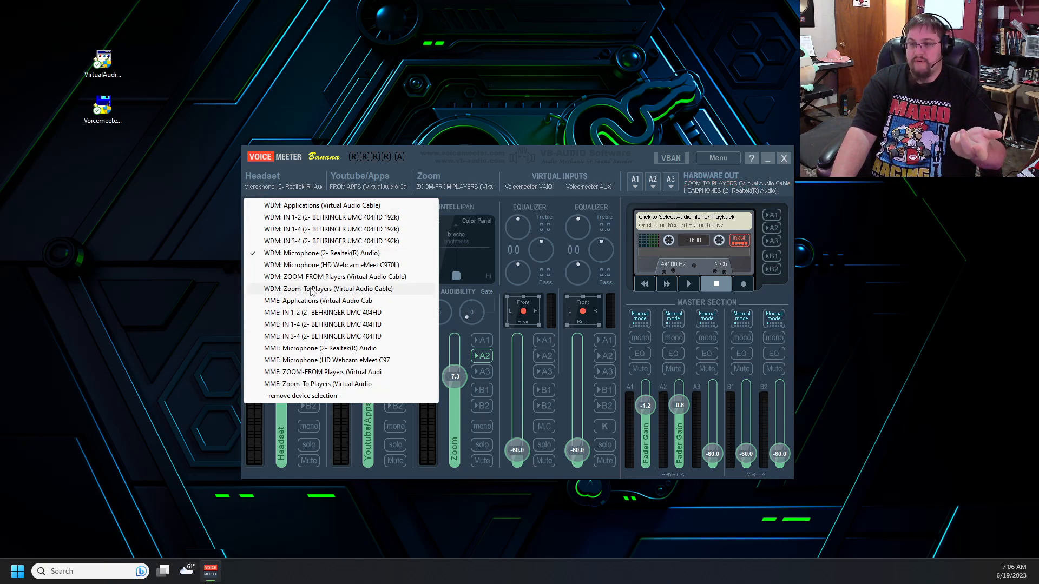
{"action": "mouse_move", "coordinate": [289, 259]}
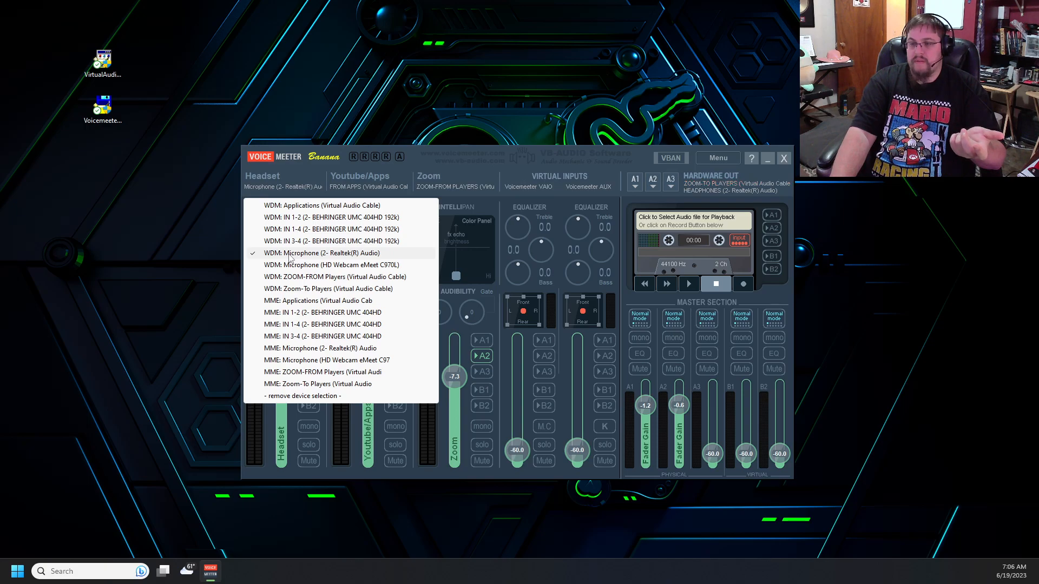
Keep WDM: Microphone (2- Realtek(R) Audio) as the Headset strip's input
{"action": "left_click", "coordinate": [322, 254]}
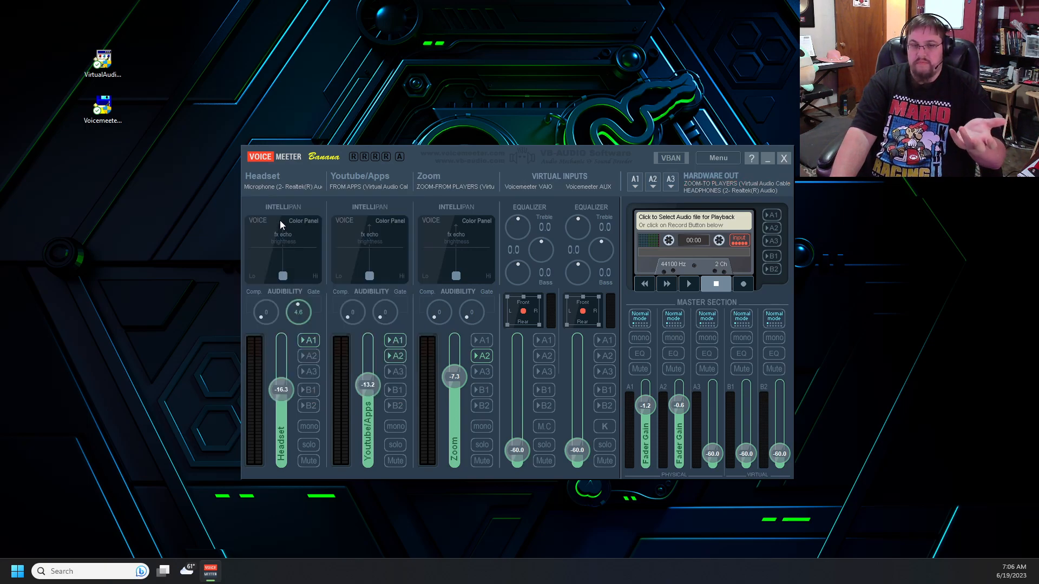
{"action": "mouse_move", "coordinate": [361, 192]}
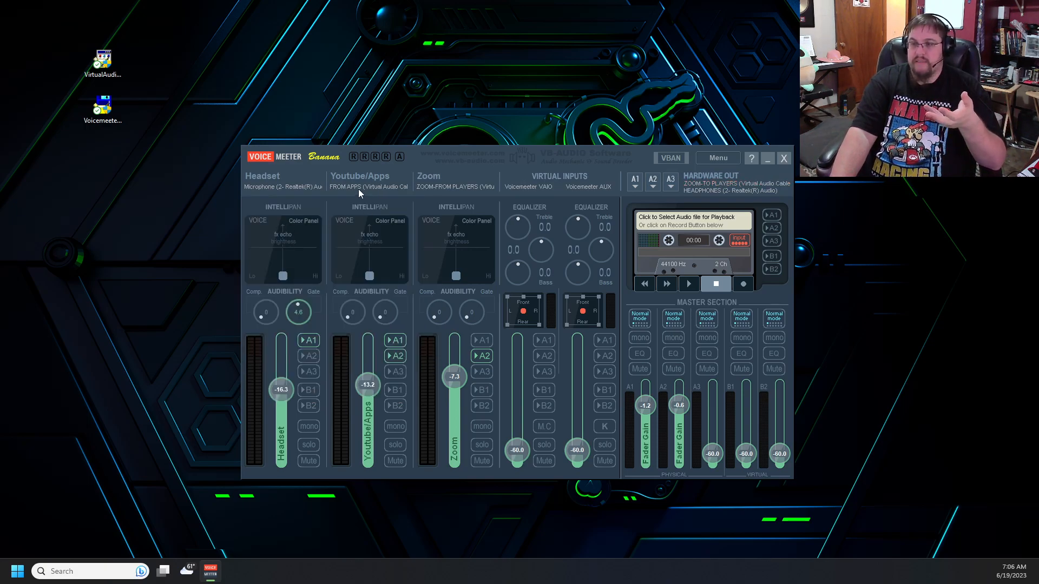
{"action": "mouse_move", "coordinate": [317, 238]}
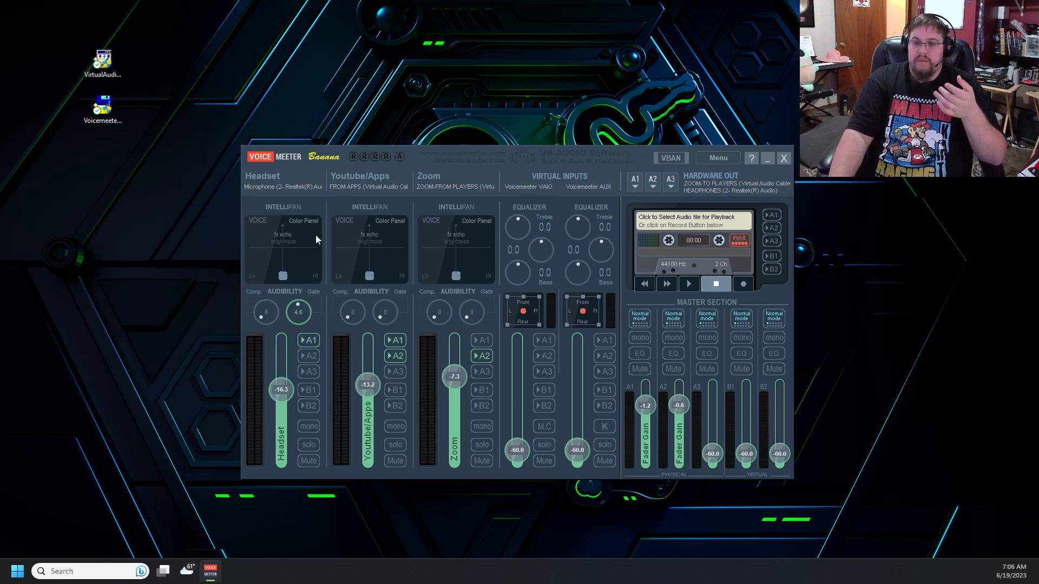
{"action": "mouse_move", "coordinate": [350, 221]}
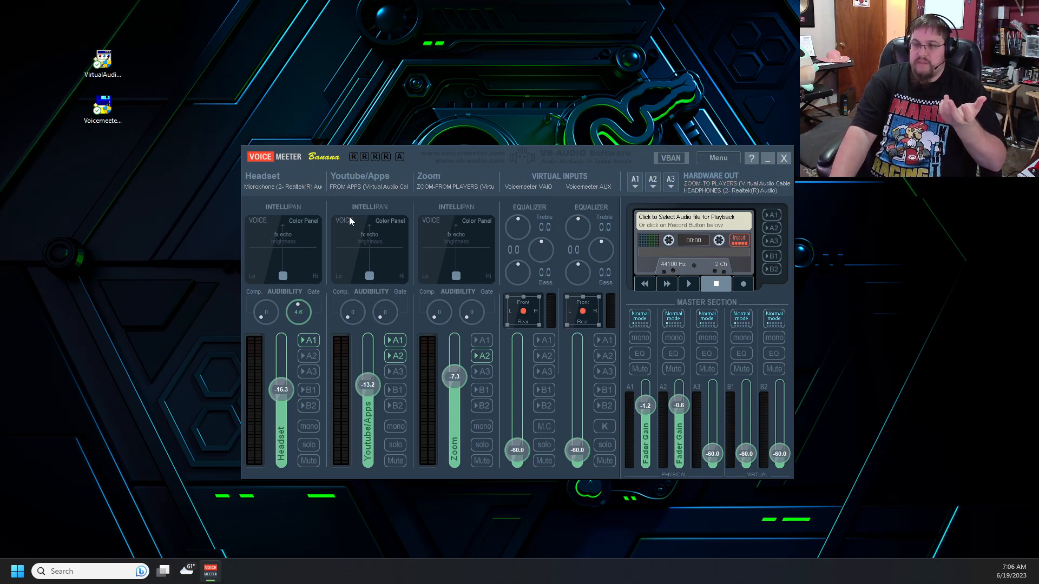
{"action": "mouse_move", "coordinate": [356, 185]}
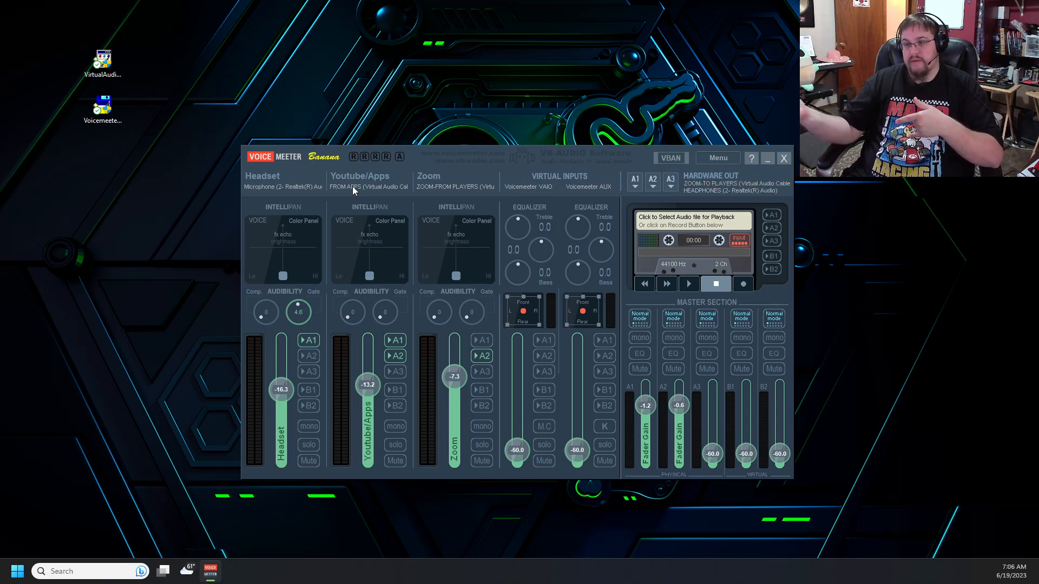
{"action": "mouse_move", "coordinate": [360, 180]}
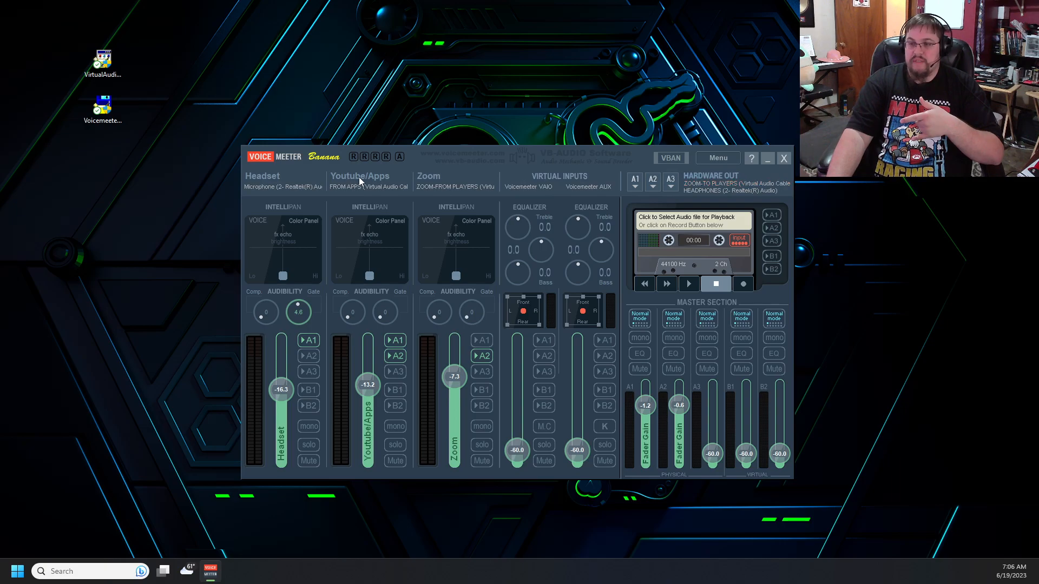
Set the Youtube/Apps strip's input to WDM: Applications (Virtual Audio Cable)
{"action": "double_click", "coordinate": [360, 178]}
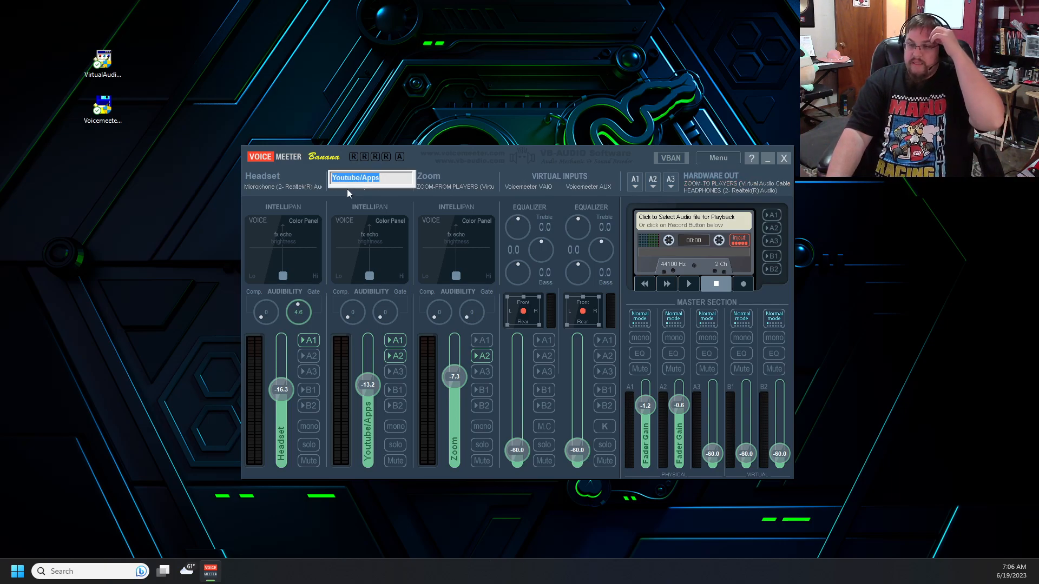
{"action": "mouse_move", "coordinate": [347, 198]}
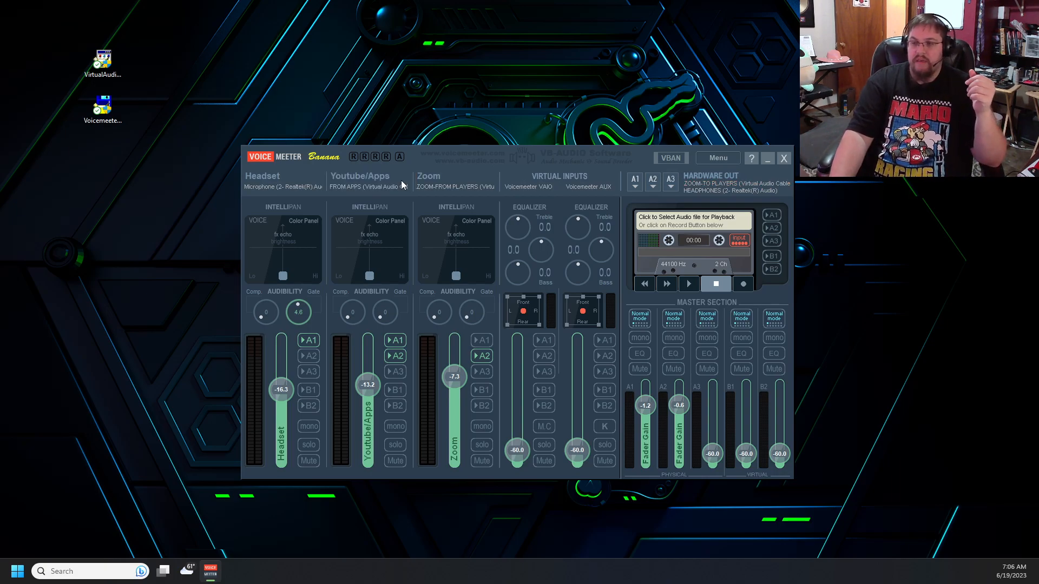
{"action": "left_click", "coordinate": [367, 186]}
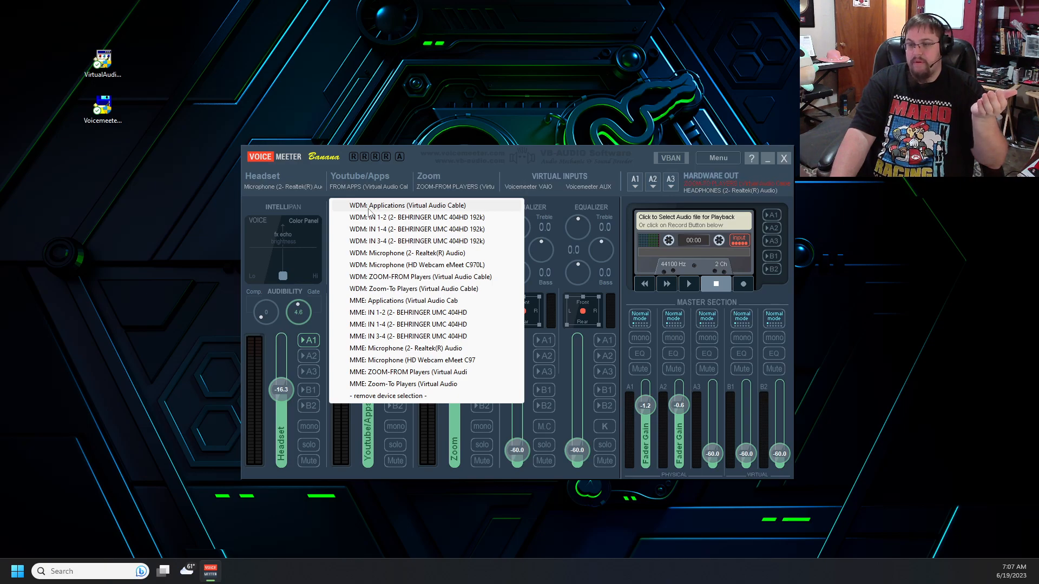
{"action": "mouse_move", "coordinate": [389, 266]}
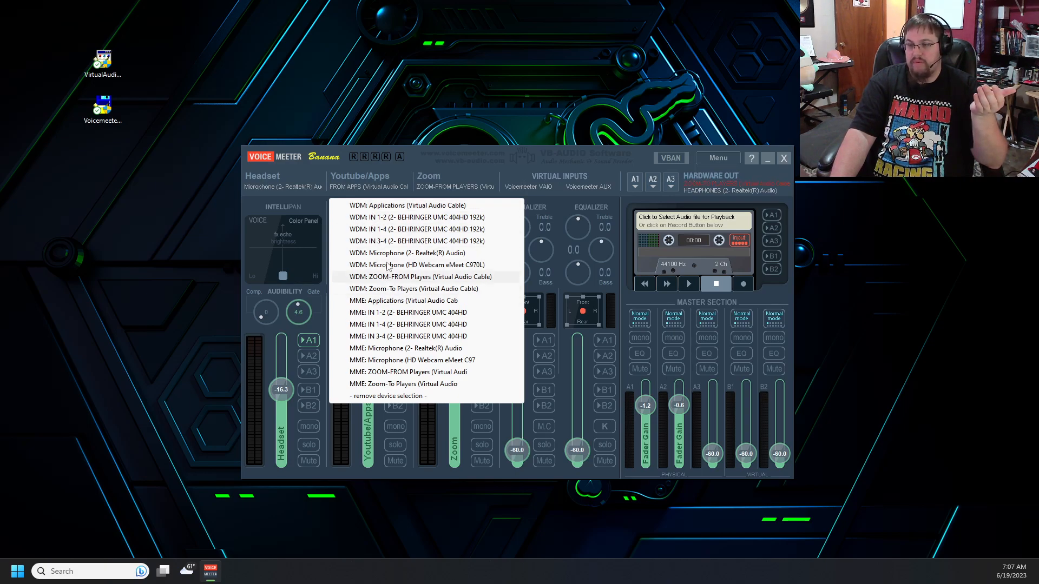
{"action": "mouse_move", "coordinate": [365, 208]}
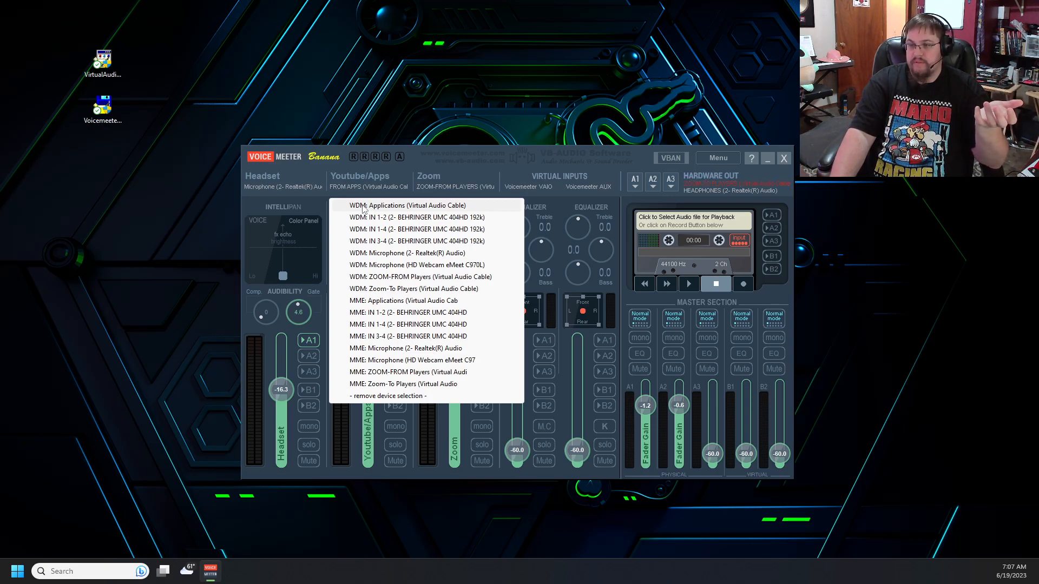
{"action": "left_click", "coordinate": [410, 205]}
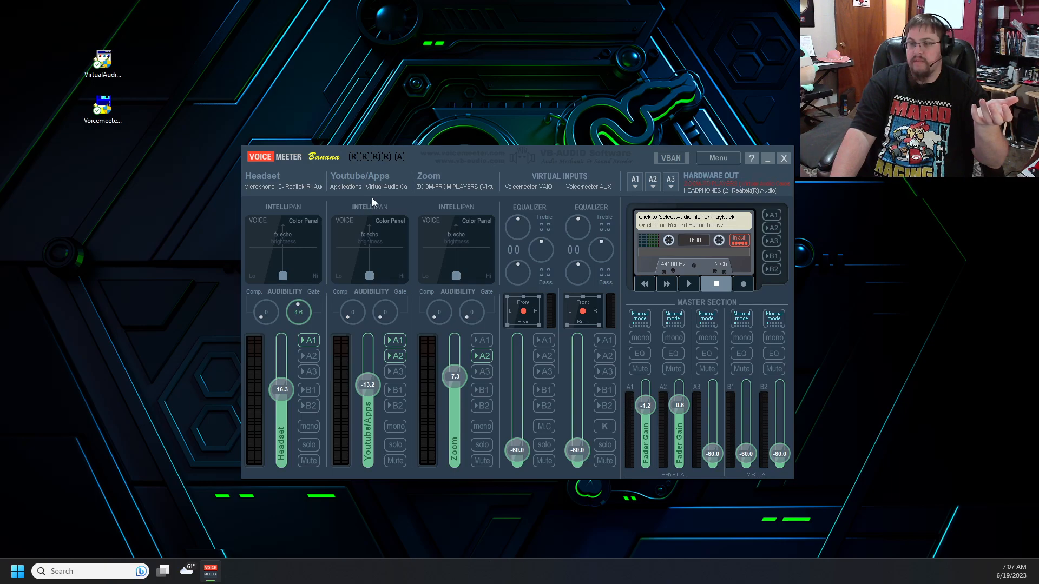
{"action": "mouse_move", "coordinate": [422, 183]}
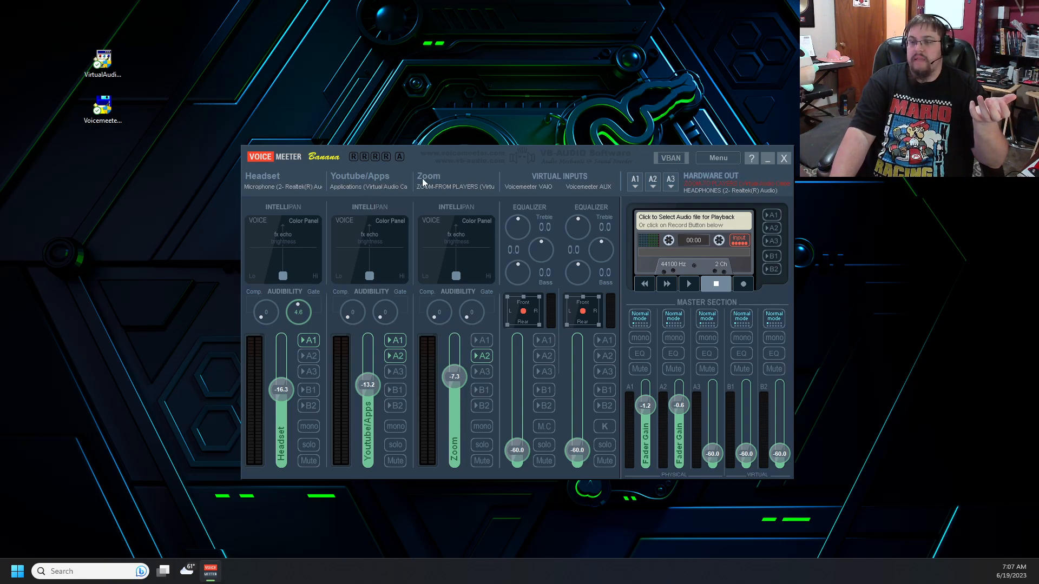
{"action": "mouse_move", "coordinate": [427, 181]}
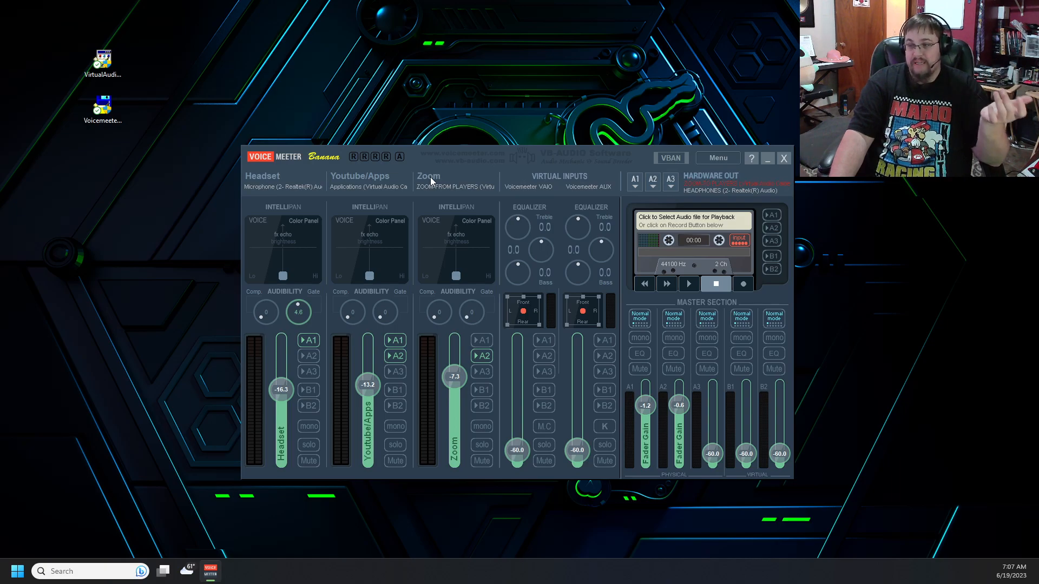
Rename the Zoom strip to Zoom-FromPlayers and feed it from WDM: ZOOM-FROM Players
{"action": "double_click", "coordinate": [455, 186]}
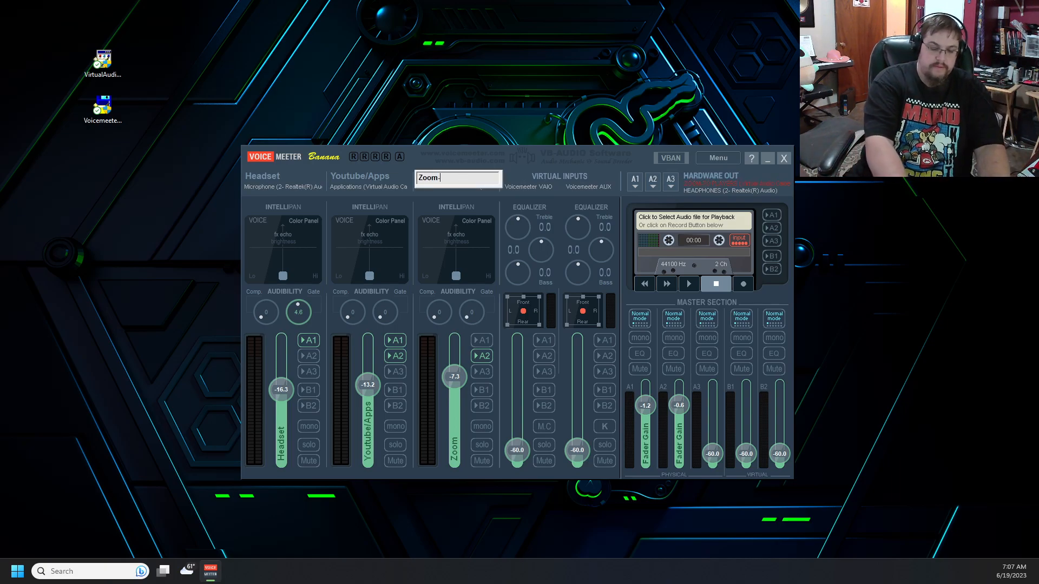
{"action": "type", "text": "FromPlayers"}
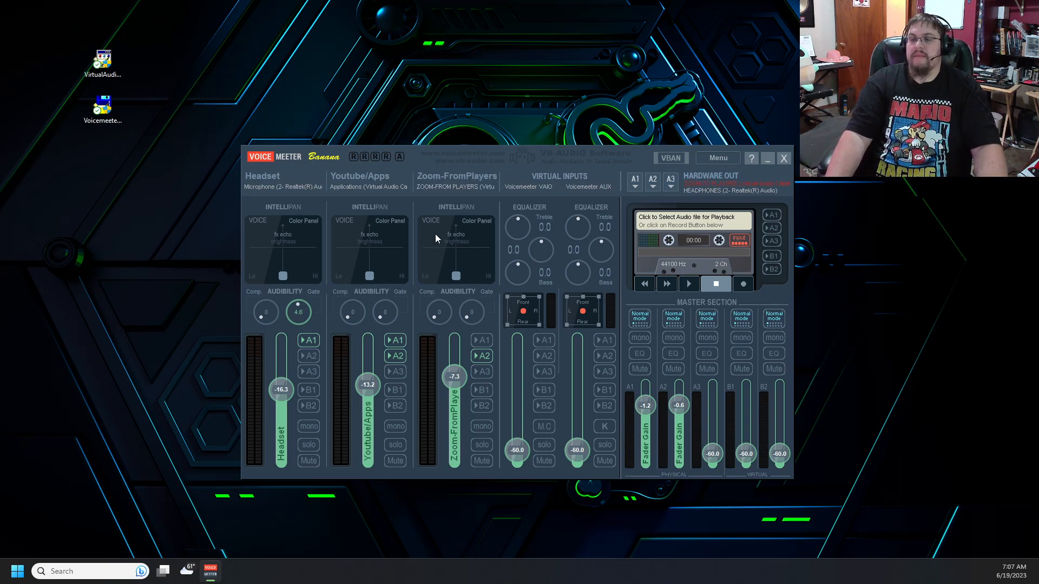
{"action": "left_click", "coordinate": [455, 186]}
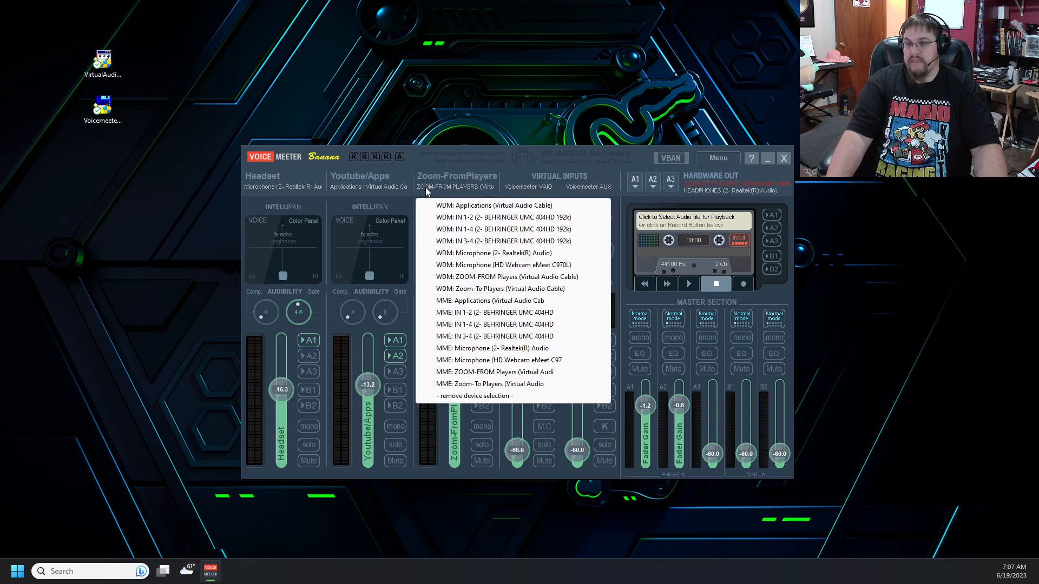
{"action": "mouse_move", "coordinate": [454, 280]}
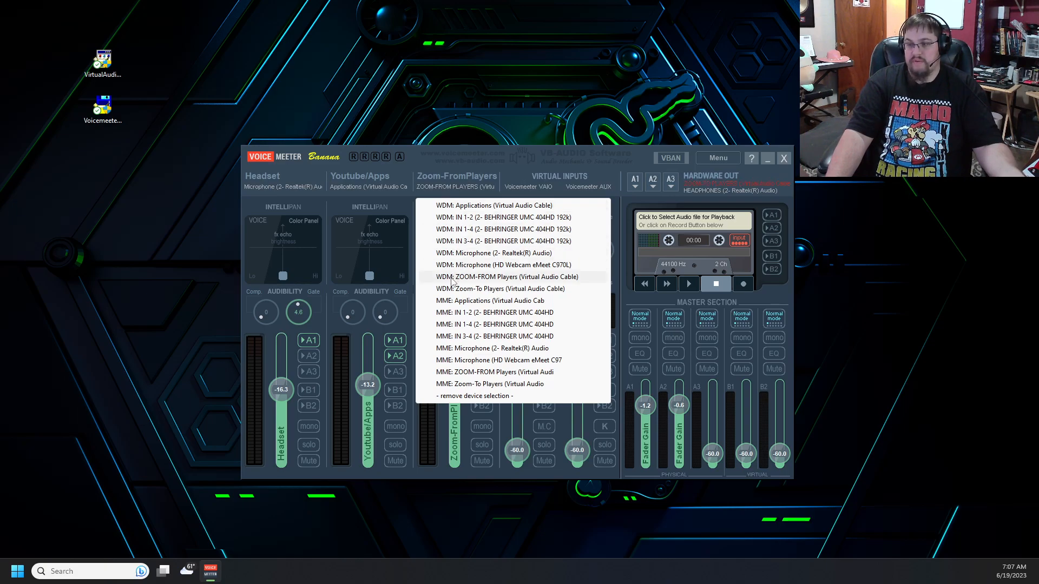
{"action": "left_click", "coordinate": [505, 289]}
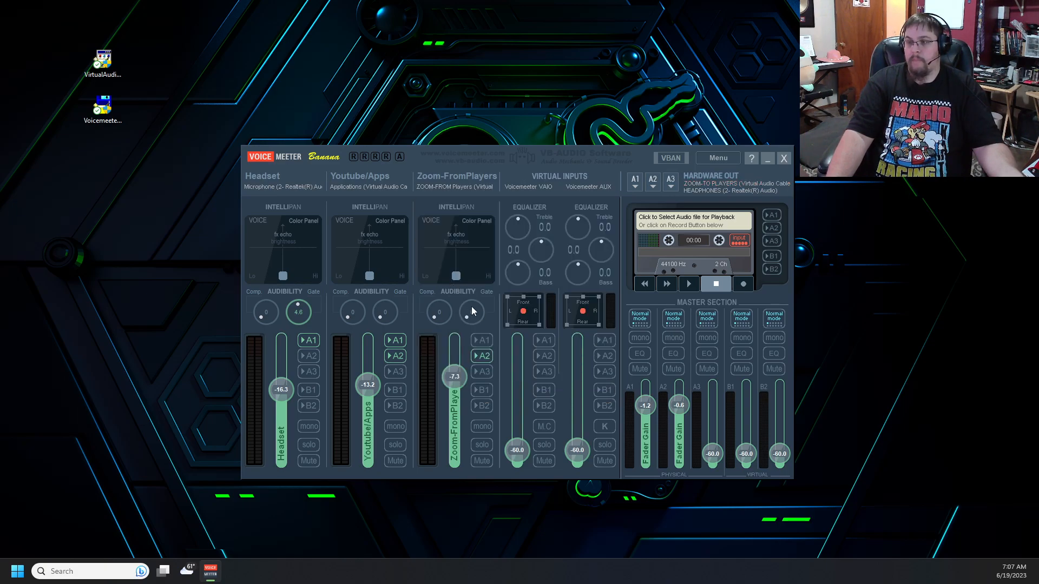
{"action": "mouse_move", "coordinate": [472, 378]}
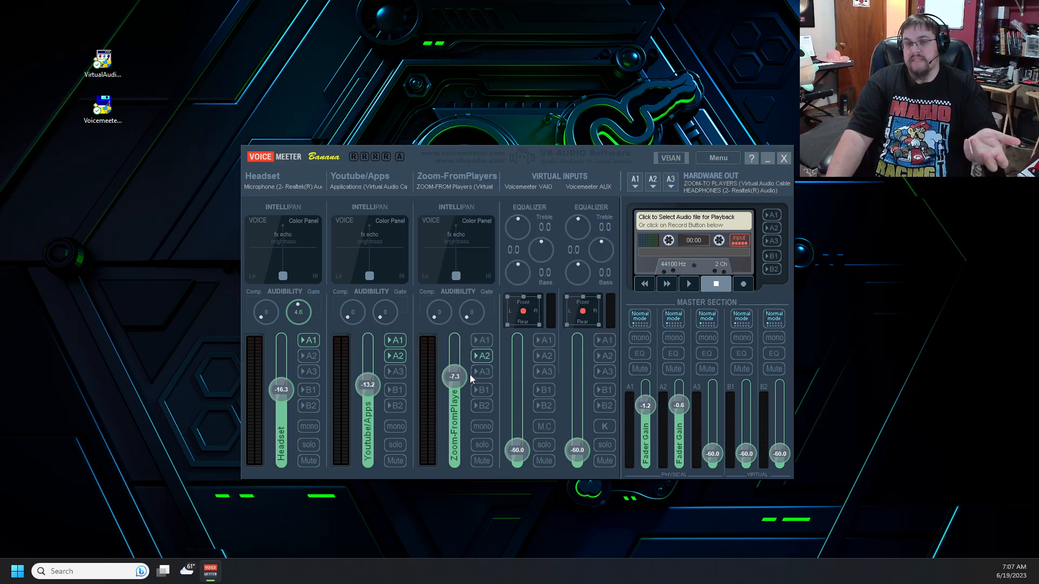
{"action": "mouse_move", "coordinate": [706, 184]}
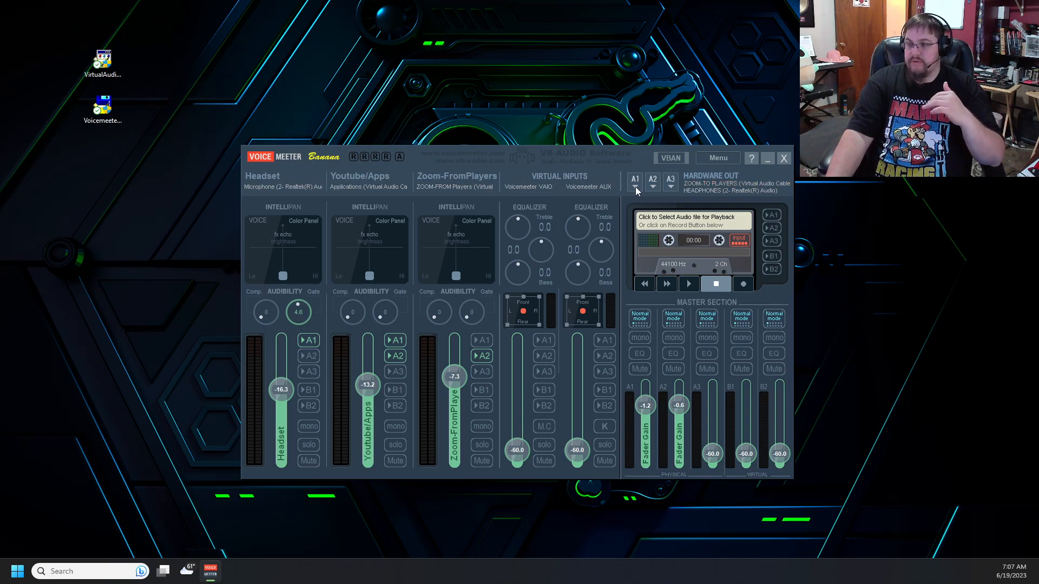
Send output A1 to the Realtek headphones and A2 to the Zoom-To Players cable
{"action": "left_click", "coordinate": [634, 180]}
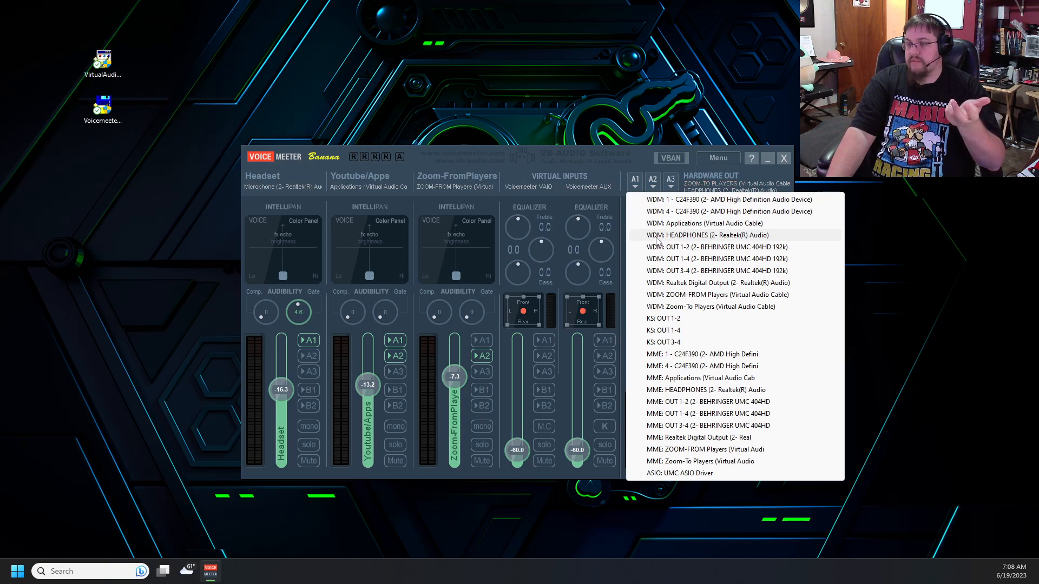
{"action": "left_click", "coordinate": [703, 235]}
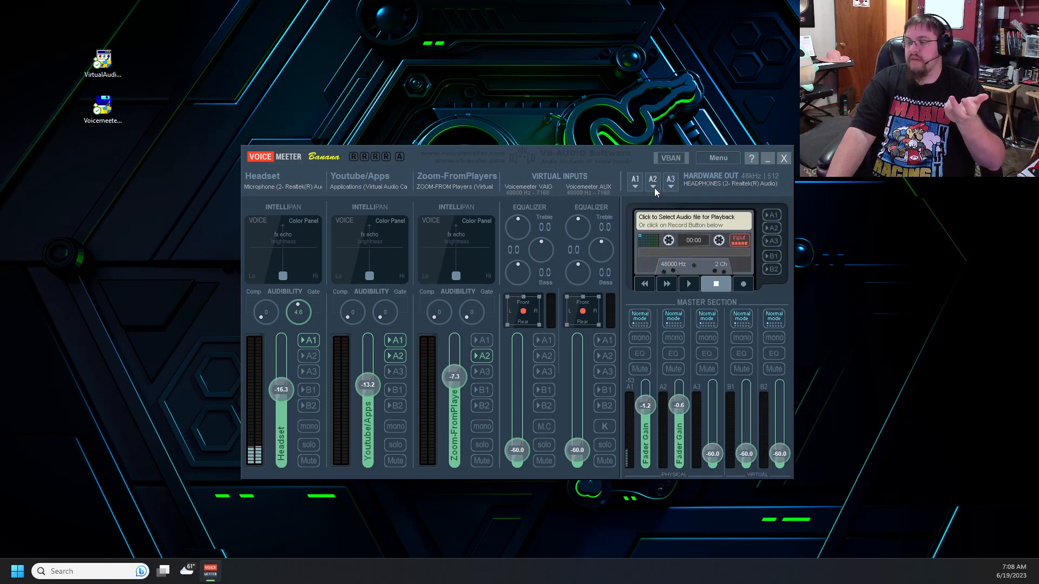
{"action": "left_click", "coordinate": [653, 186]}
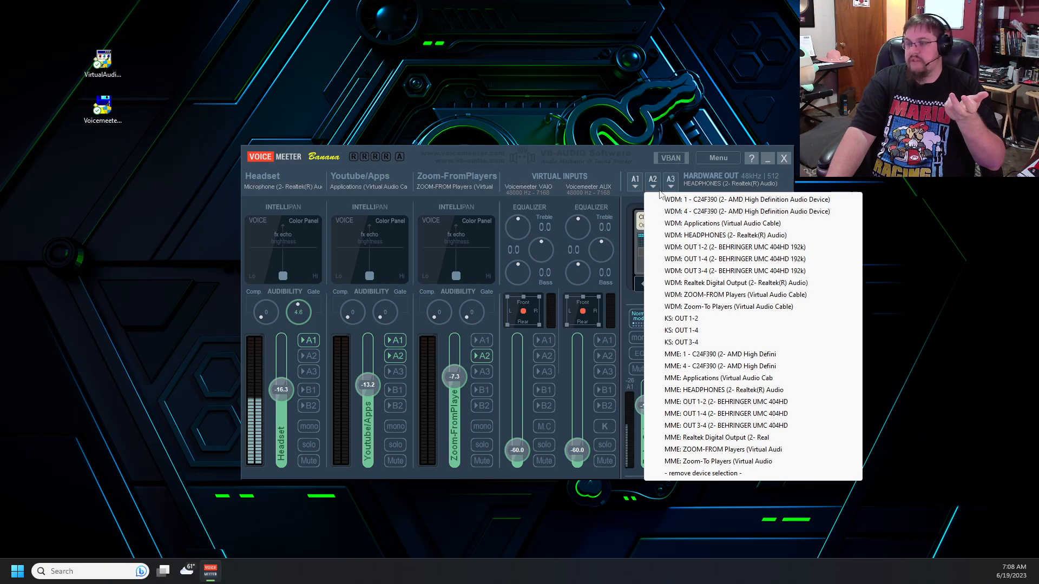
{"action": "mouse_move", "coordinate": [674, 243]}
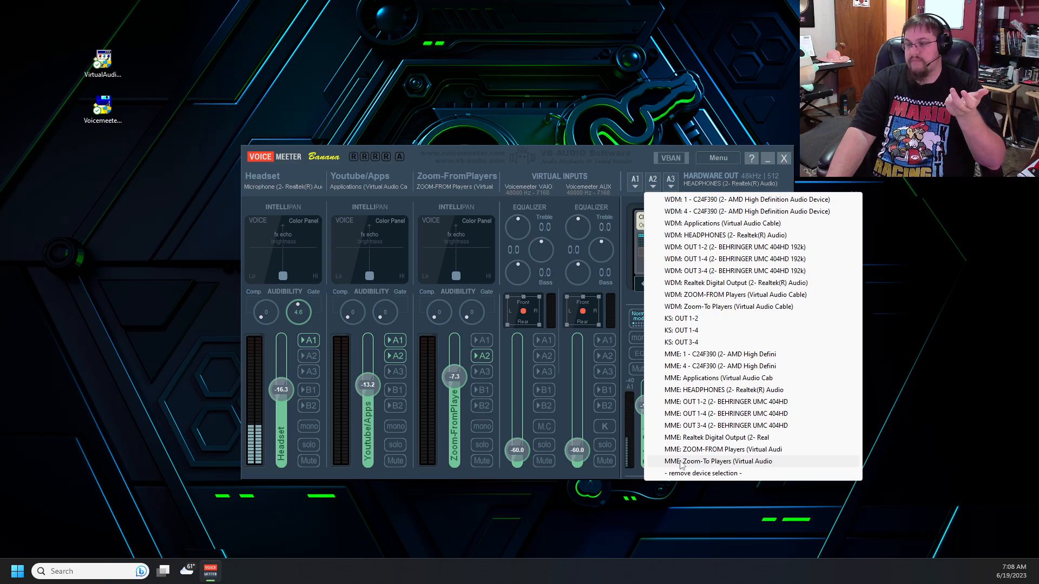
{"action": "left_click", "coordinate": [720, 461]}
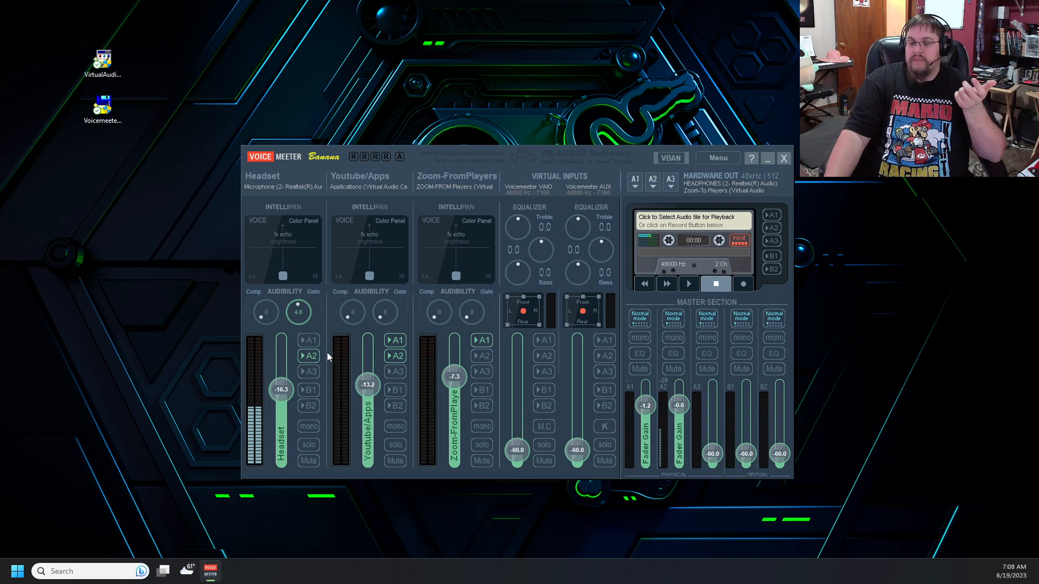
{"action": "mouse_move", "coordinate": [315, 417]}
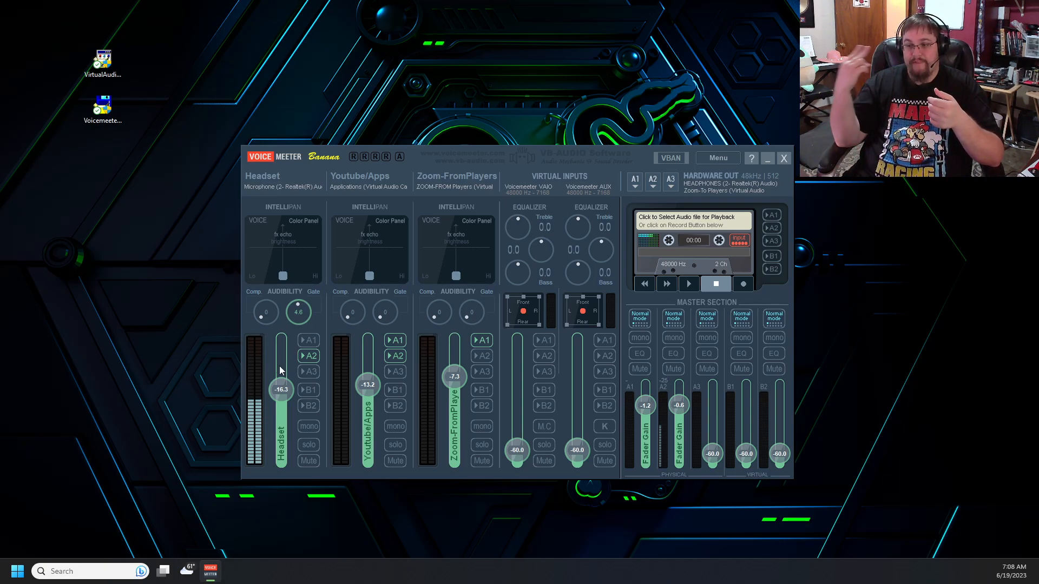
{"action": "mouse_move", "coordinate": [358, 215]}
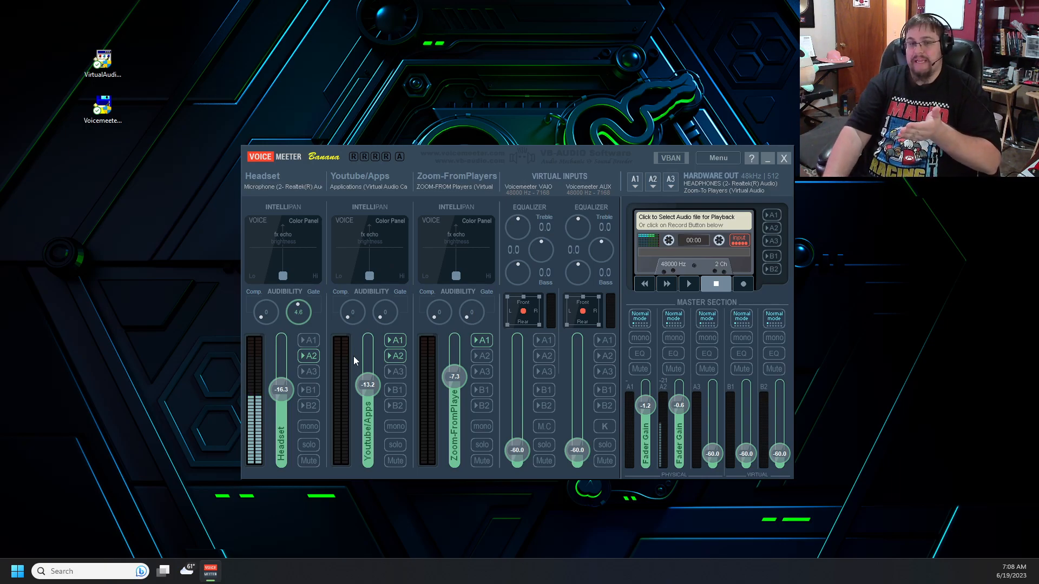
Raise the Headset input gain to -13.2 dB to match the Youtube/Apps level
{"action": "left_click", "coordinate": [395, 356]}
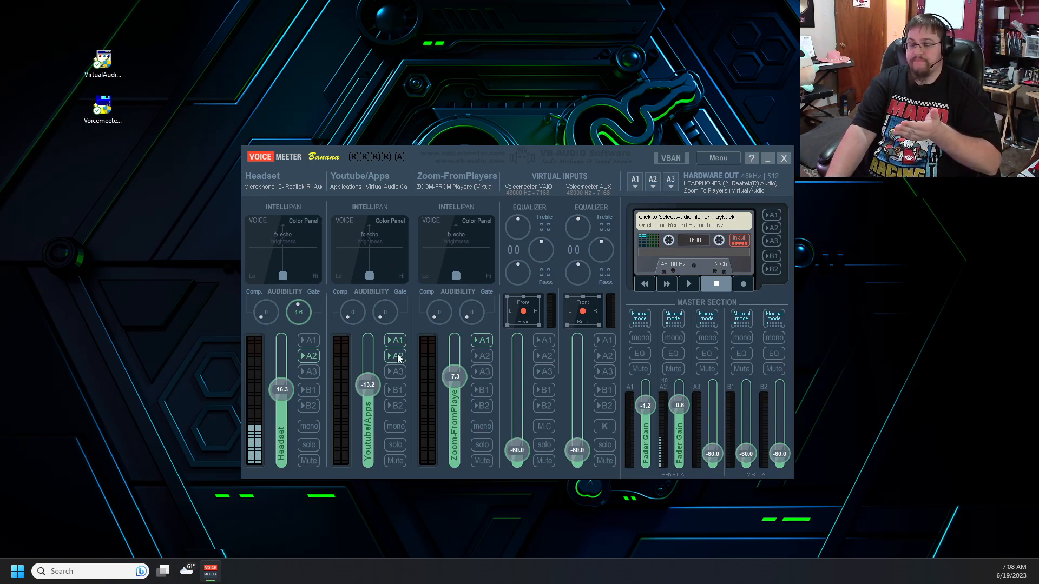
{"action": "left_click", "coordinate": [395, 339]}
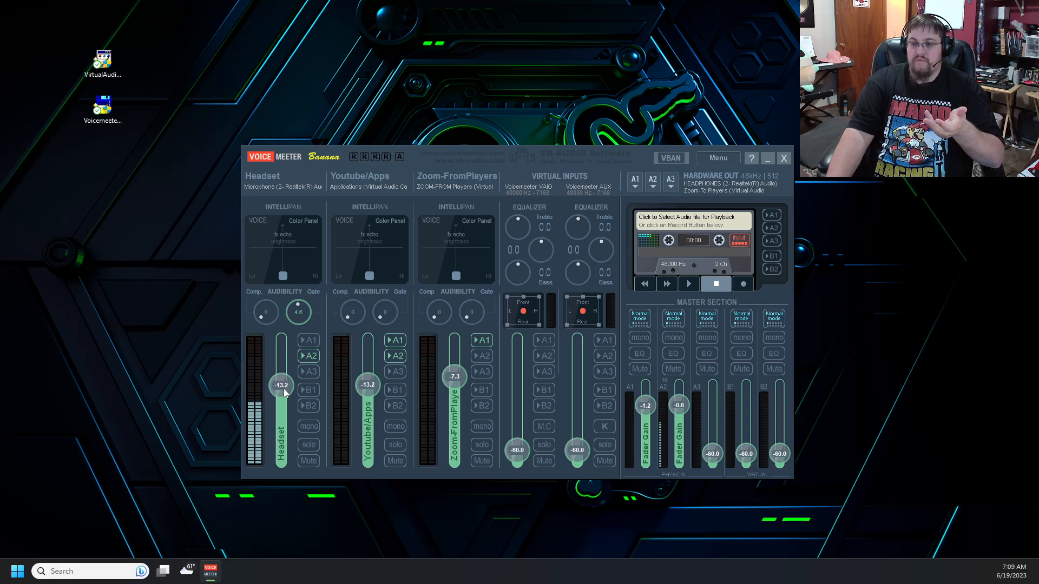
{"action": "mouse_move", "coordinate": [336, 440]}
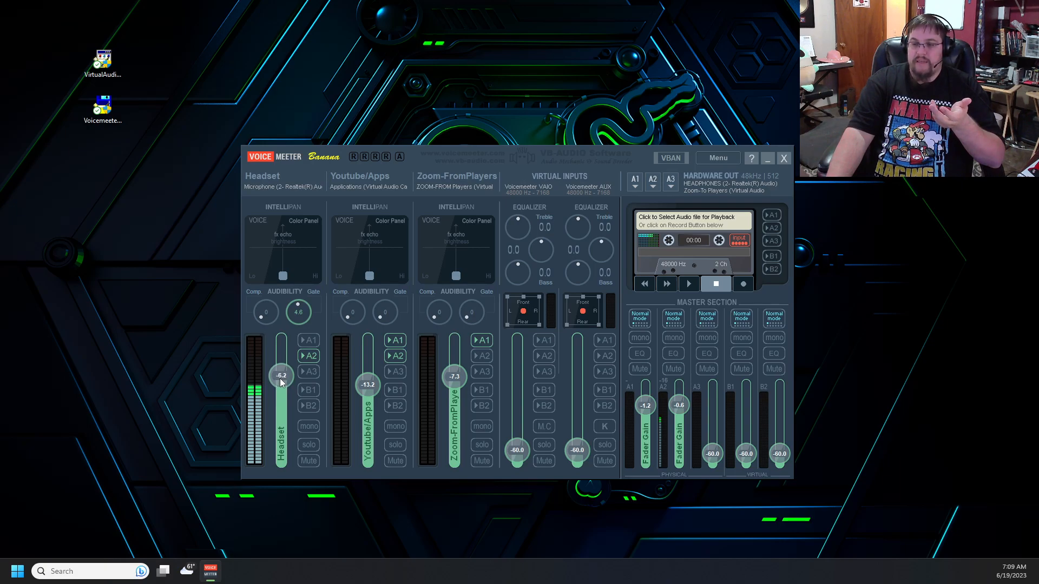
{"action": "mouse_move", "coordinate": [268, 397]}
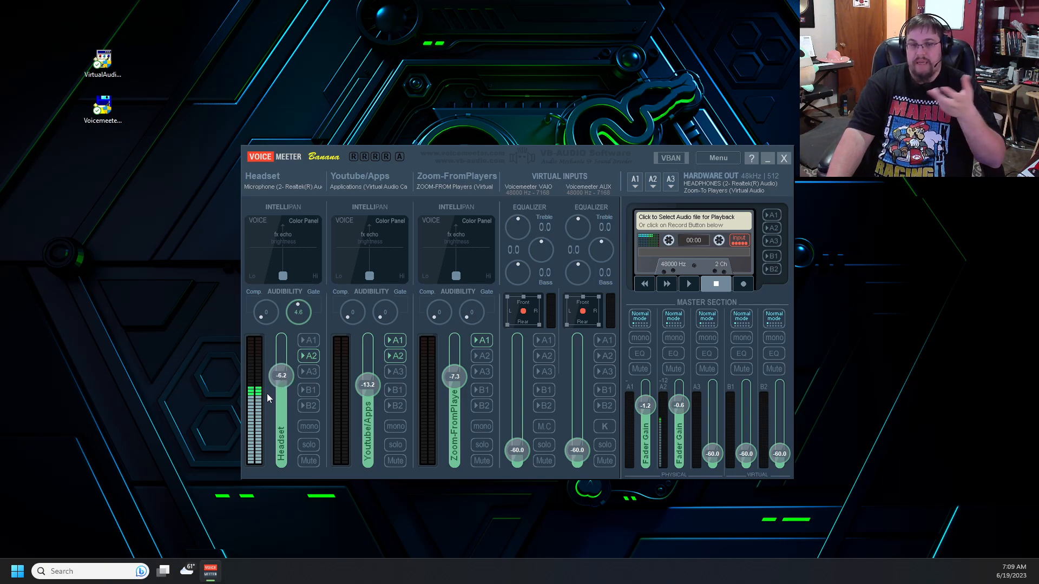
{"action": "mouse_move", "coordinate": [362, 407]}
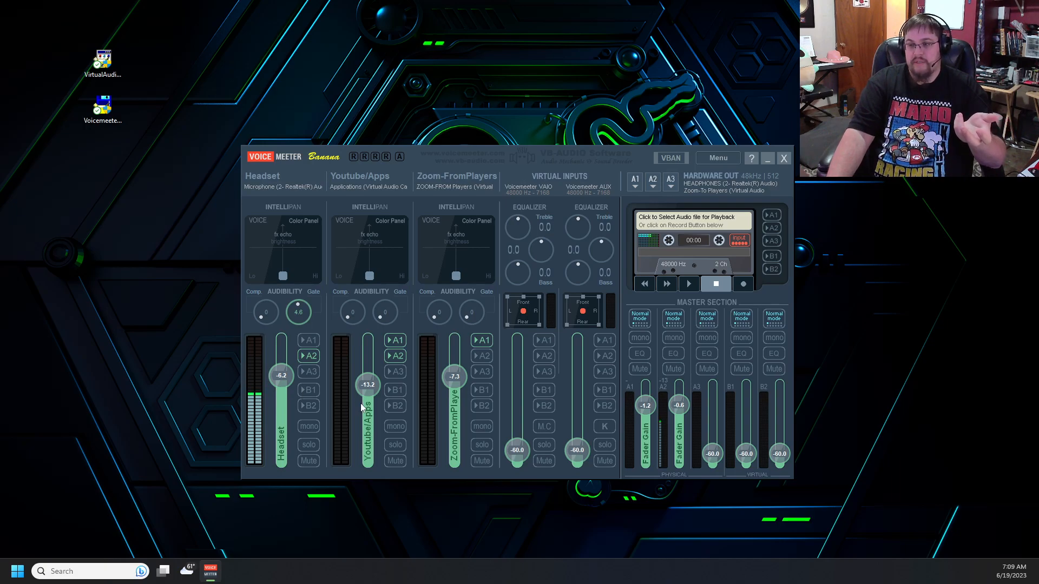
{"action": "mouse_move", "coordinate": [357, 392]}
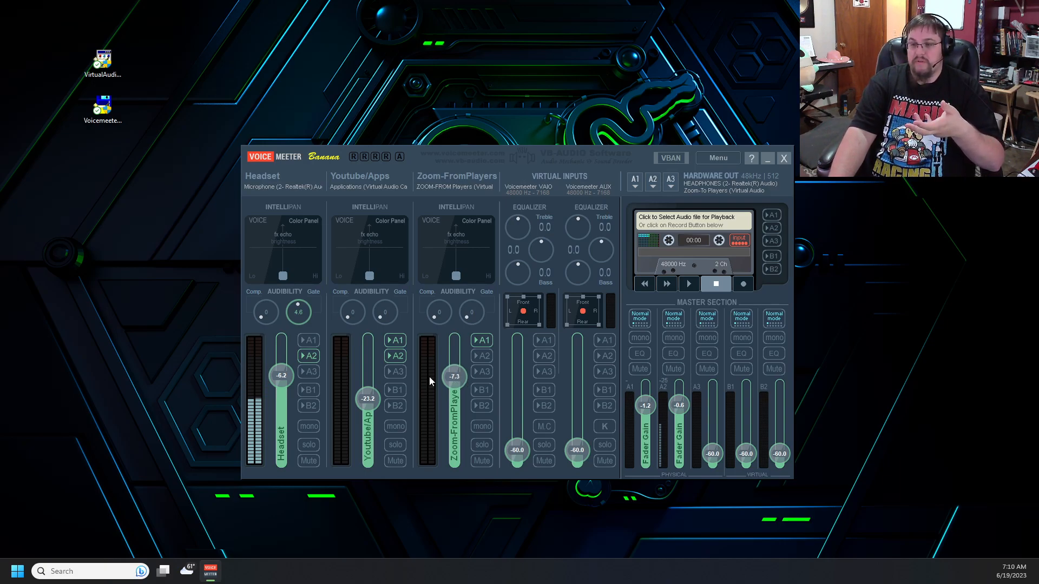
{"action": "mouse_move", "coordinate": [267, 390]}
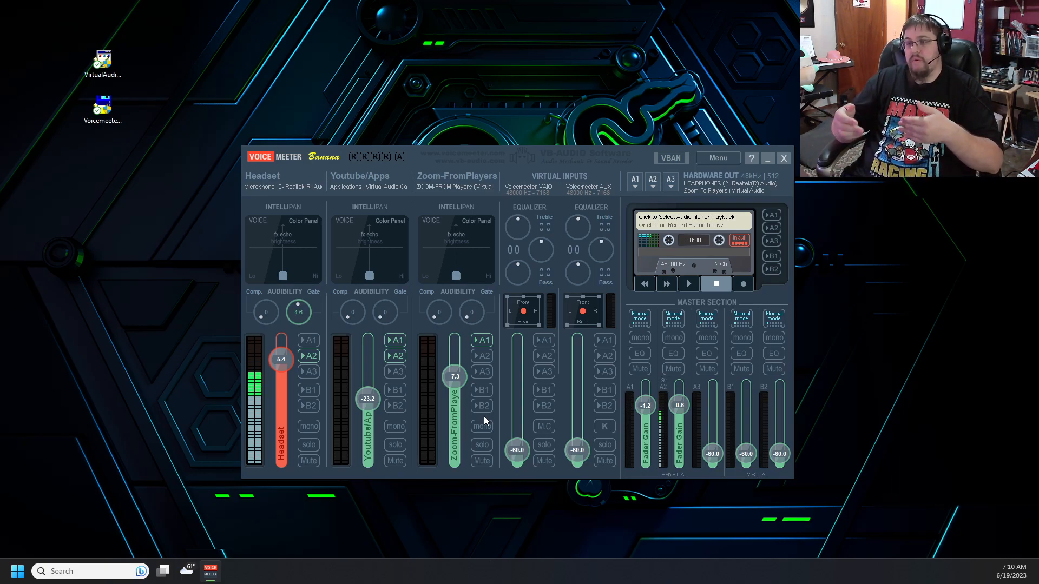
{"action": "mouse_move", "coordinate": [439, 184]}
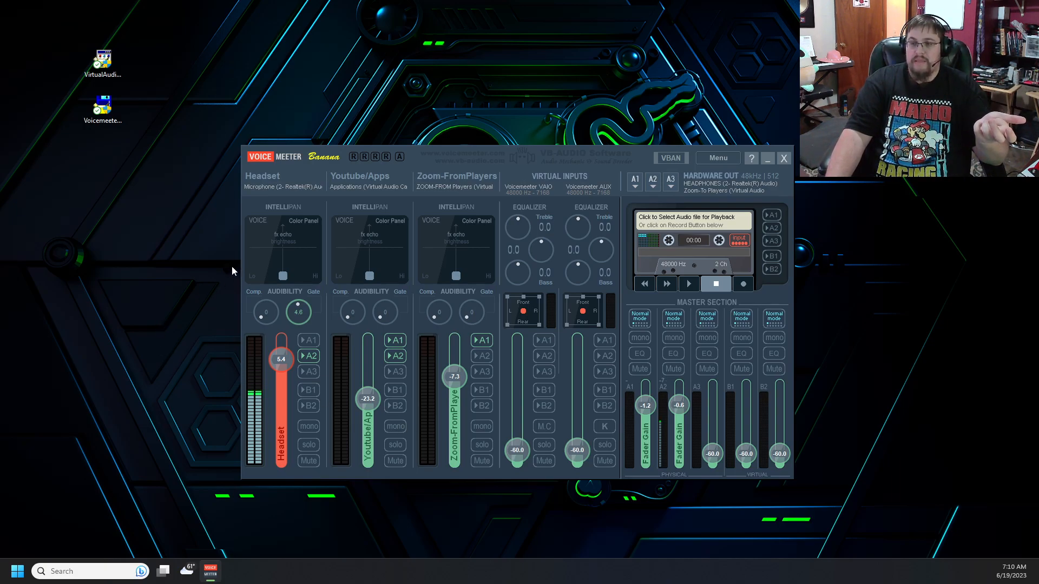
{"action": "mouse_move", "coordinate": [139, 281]}
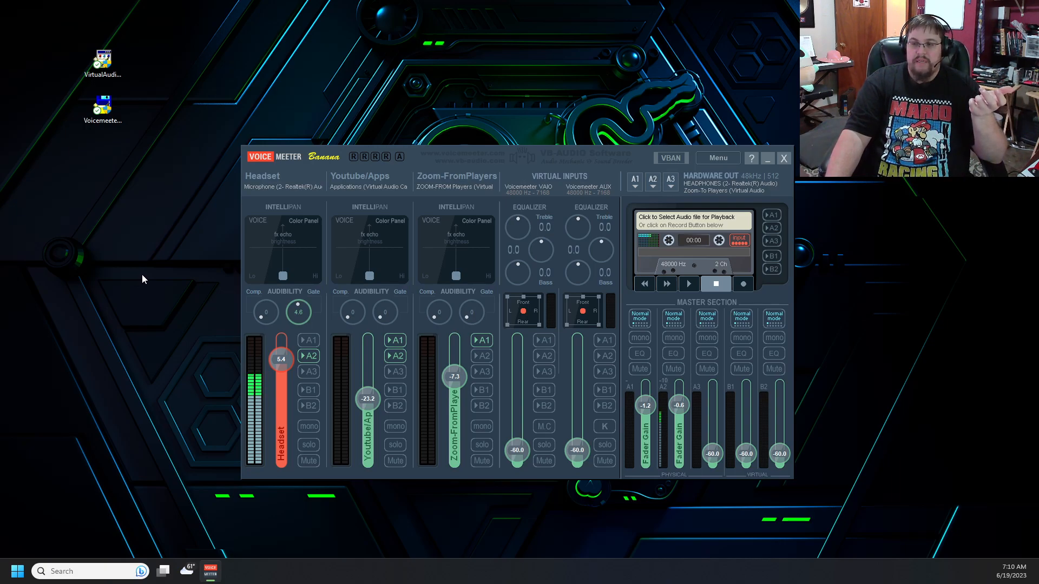
{"action": "mouse_move", "coordinate": [231, 213]}
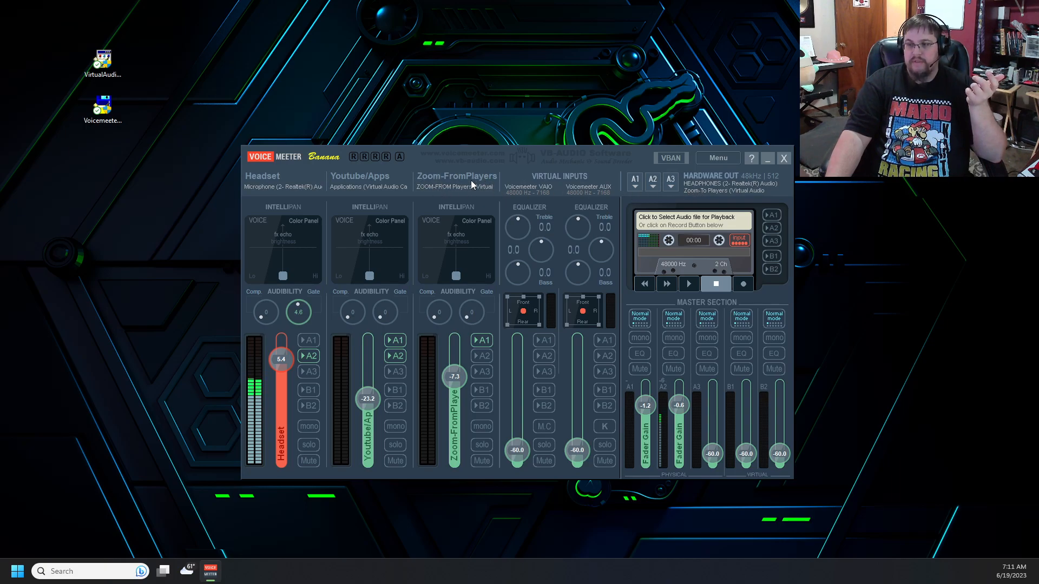
{"action": "mouse_move", "coordinate": [461, 186]}
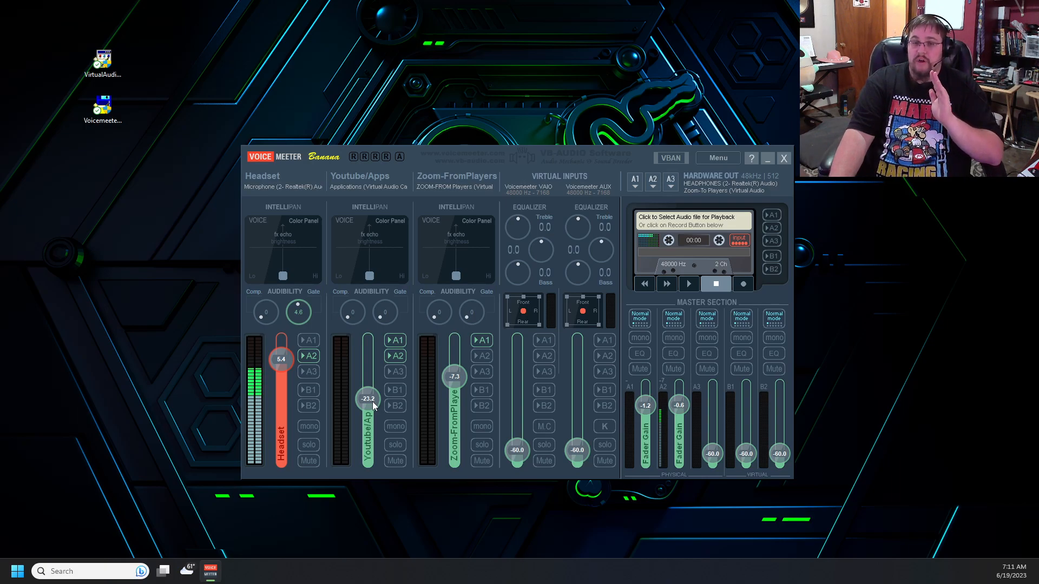
{"action": "mouse_move", "coordinate": [385, 407]}
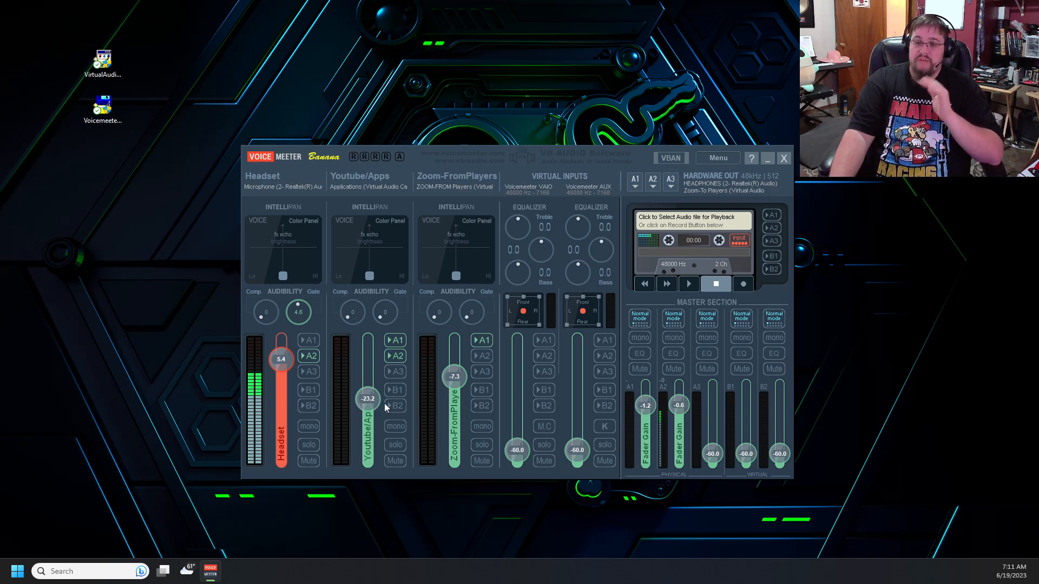
{"action": "mouse_move", "coordinate": [376, 409]}
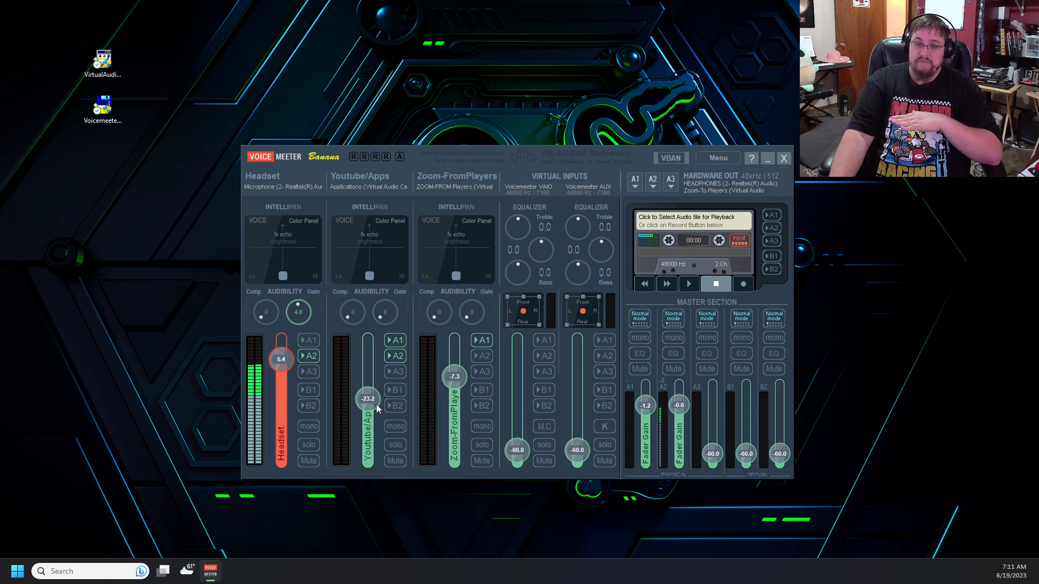
{"action": "mouse_move", "coordinate": [130, 428]}
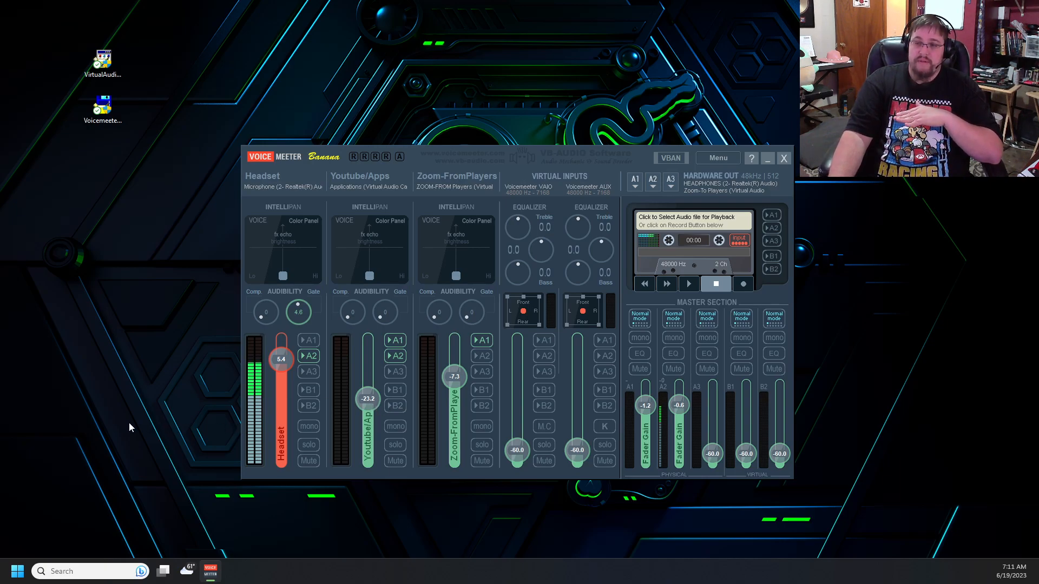
{"action": "mouse_move", "coordinate": [260, 454]}
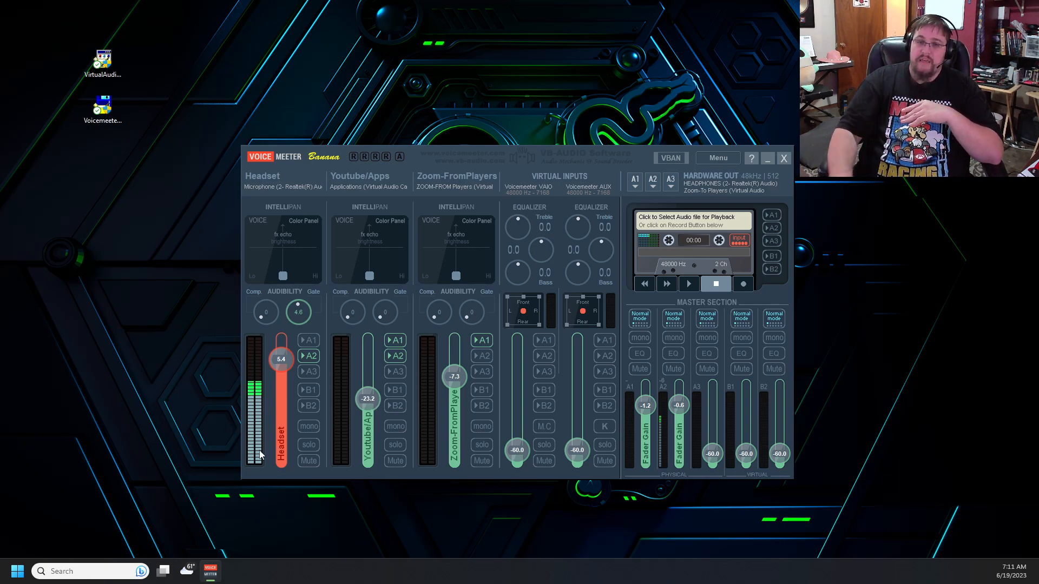